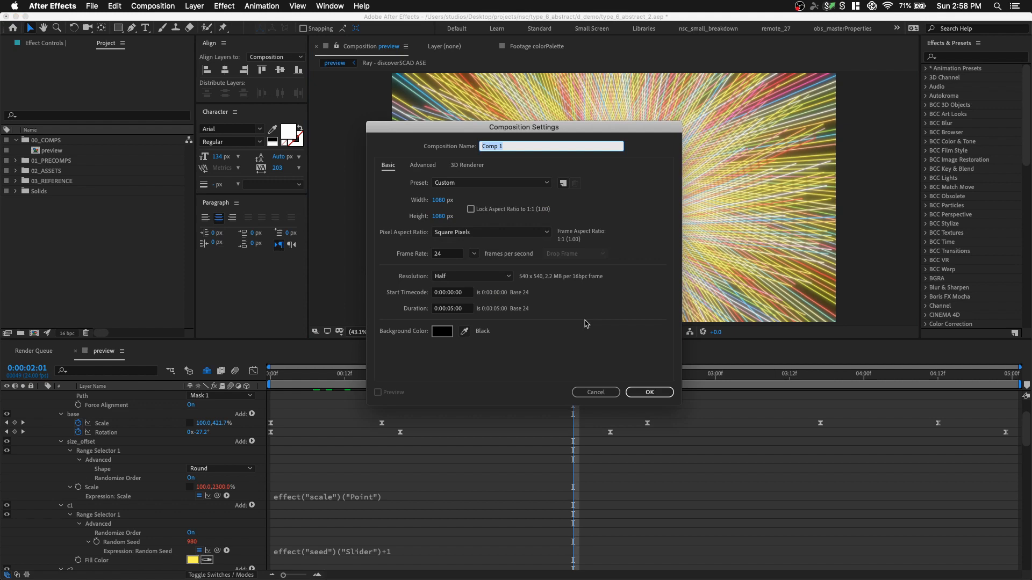
Step: Confirm the 1080×1080, 24 fps composition and add a text layer with a single pipe character
click(648, 392)
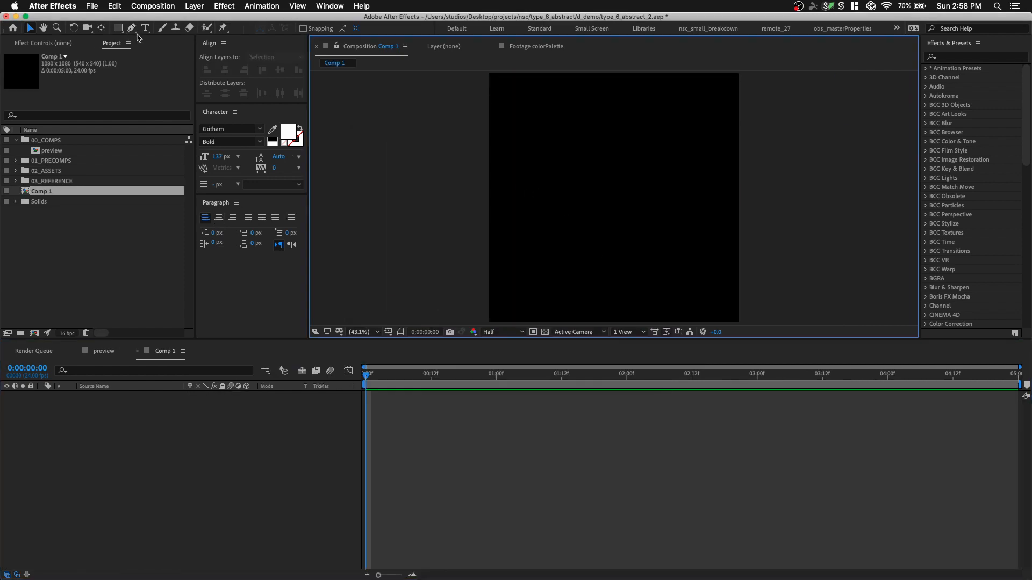
click(517, 179)
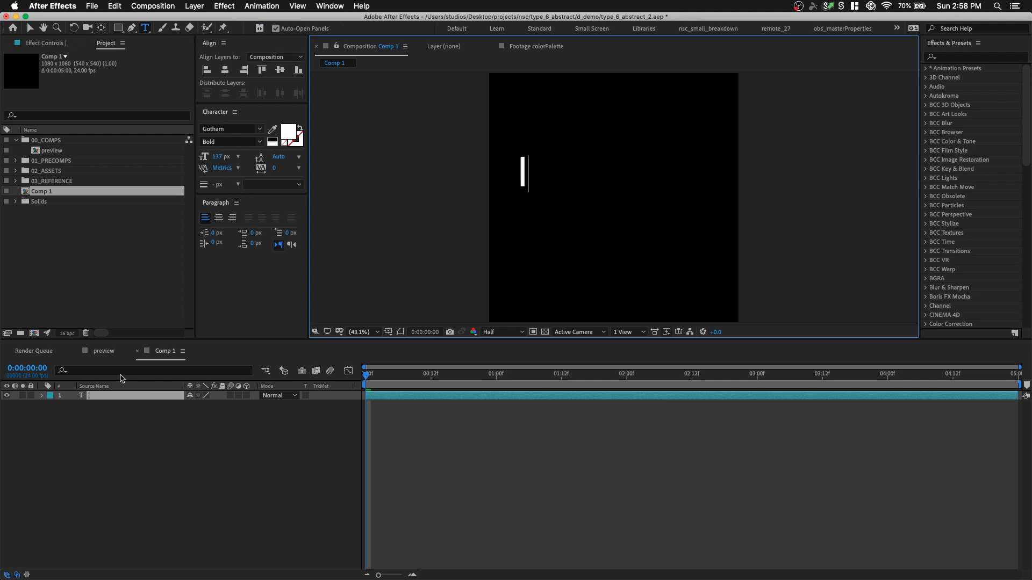
Step: Apply the recent repeater animation preset so the bar becomes a row driven by a character-number slider
click(261, 6)
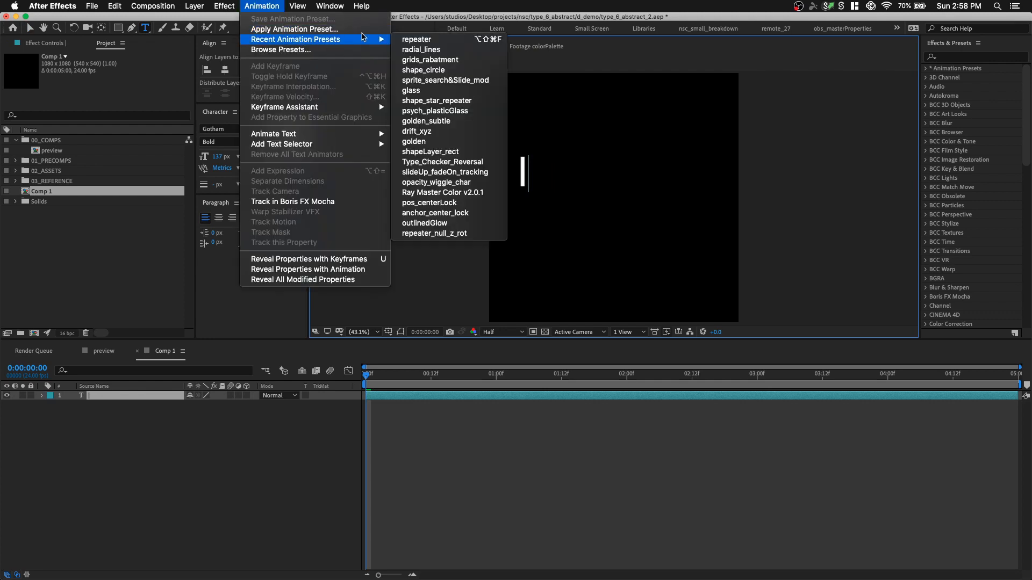
click(416, 39)
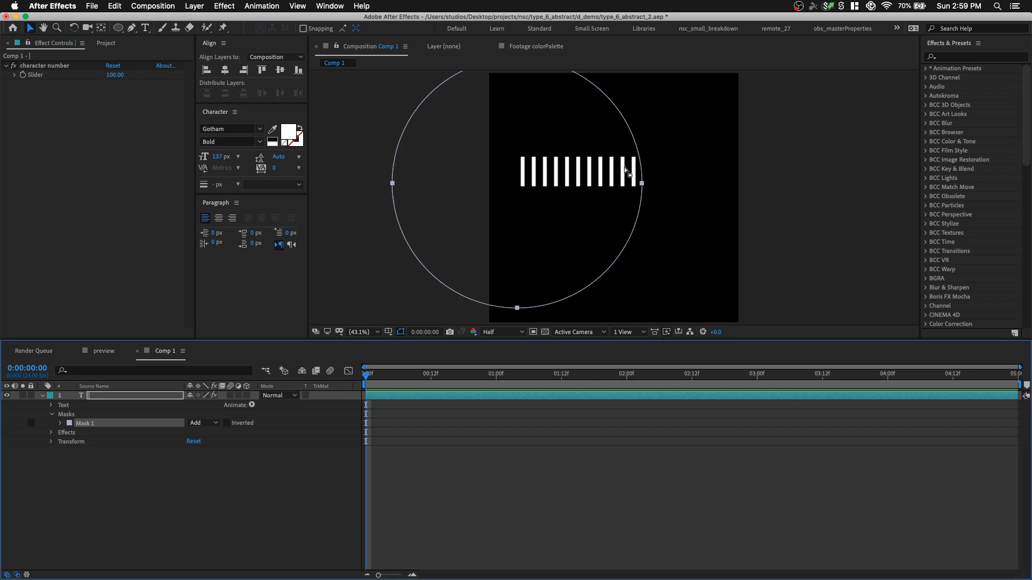
mouse_move(562, 115)
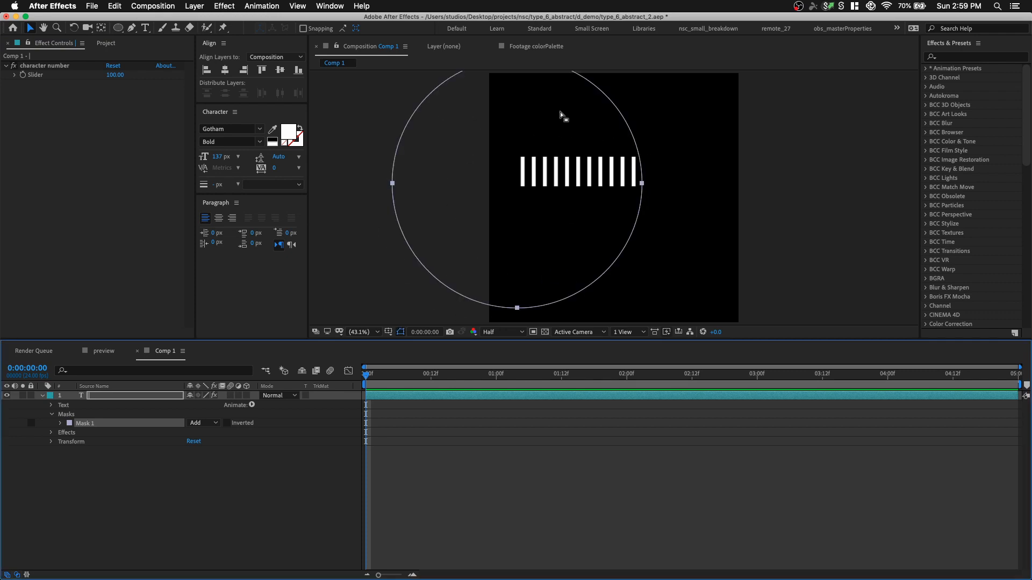
mouse_move(129, 433)
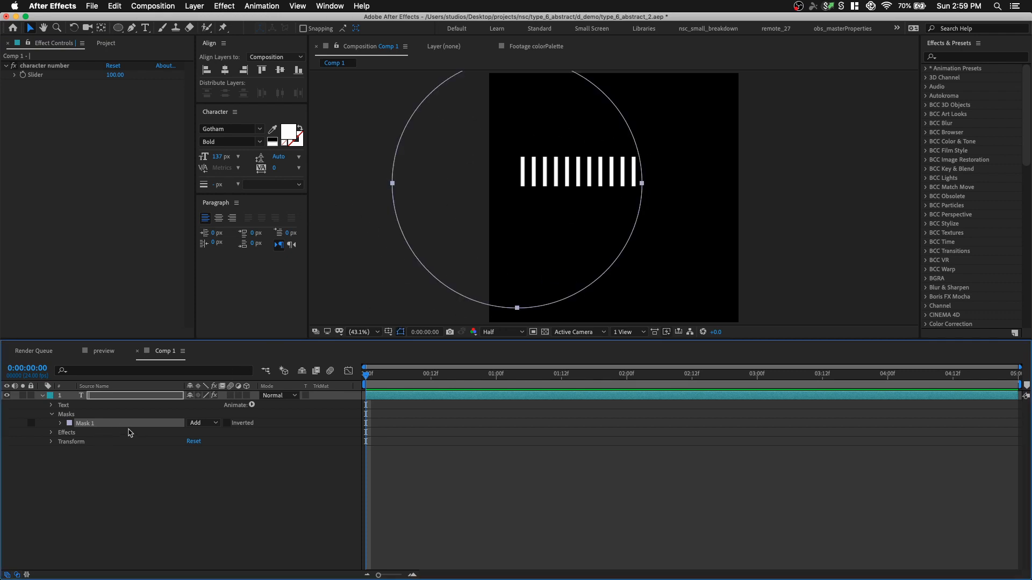
Step: Set the mask mode to None and make the text follow Mask 1 as its path
click(202, 423)
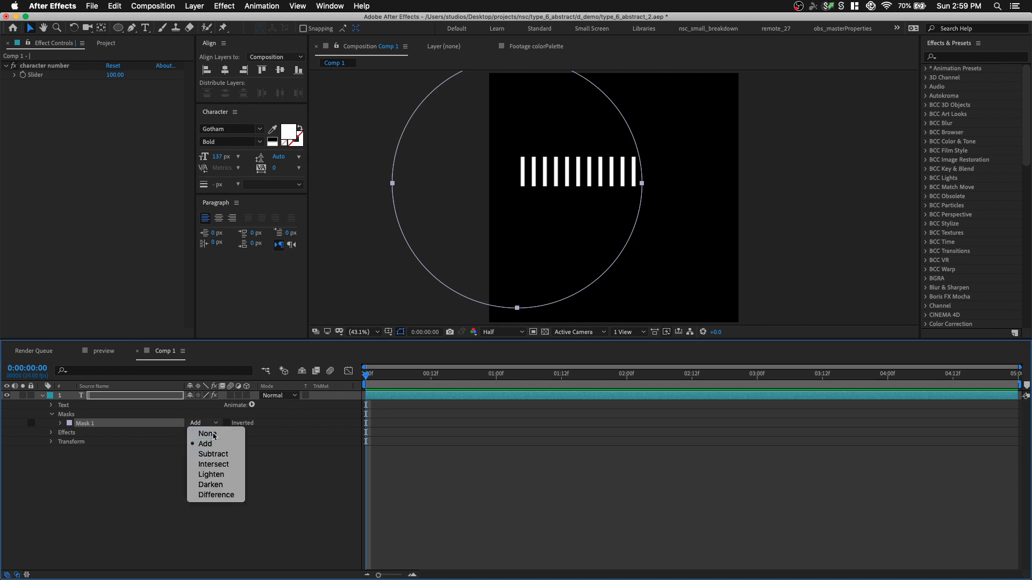
click(206, 433)
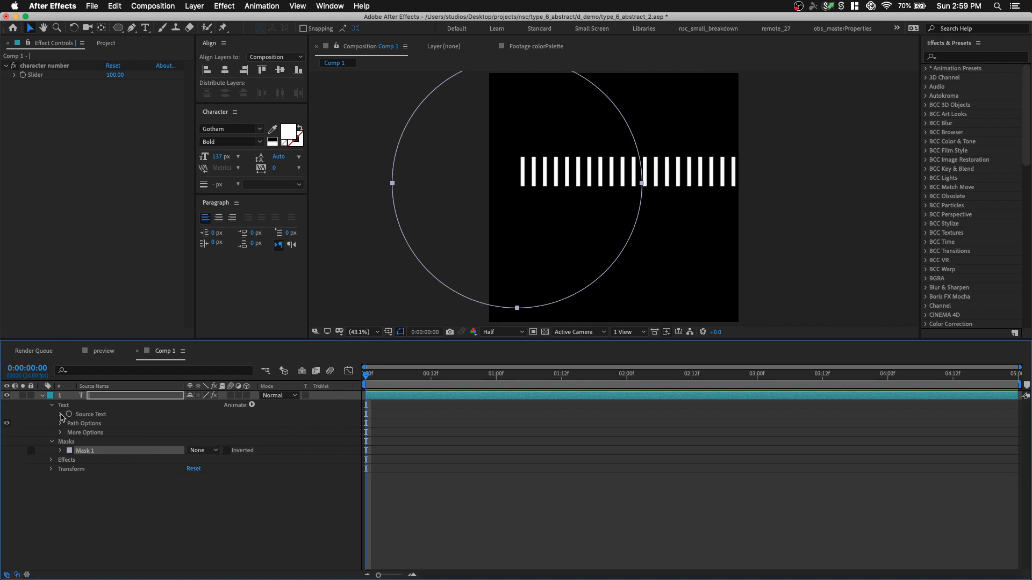
click(220, 432)
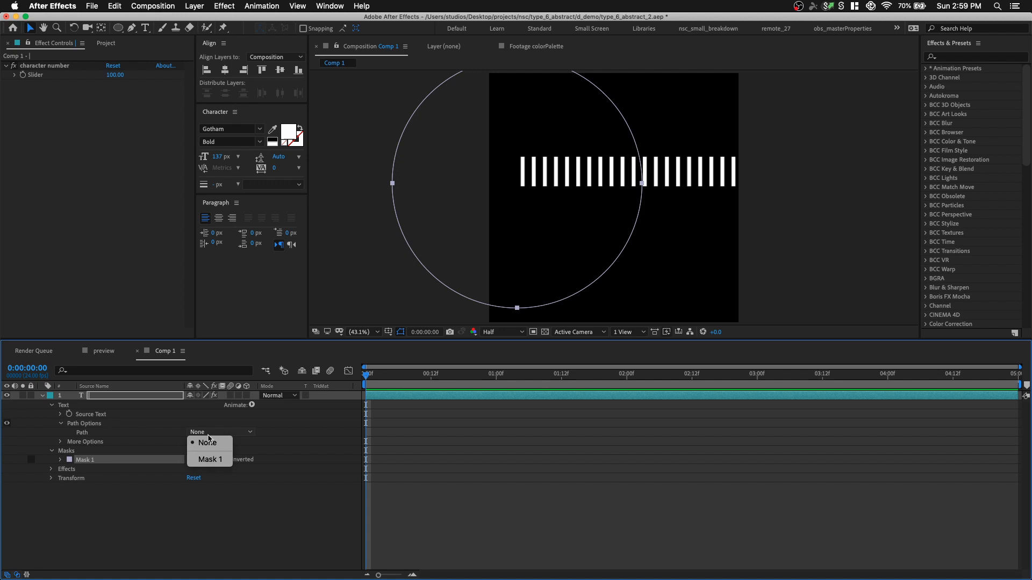
click(211, 459)
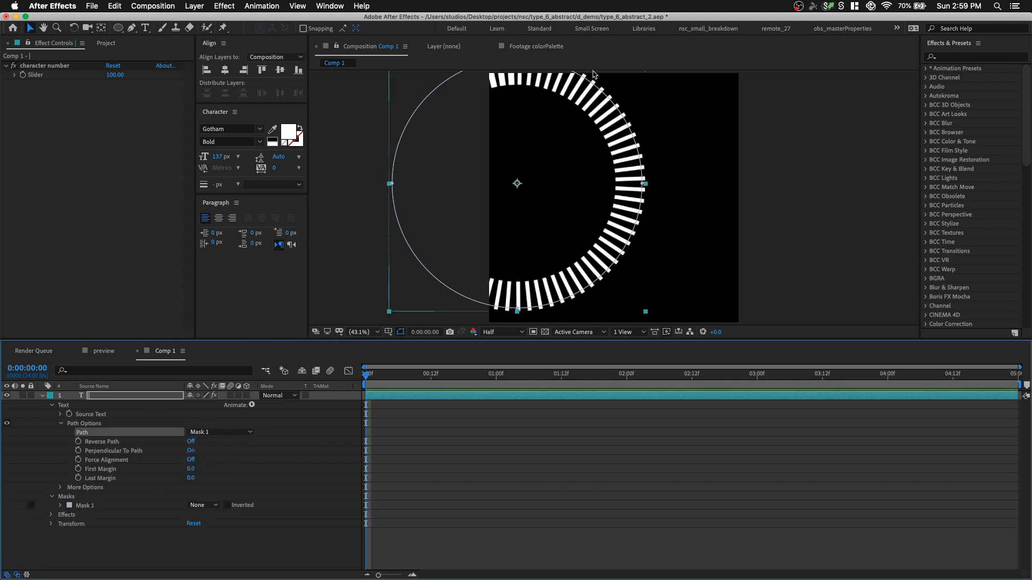
mouse_move(569, 130)
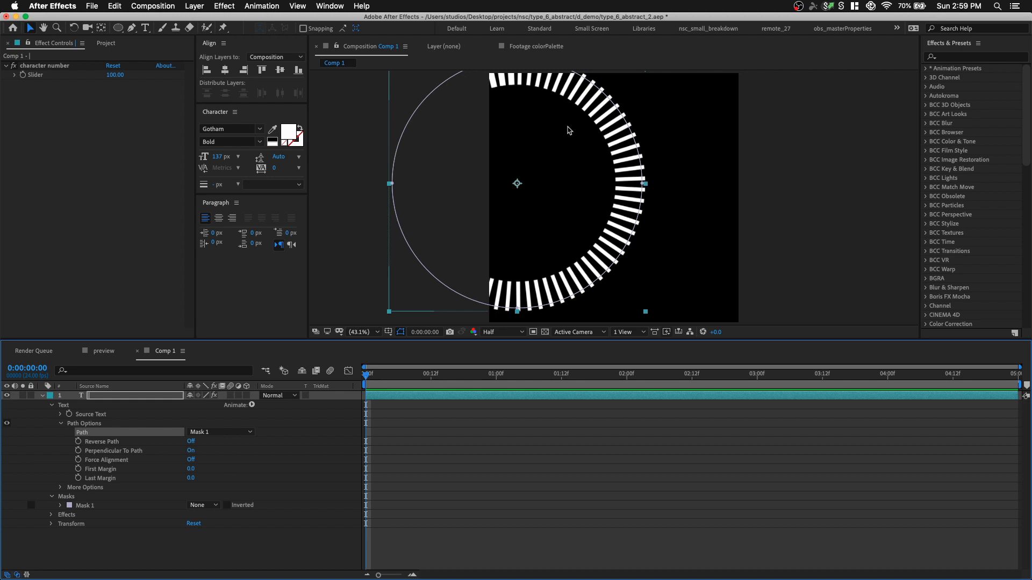
Step: Turn on Force Alignment to spread the bars around the full circle and scale the layer to 70%
click(190, 459)
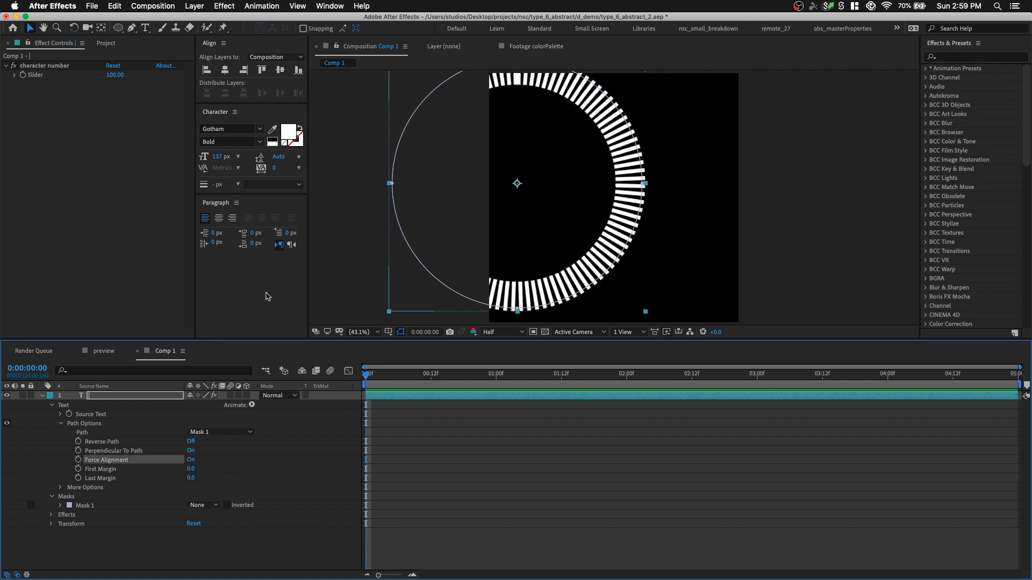
click(223, 70)
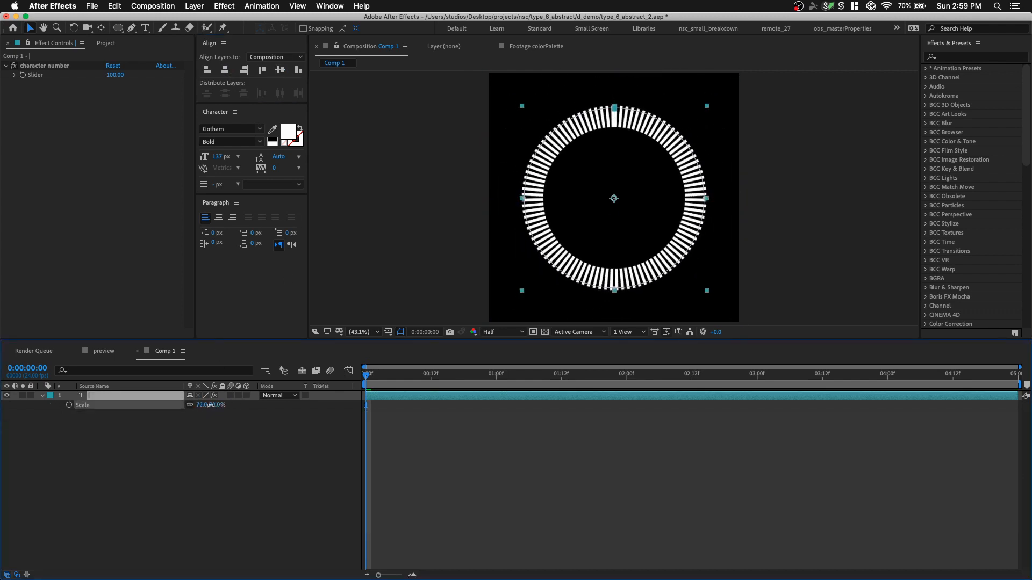
double_click(218, 406)
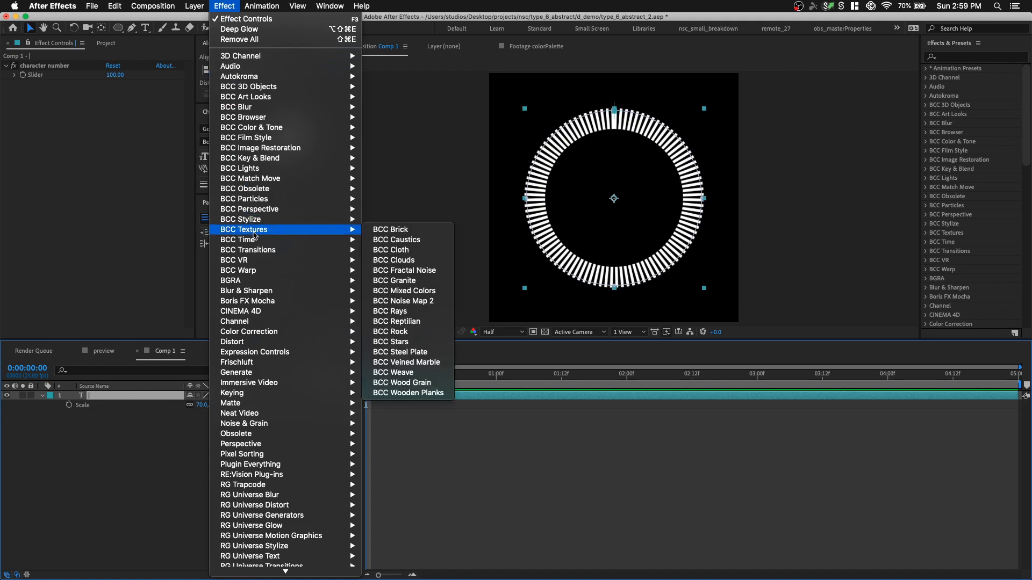
mouse_move(306, 373)
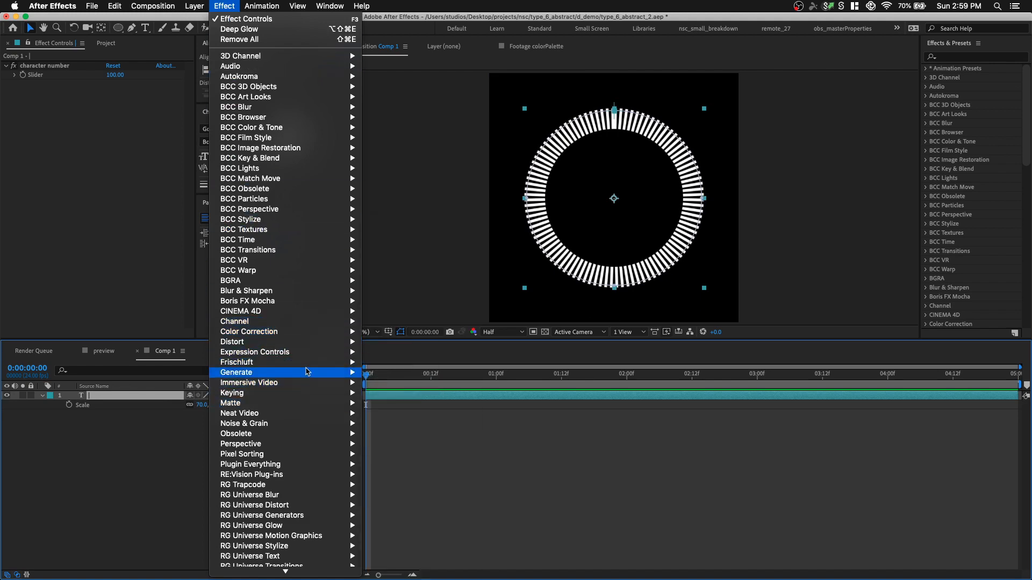
mouse_move(256, 351)
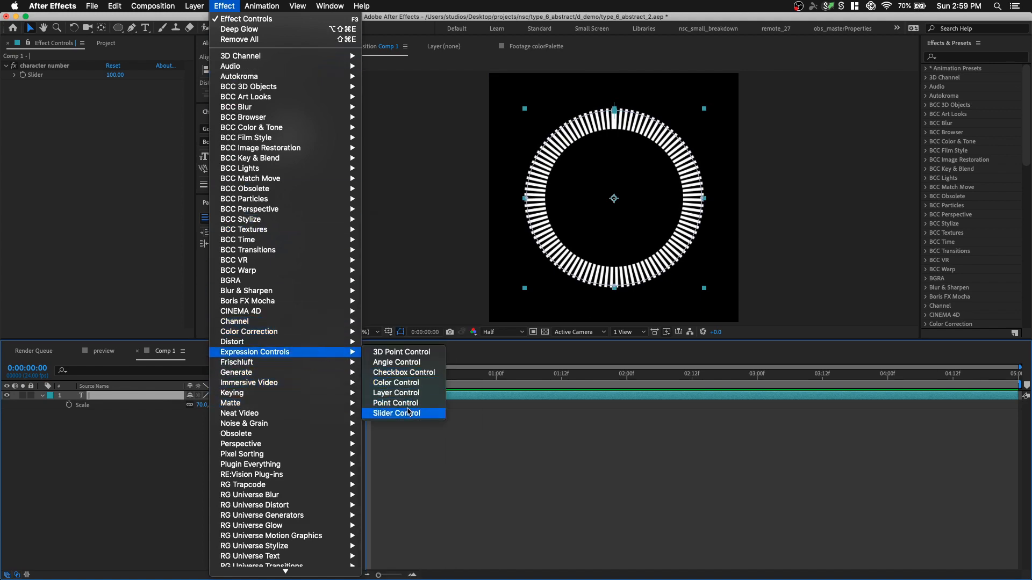
Step: Add a seed Slider Control and a size Point Control to the text layer
click(396, 413)
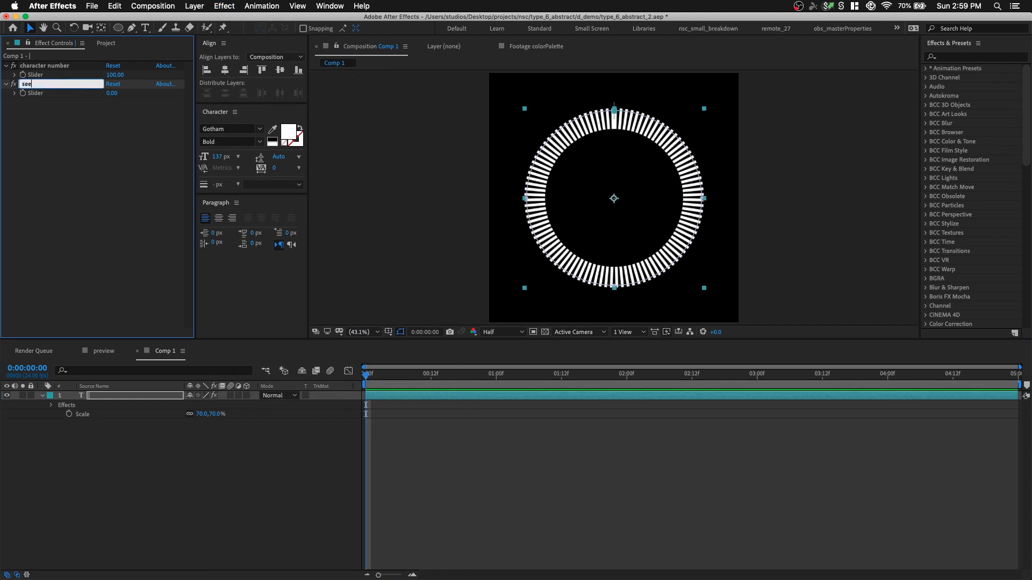
click(261, 7)
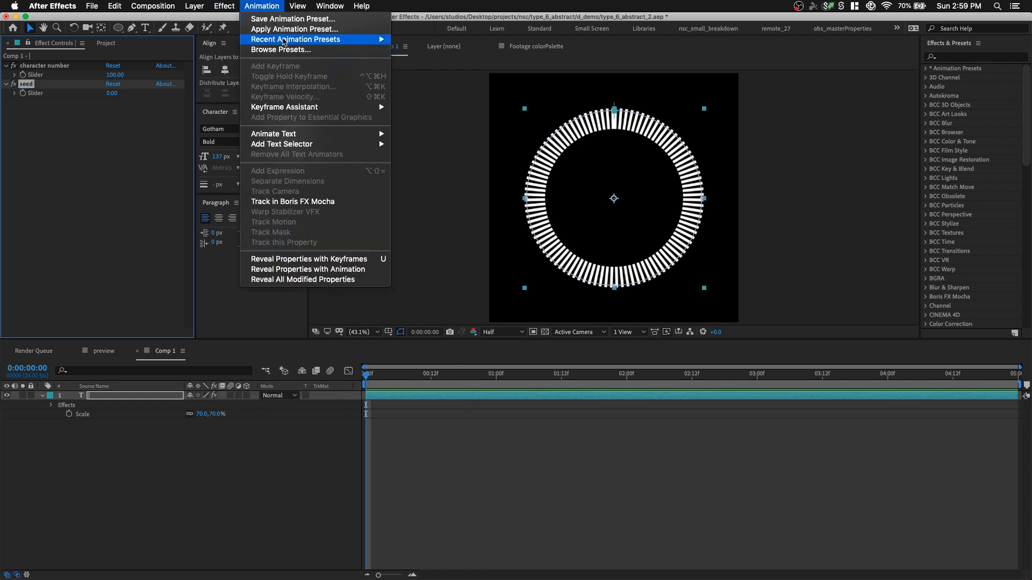
click(296, 38)
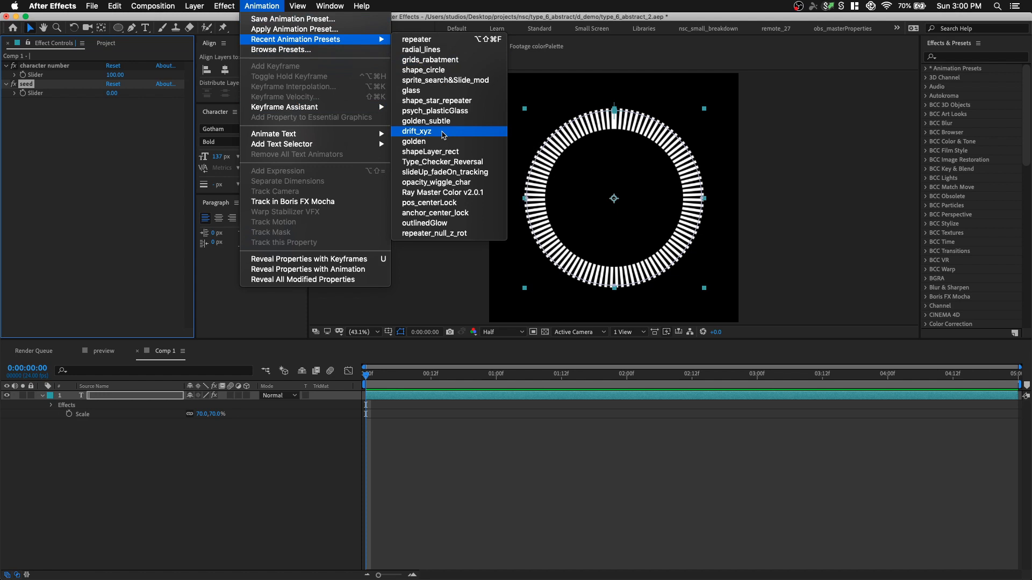
mouse_move(575, 166)
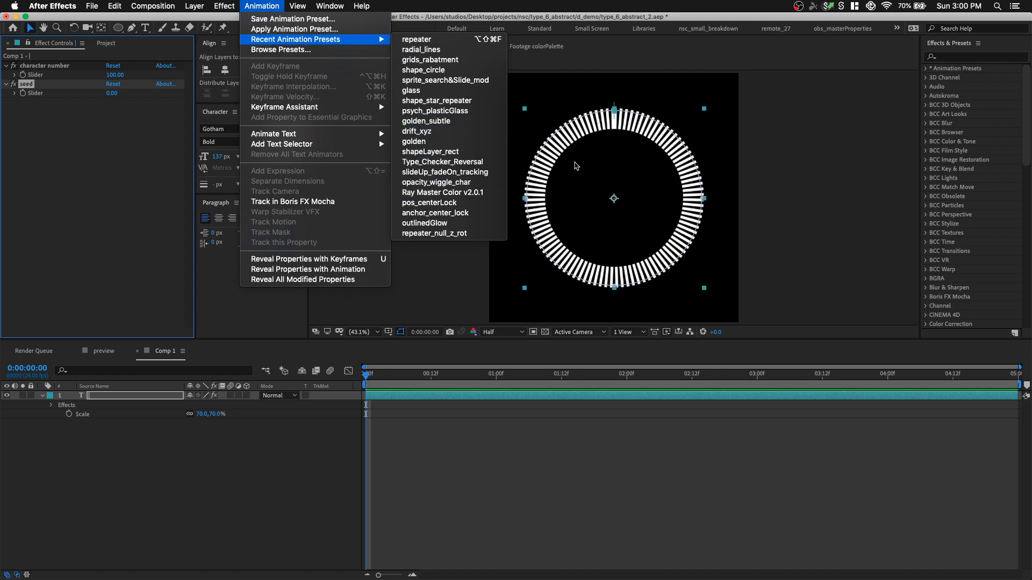
mouse_move(441, 192)
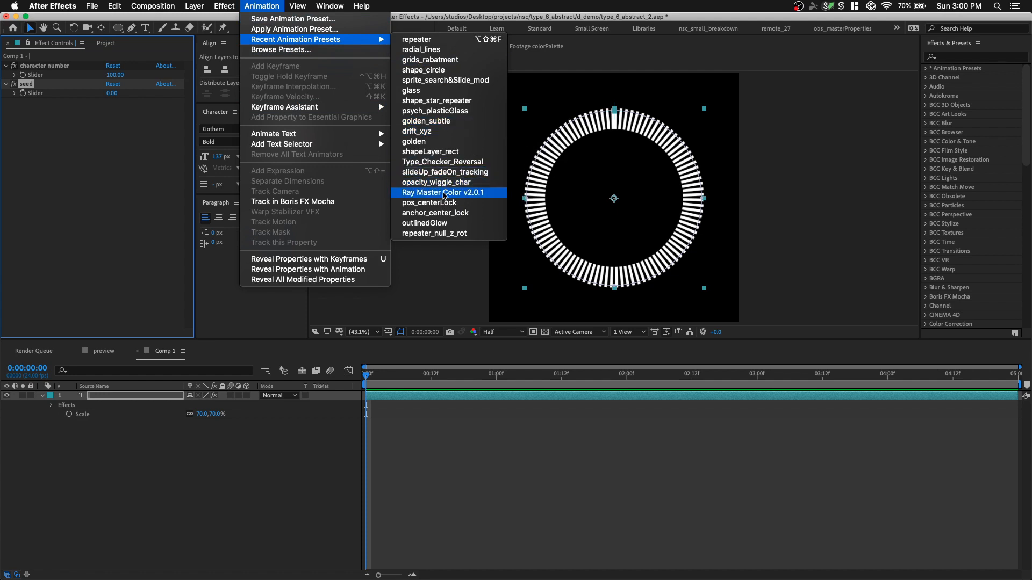
click(224, 7)
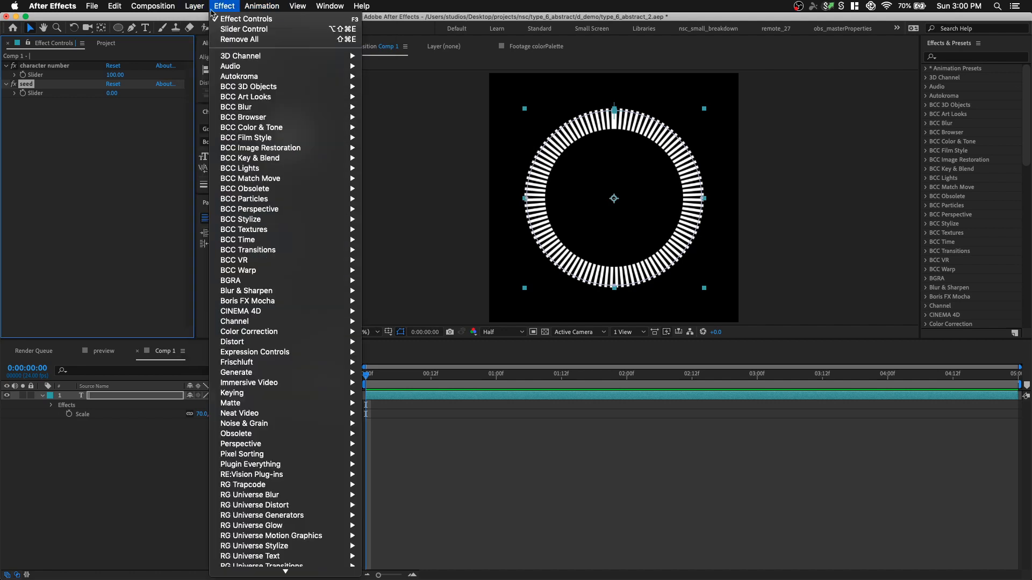
mouse_move(263, 219)
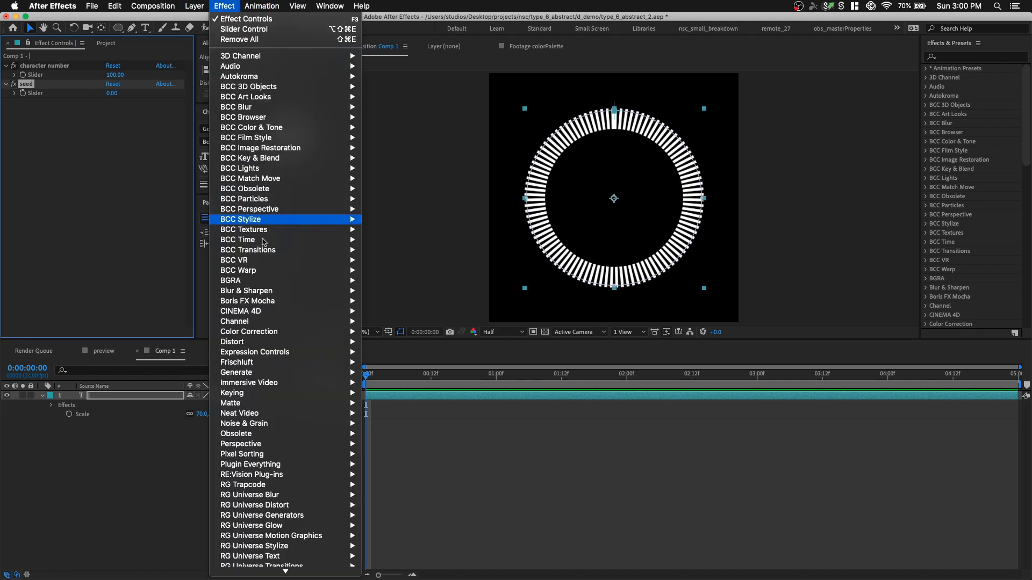
mouse_move(254, 351)
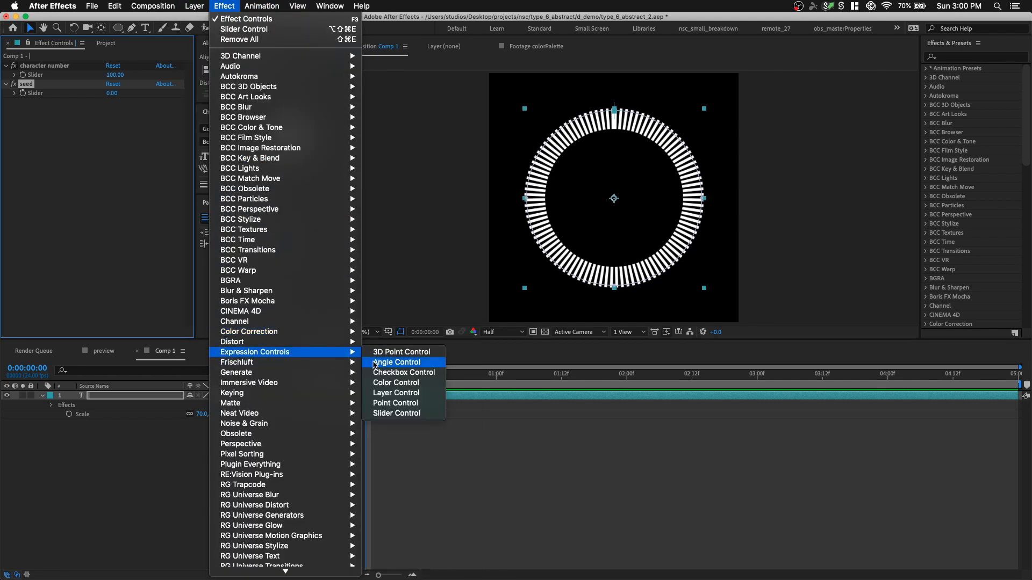
click(396, 403)
text(size)
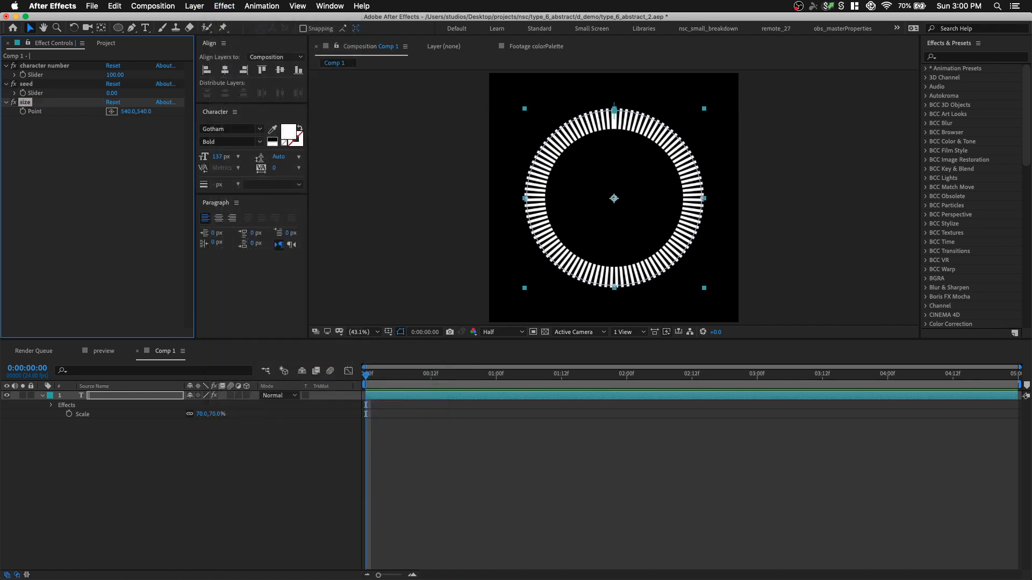
Step: Add a Color Control and duplicate it with Cmd+D to get six colour controls
click(261, 7)
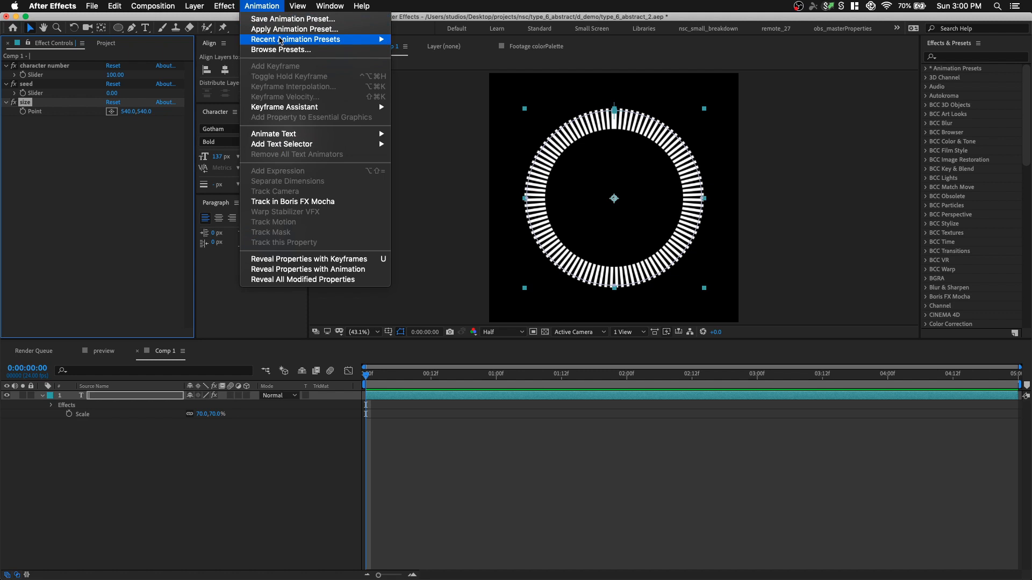
click(224, 6)
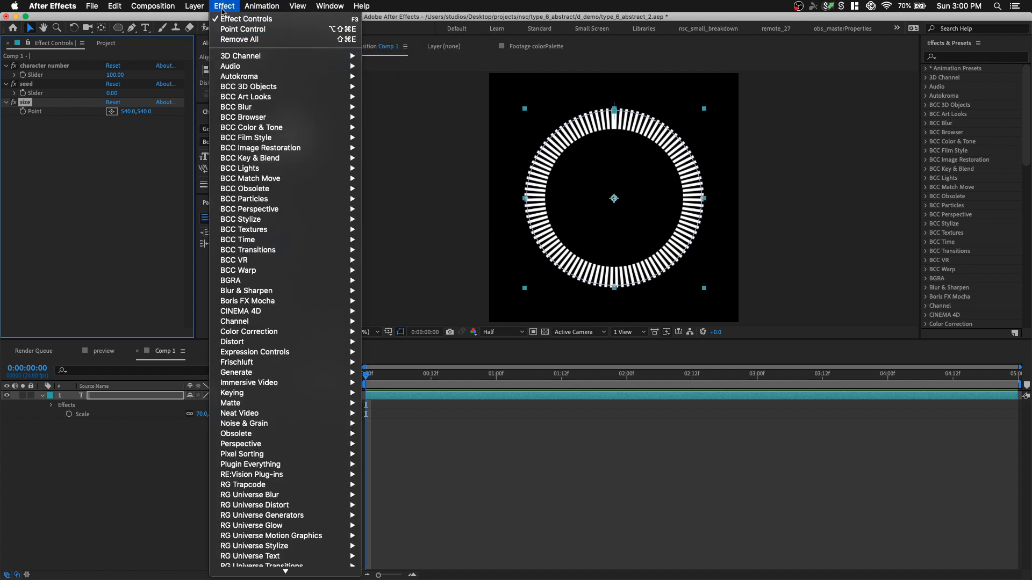
mouse_move(284, 352)
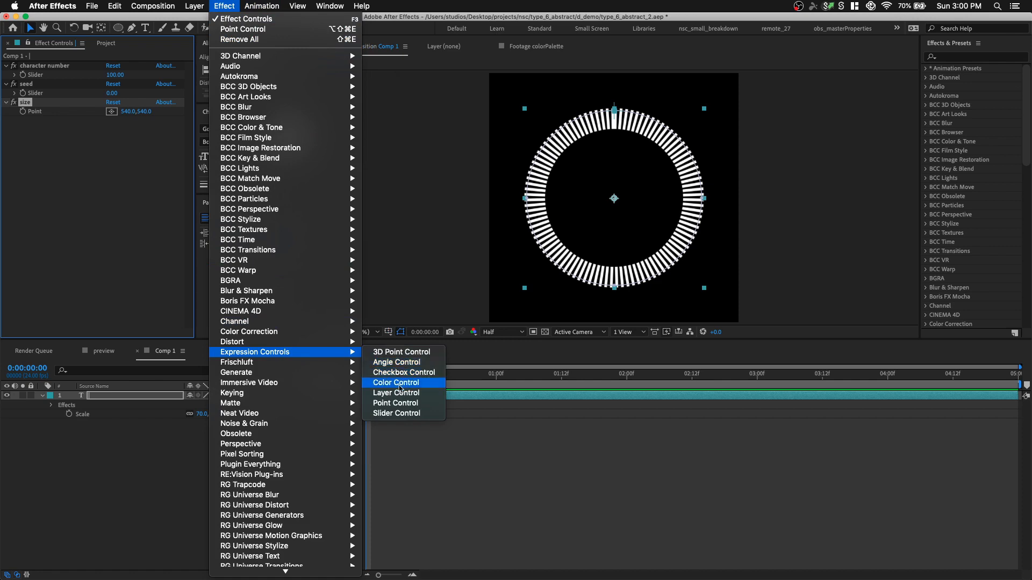
click(395, 383)
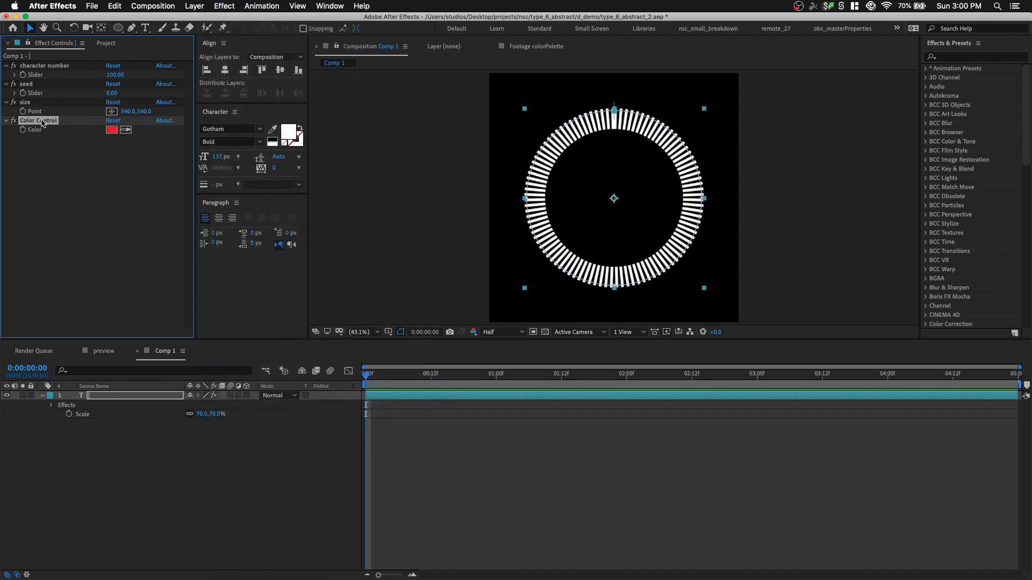
key(cmd+d)
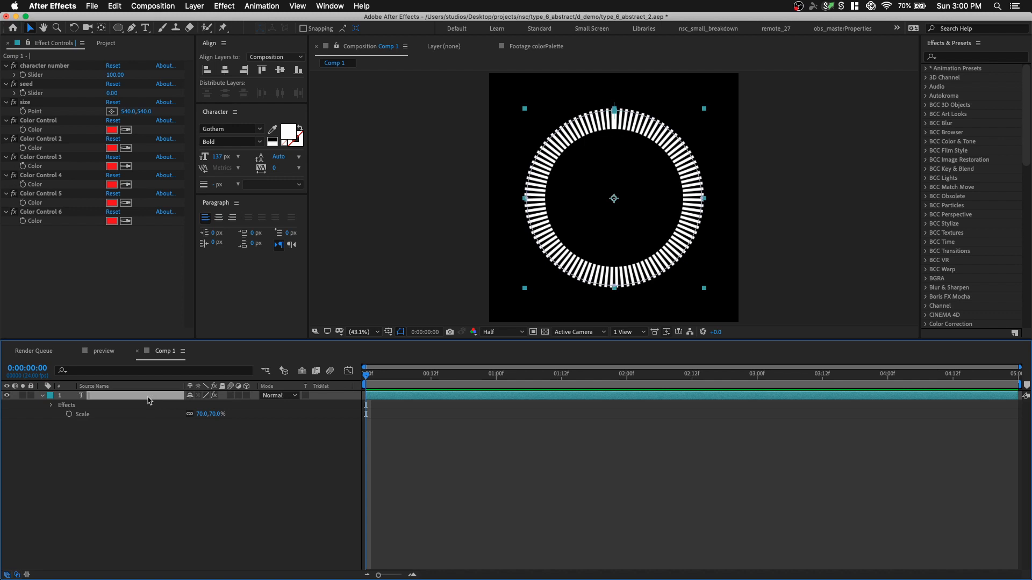
Step: Add a text animator with Scale and a Rotation property to the layer
click(42, 396)
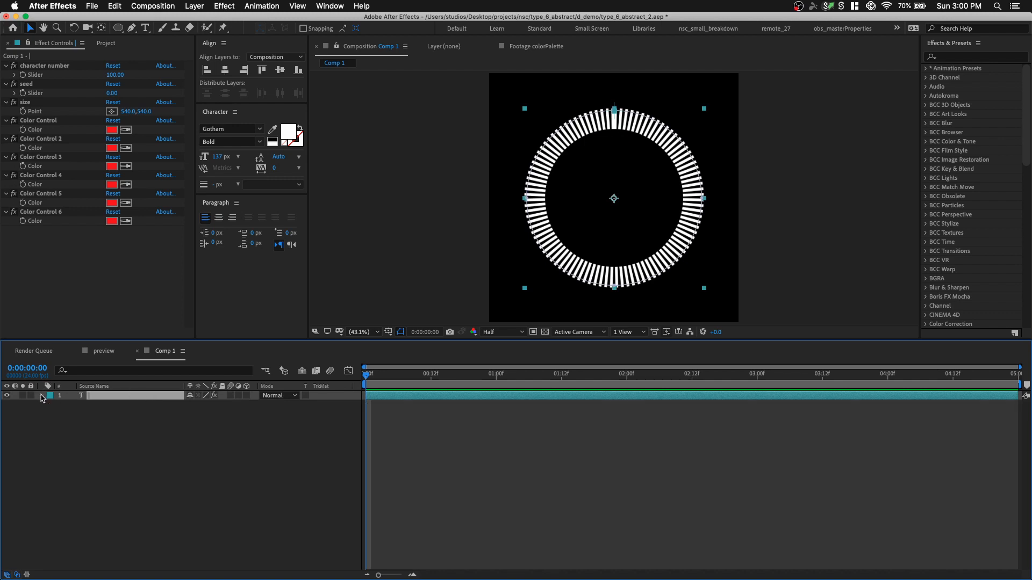
click(42, 395)
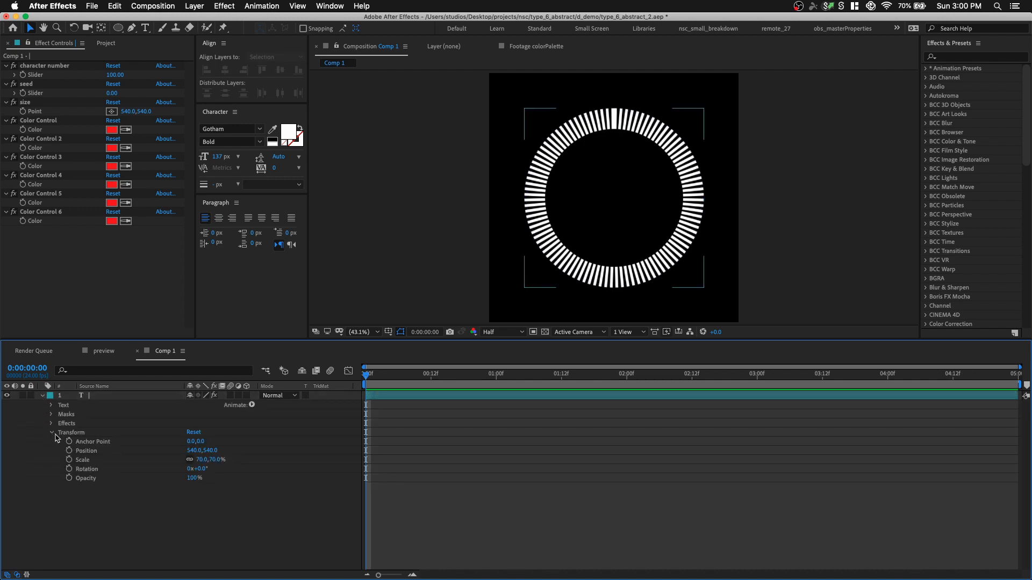
click(52, 432)
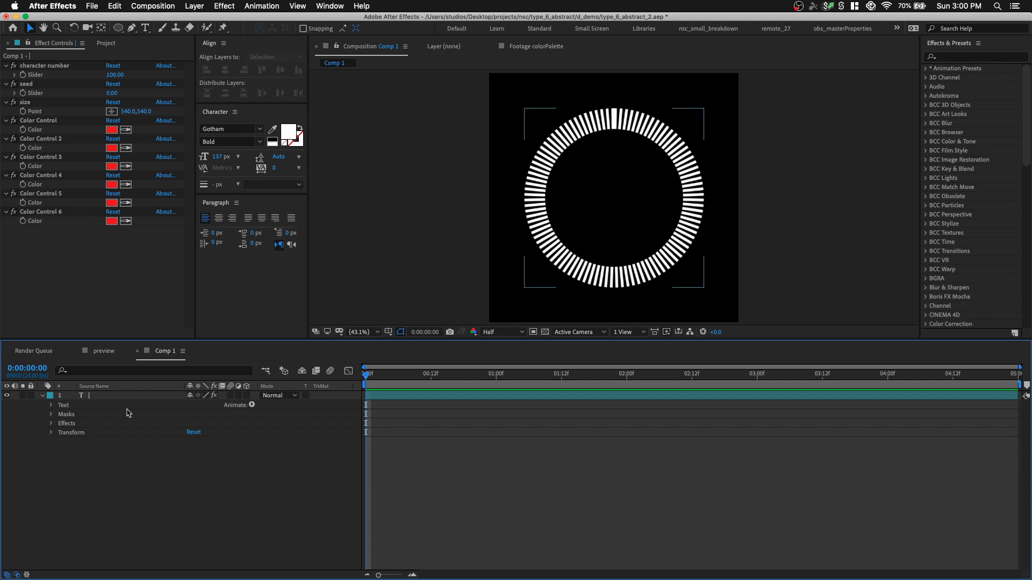
click(64, 405)
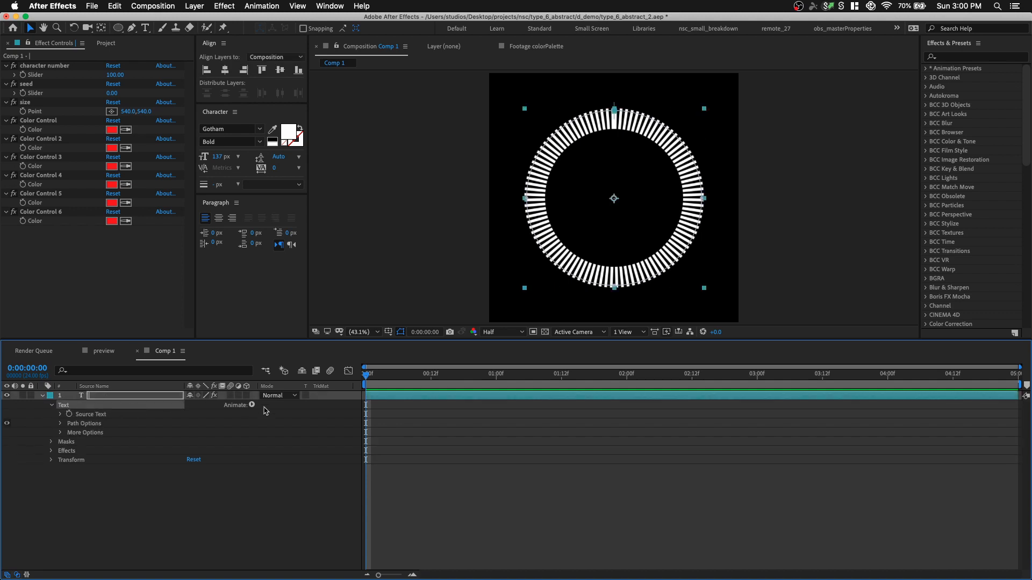
click(251, 405)
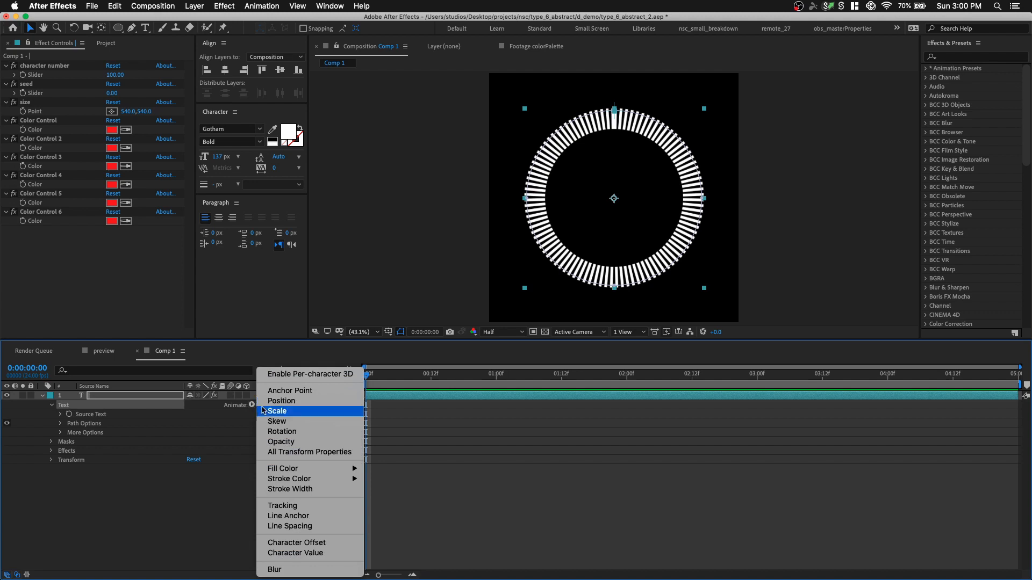
mouse_move(297, 417)
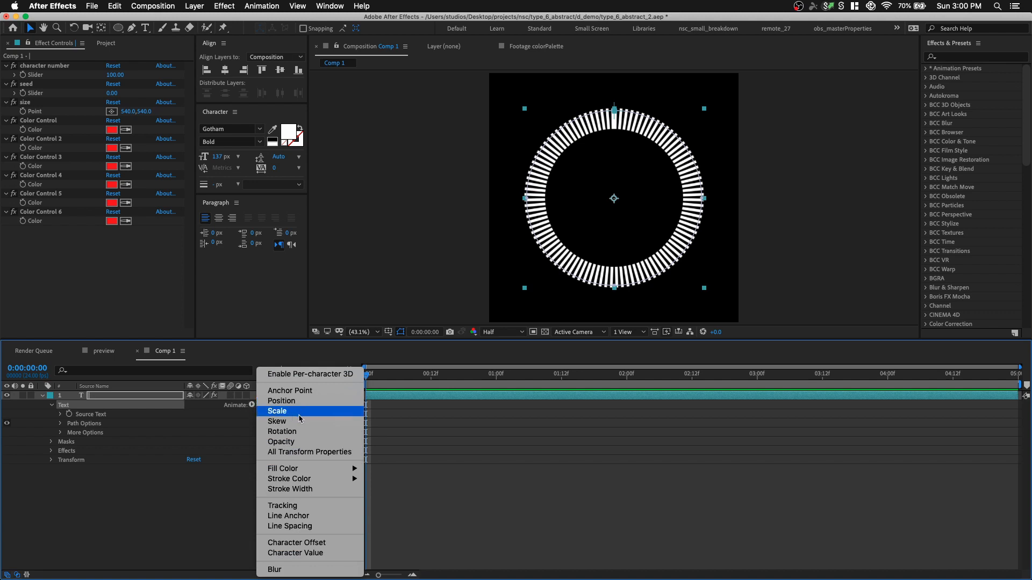
click(276, 410)
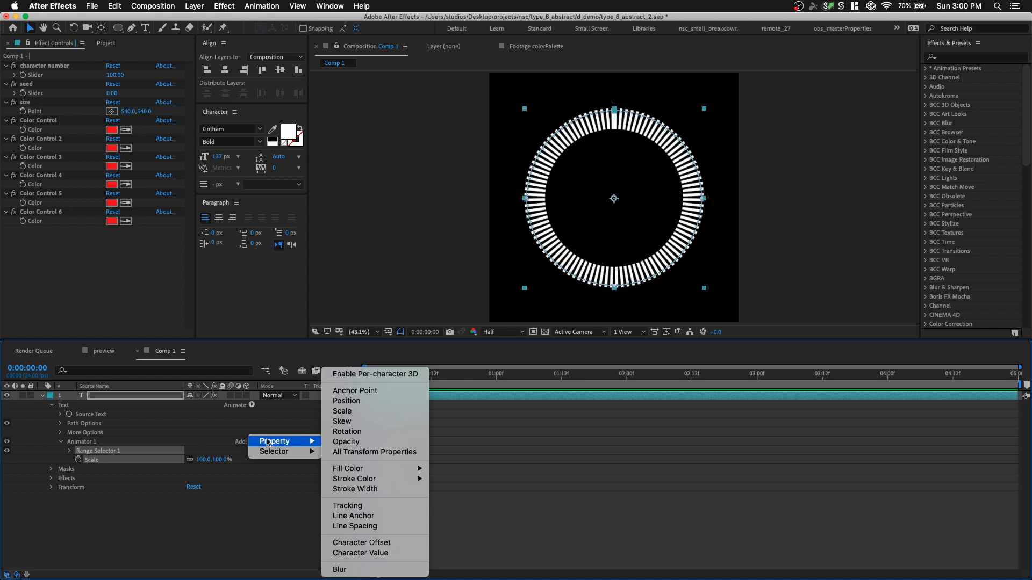
click(347, 431)
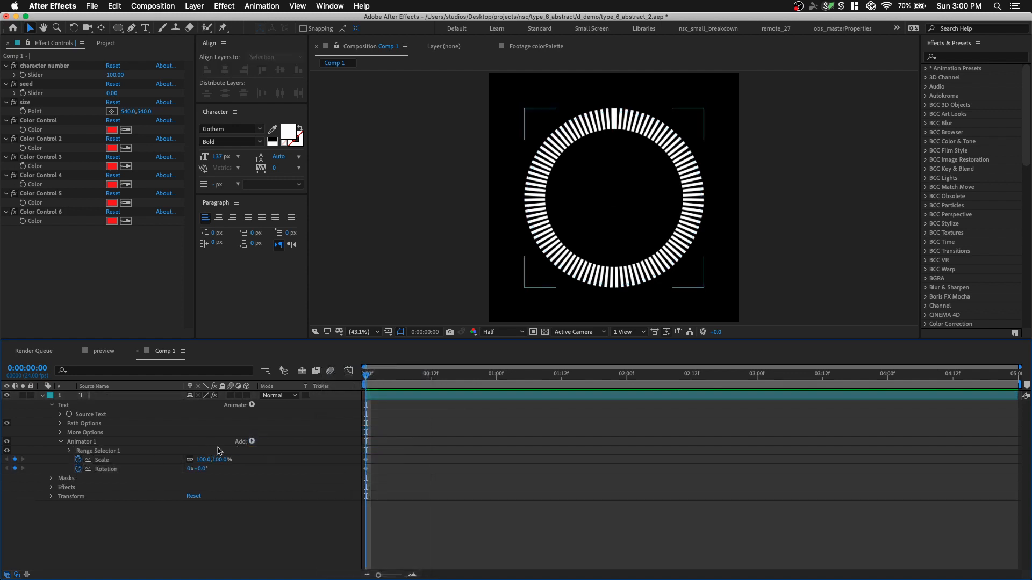
Step: Unlink the scale, keyframe the vertical Scale and 180° Rotation, and name the animator base
click(224, 459)
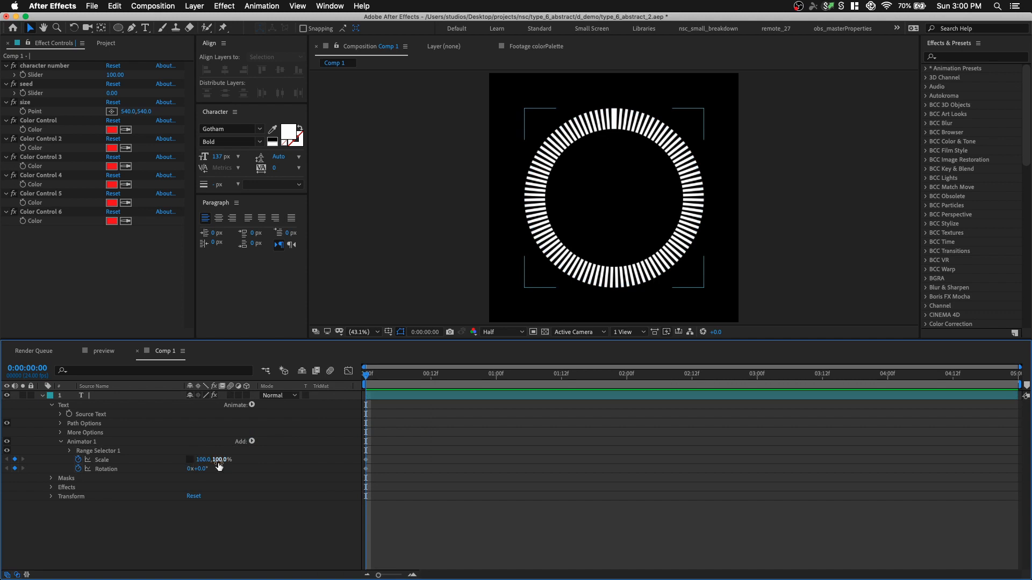
double_click(227, 459)
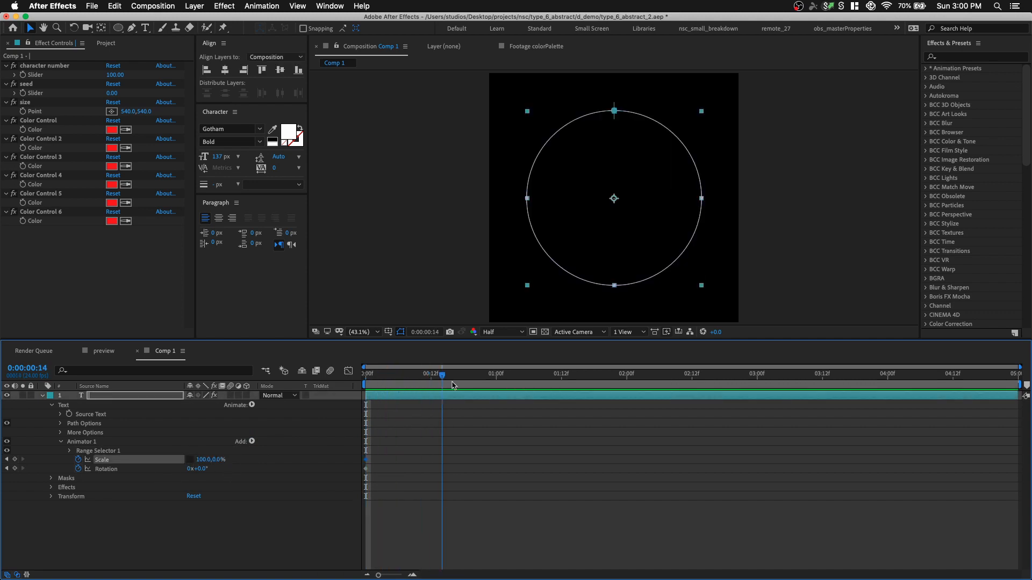
click(459, 373)
text(base)
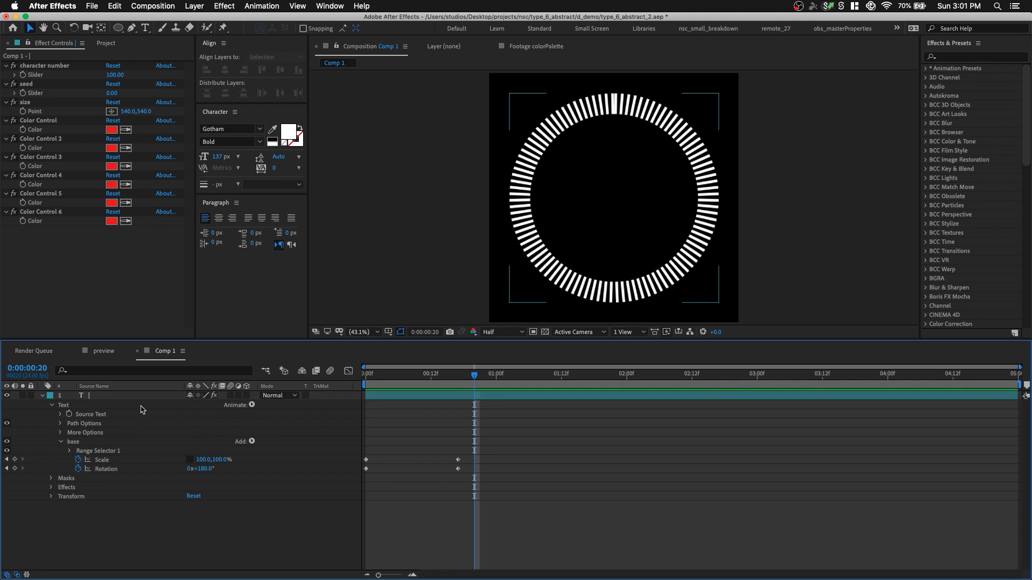
Step: Add a Scale animator named offset driven by effect("size")("Point") and adjust the size Point to stretch the bars
click(235, 406)
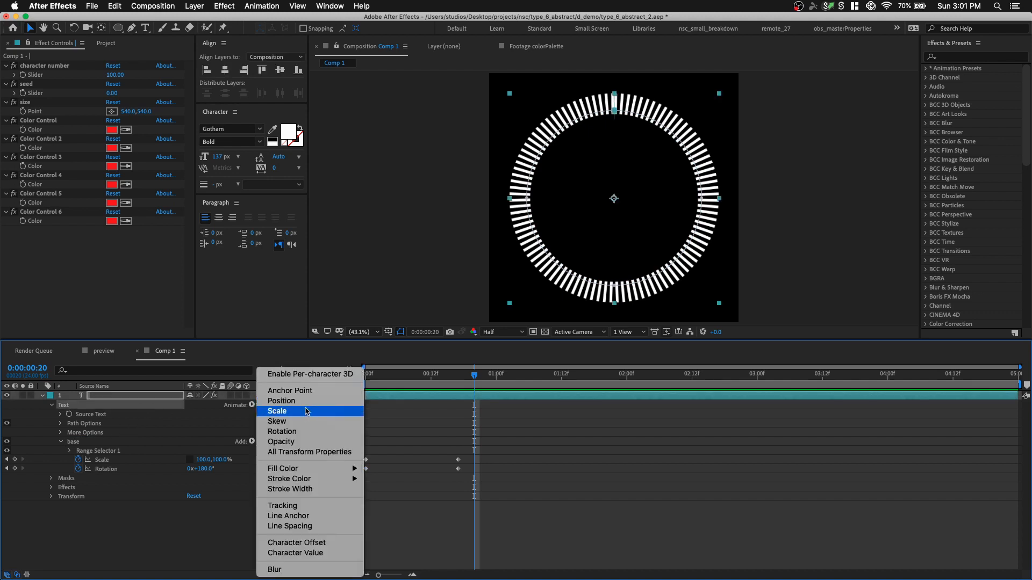
click(277, 410)
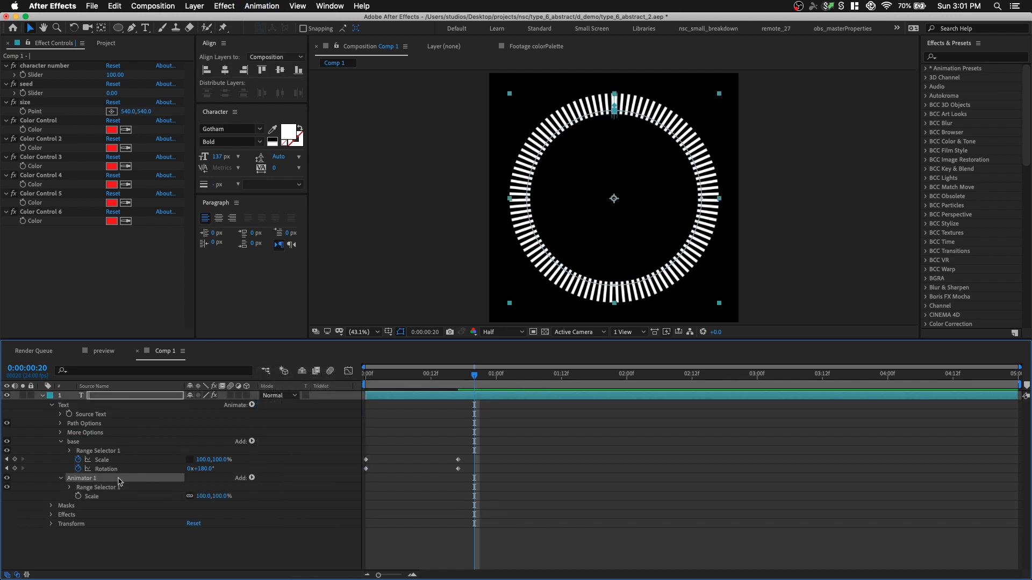
double_click(83, 477)
text(offset)
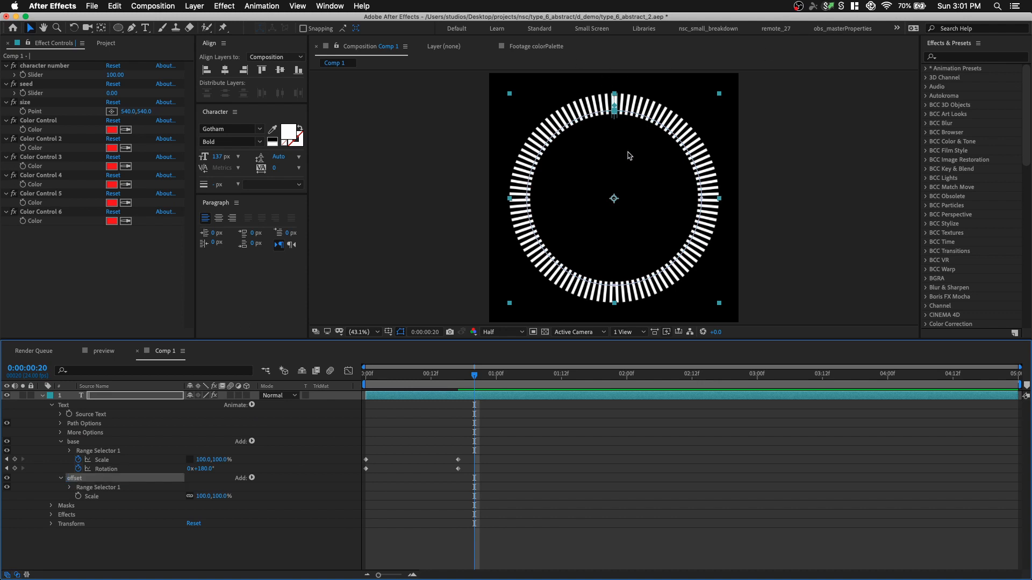
click(71, 487)
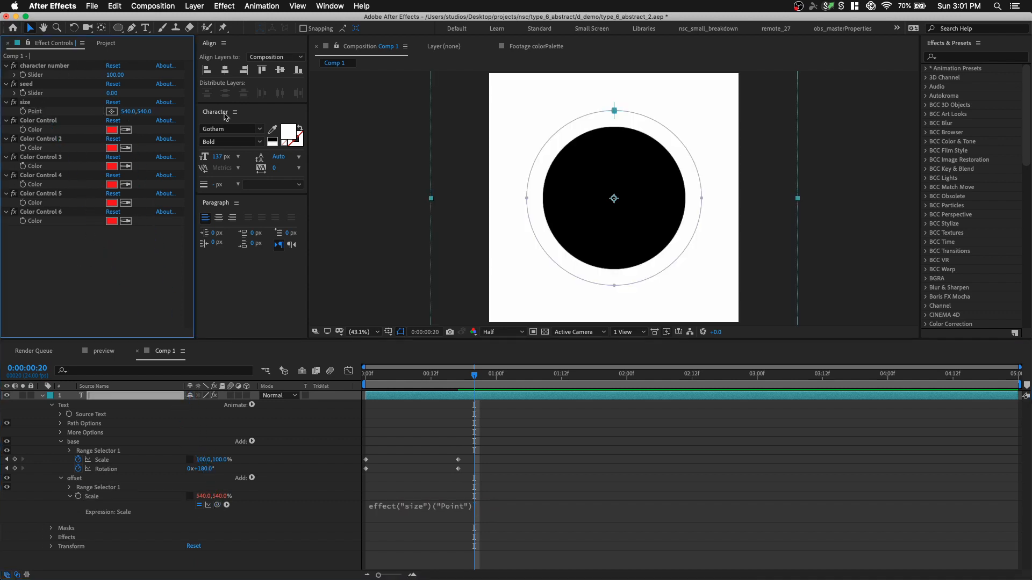
double_click(130, 111)
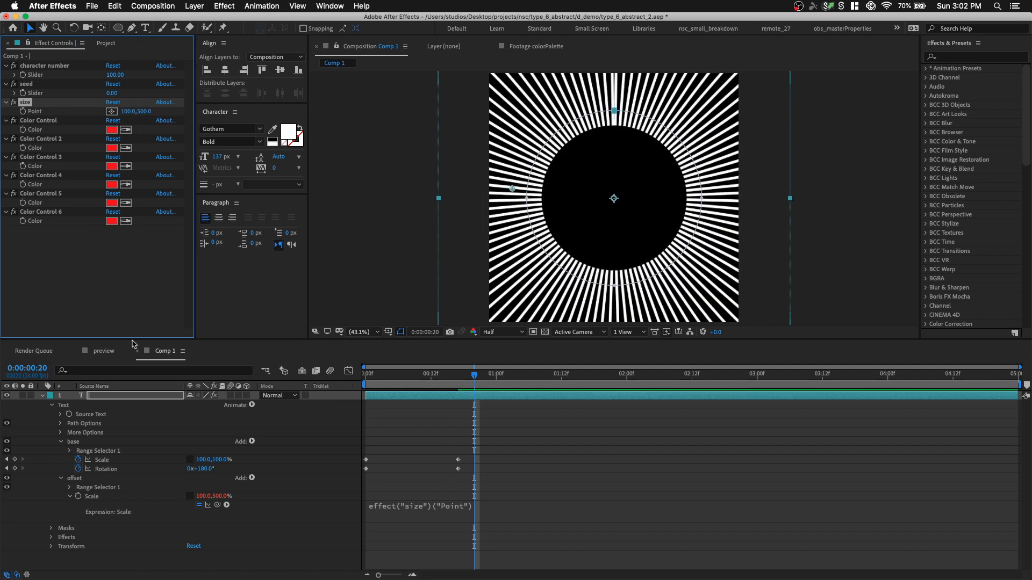
mouse_move(137, 479)
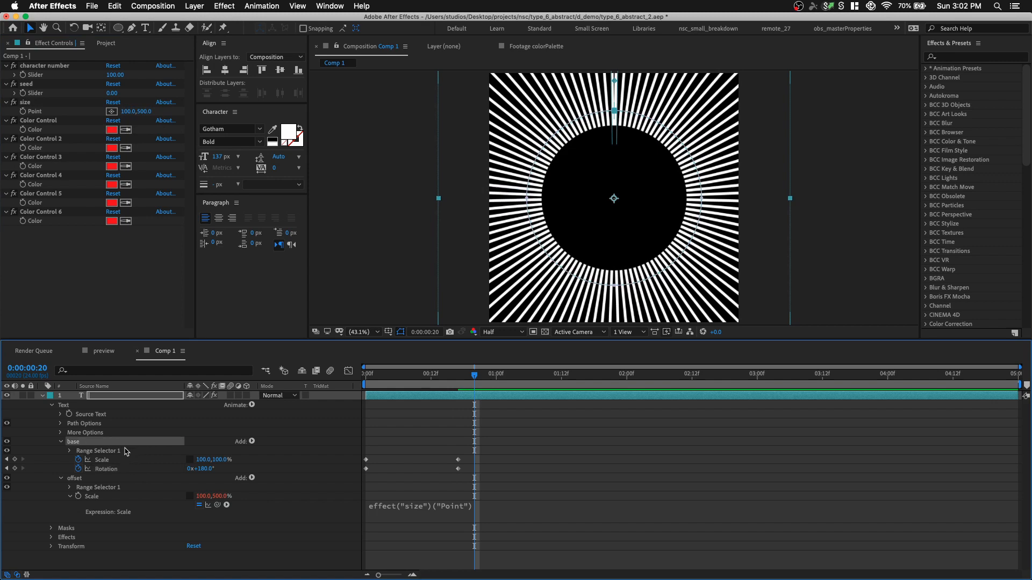
Step: Enable Randomize Order in offset's Range Selector Advanced options so the rays get uneven lengths
click(70, 487)
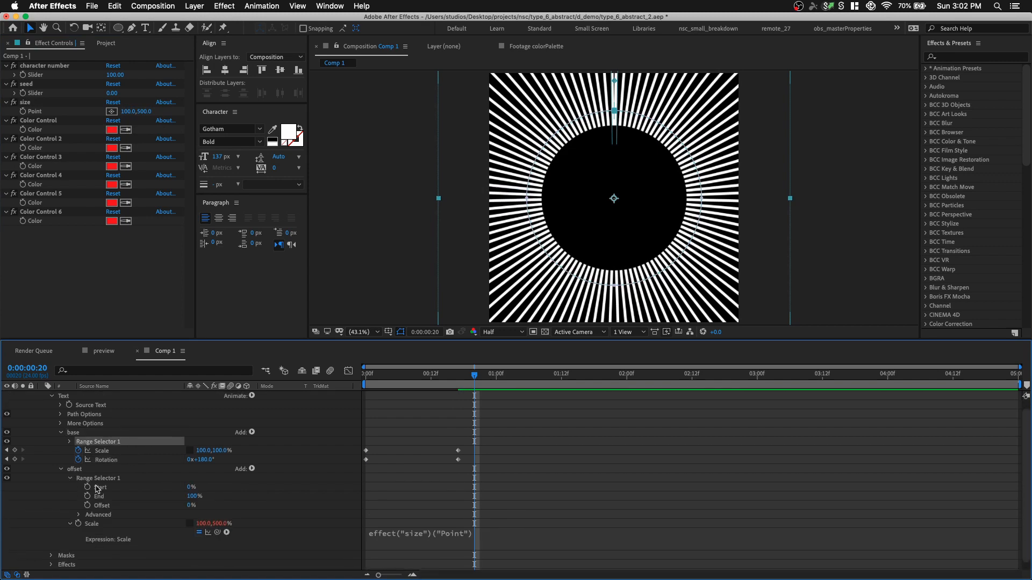
click(78, 515)
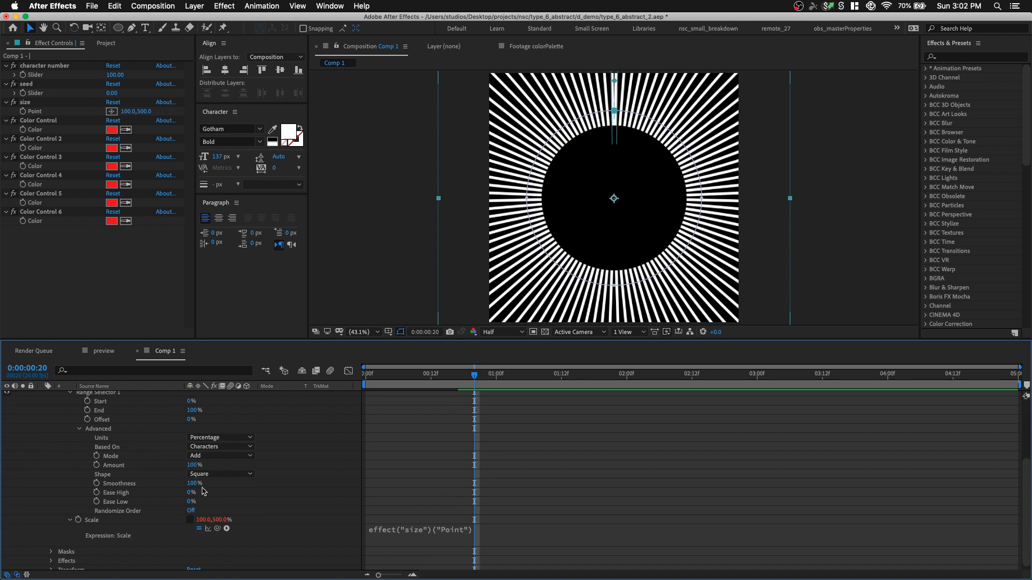
click(220, 479)
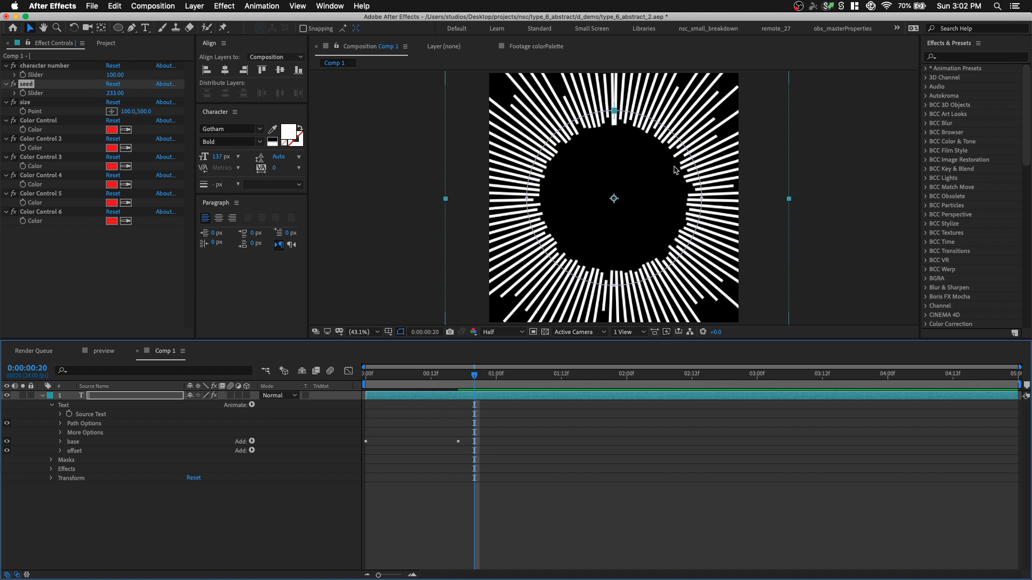
mouse_move(167, 413)
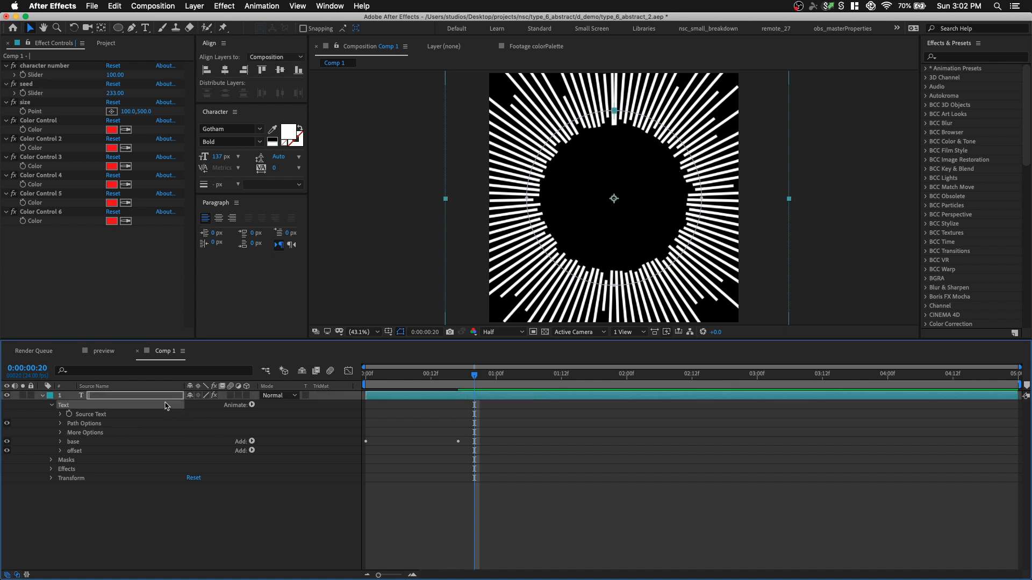
Step: Add an RGB Fill Color animator whose colour expression picks the Color Control effect
click(252, 405)
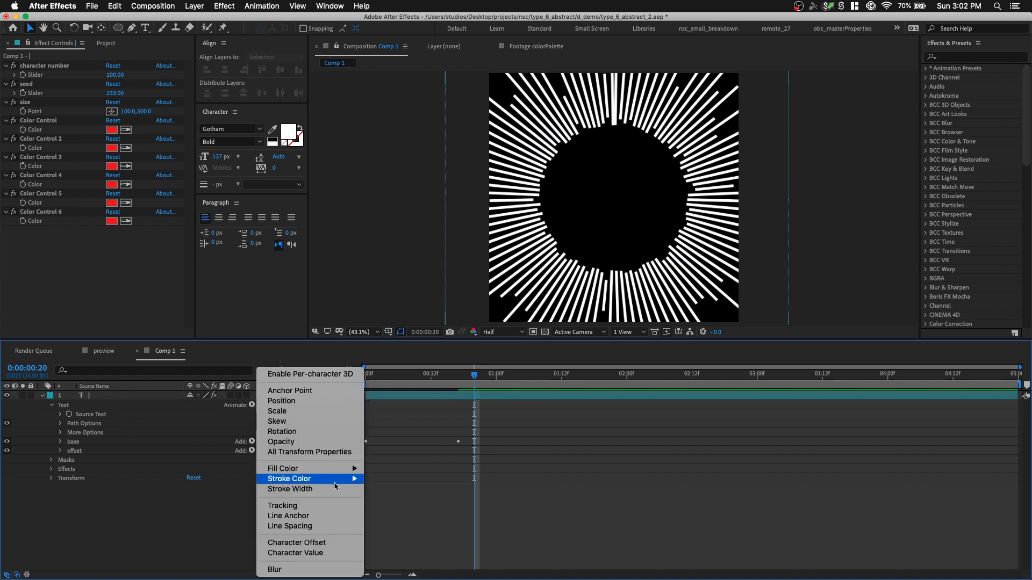
click(283, 468)
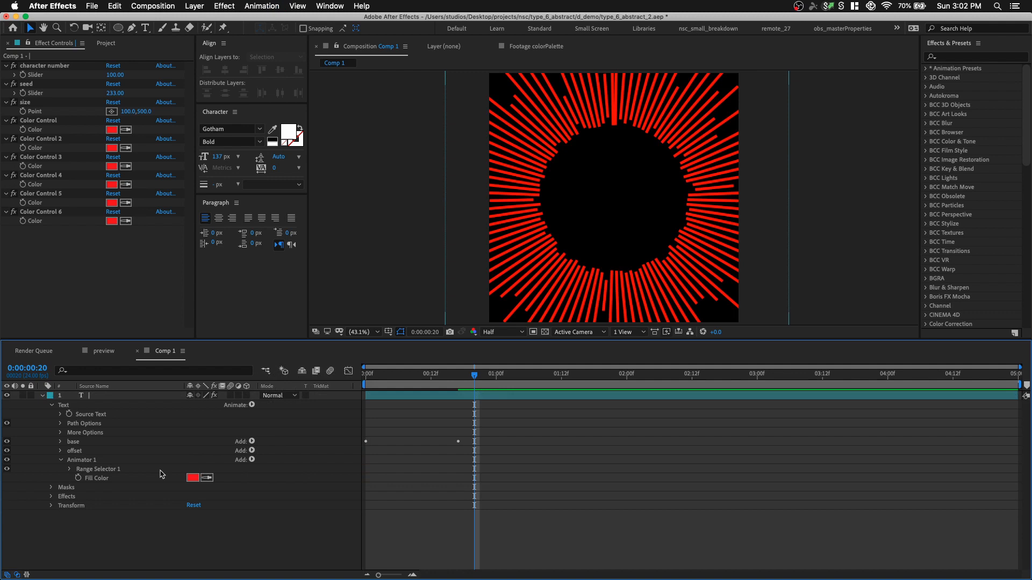
click(81, 478)
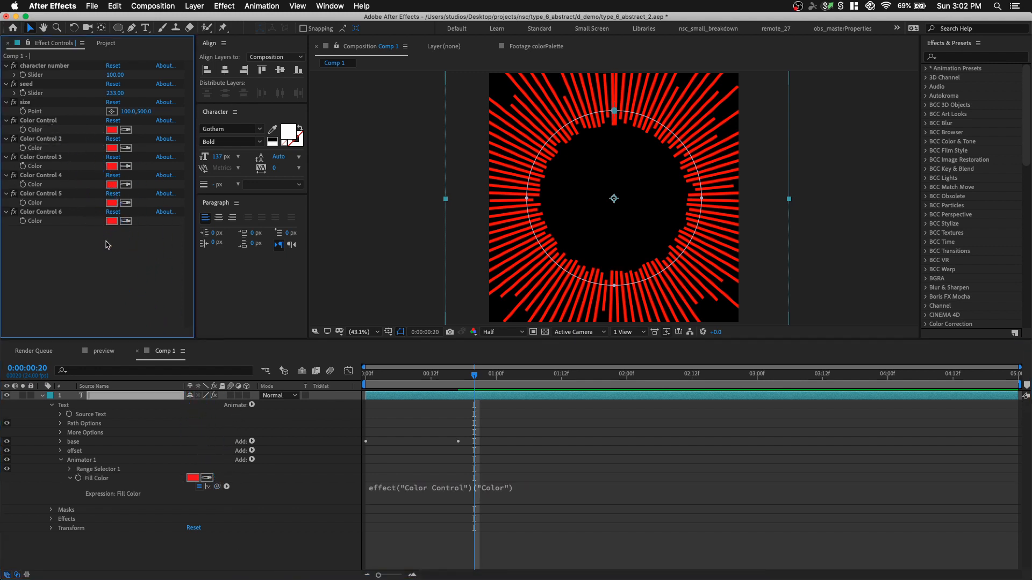
Step: Enable Randomize Order with the seed linked to the seed slider and rename the animator c1
click(70, 469)
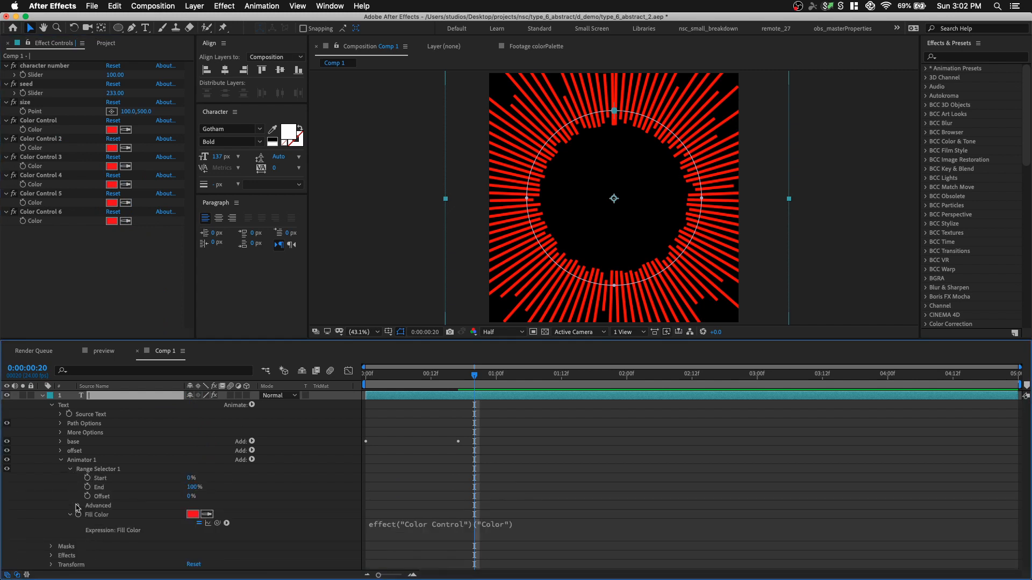
click(78, 505)
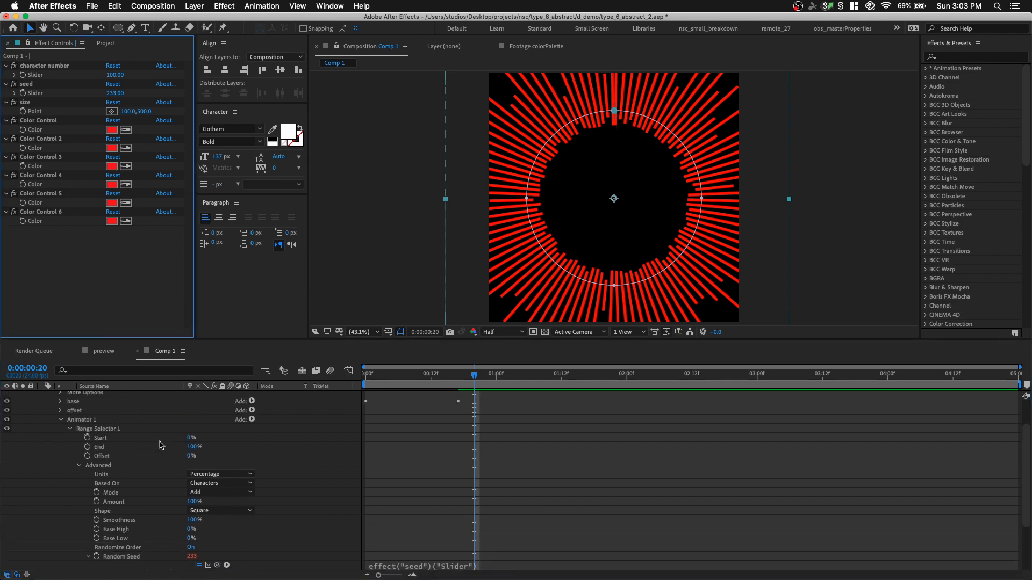
double_click(81, 419)
text(c1)
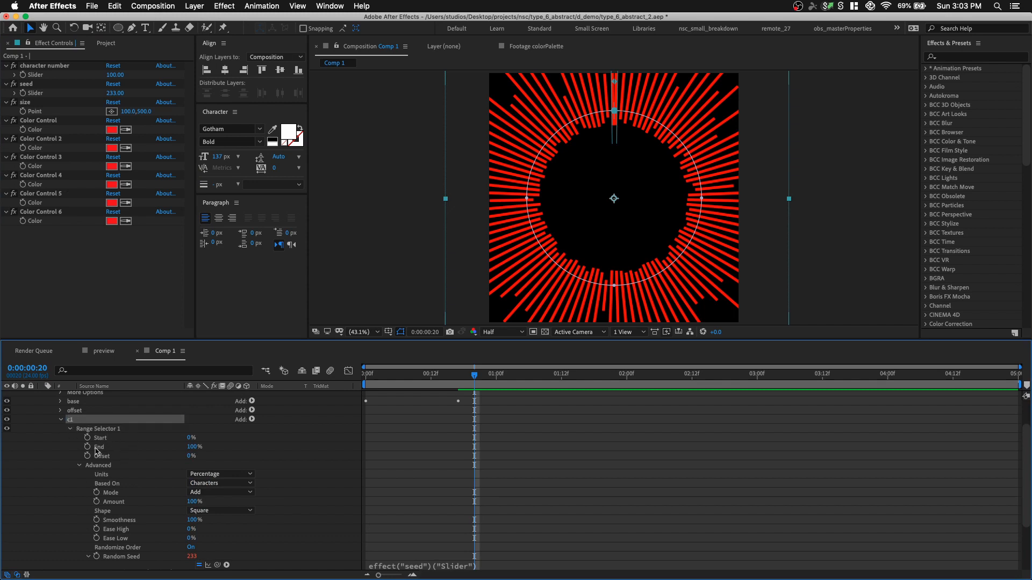
mouse_move(92, 450)
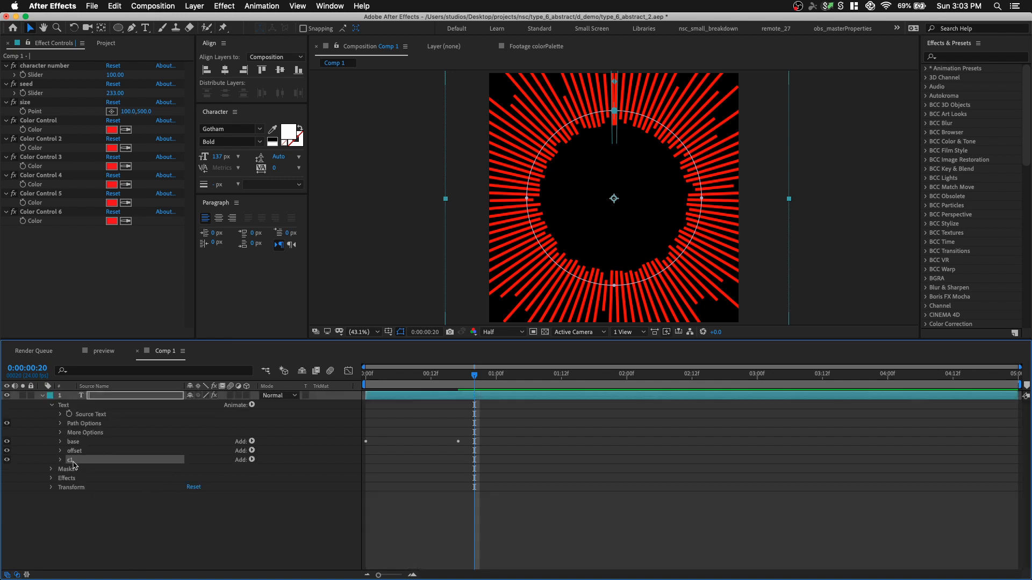
Step: Set the duplicated c2 animator's Range Selector End to 25% and duplicate it into c3–c6
click(60, 460)
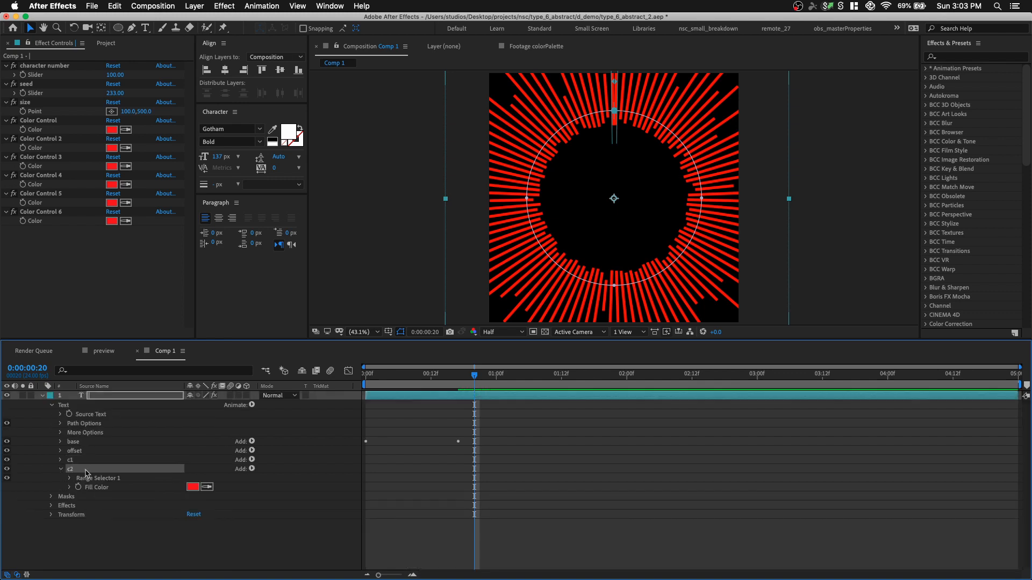
click(69, 477)
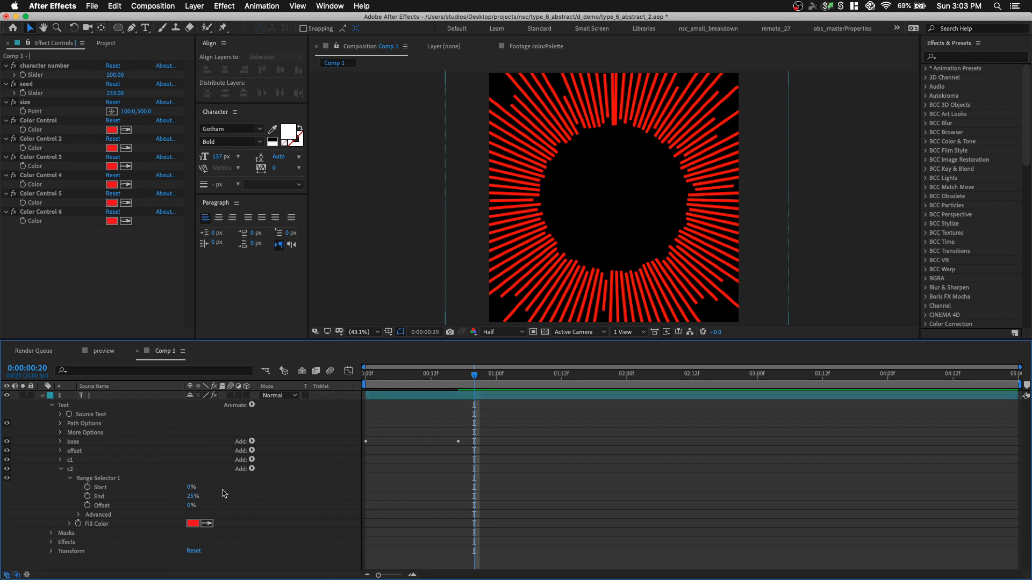
mouse_move(174, 473)
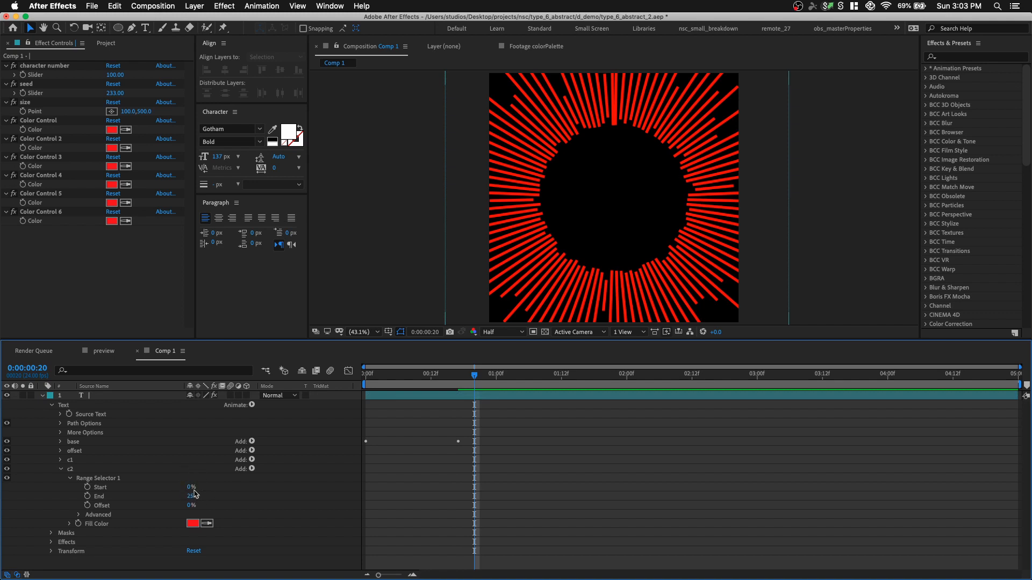
click(60, 469)
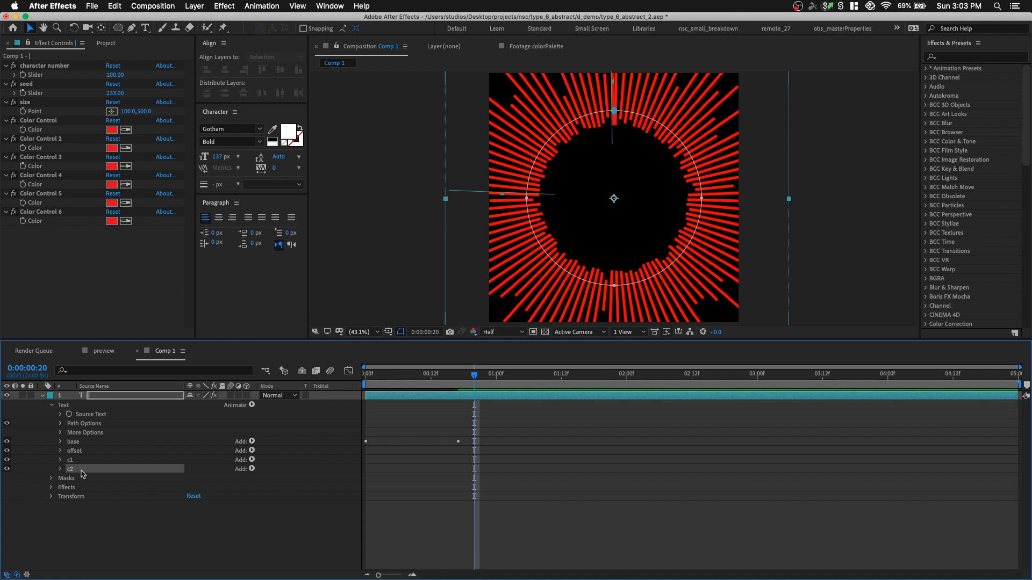
click(52, 459)
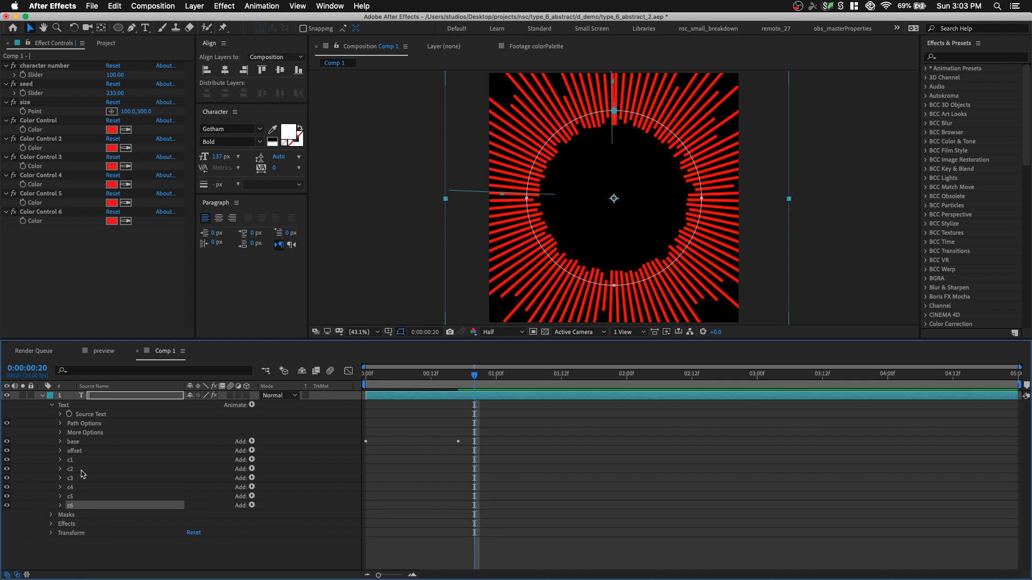
mouse_move(89, 454)
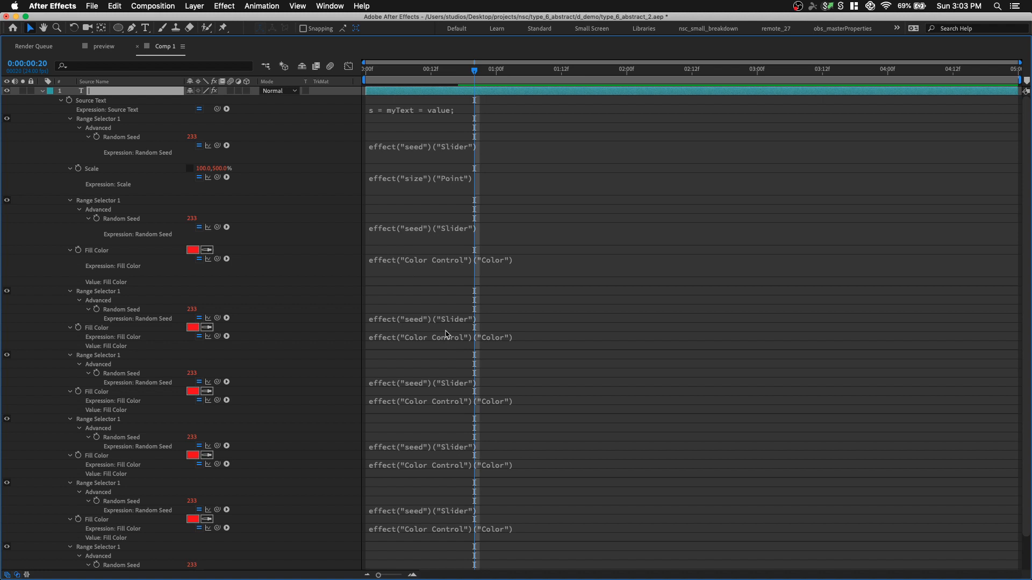
Step: Edit the duplicated Fill Color expressions to reference Color Control 2, 3, 4 and onward
click(441, 337)
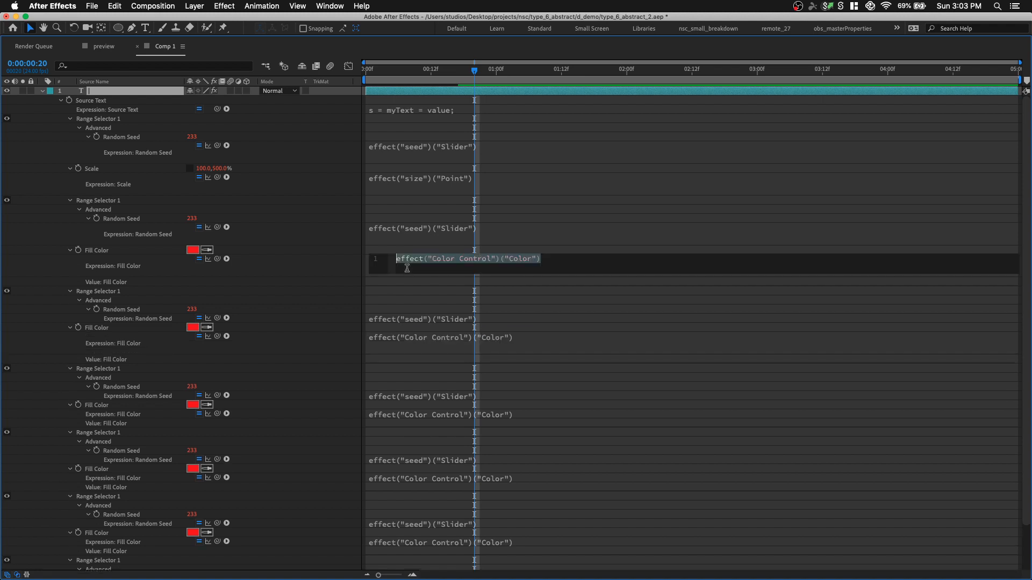
click(470, 259)
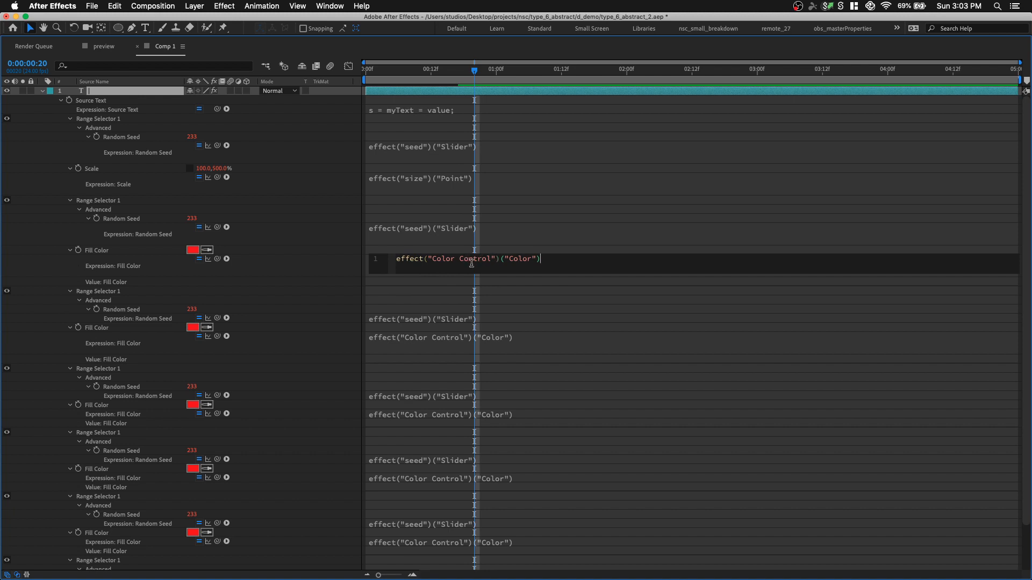
click(490, 335)
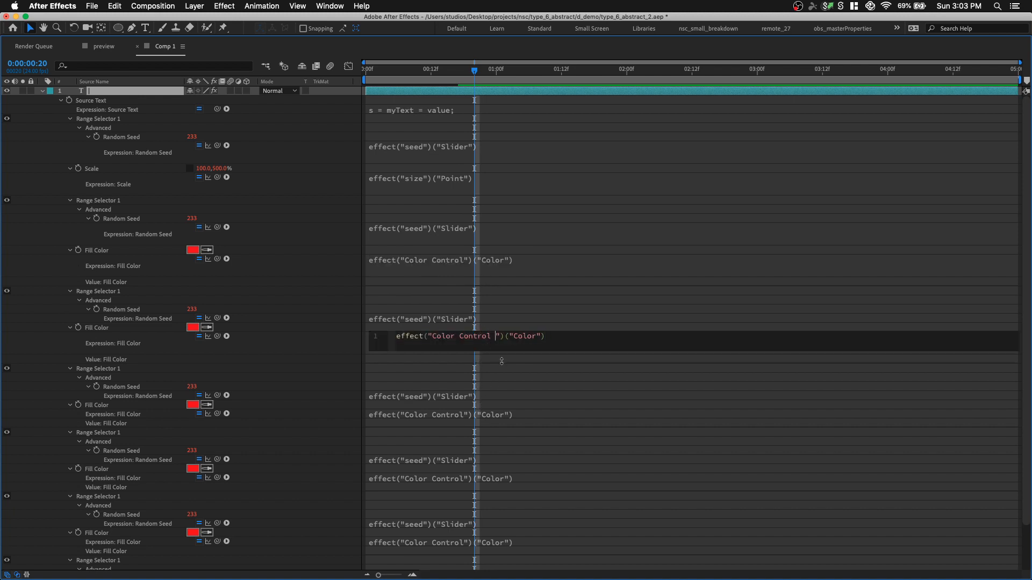
text(2)
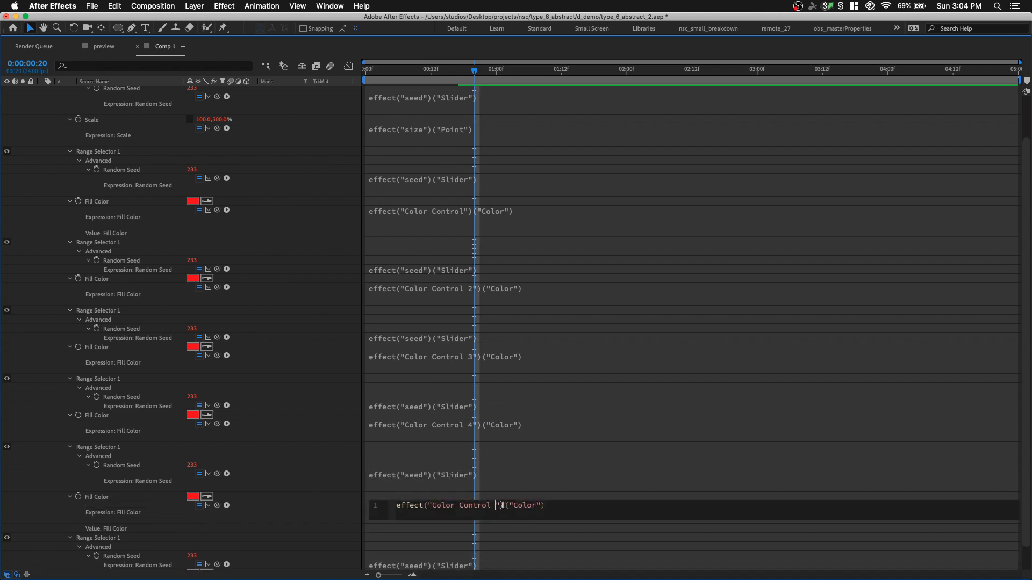
scroll(down, 3)
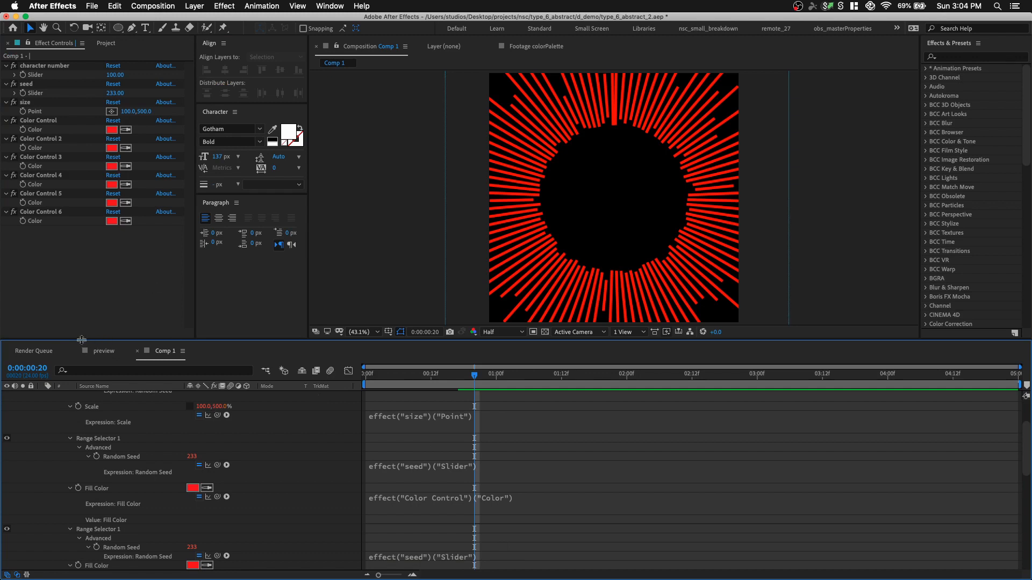
Step: Drag colorPalette from 02_ASSETS into the comp and eyedropper the colour swatches, ending with navy
click(105, 43)
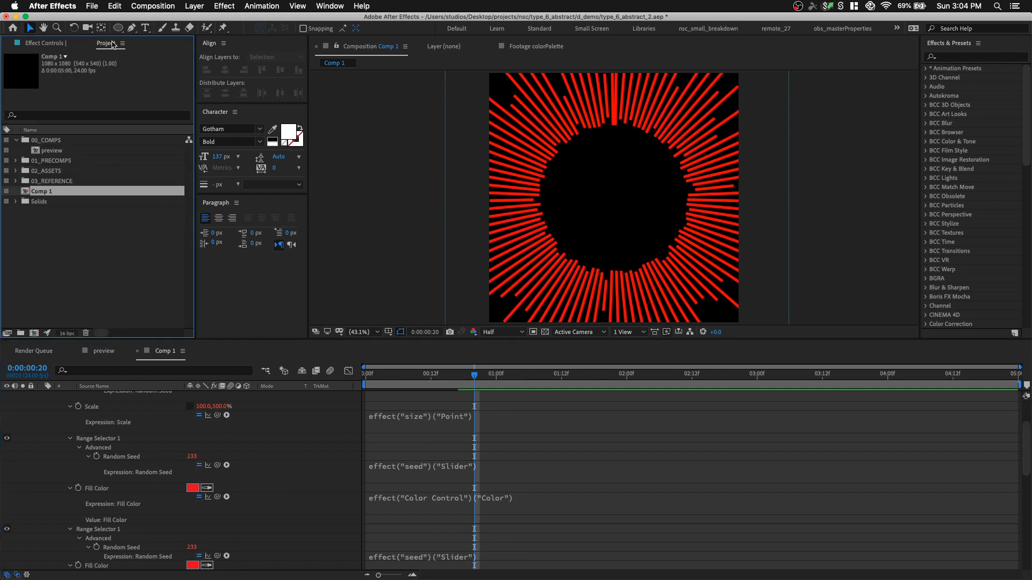
click(15, 171)
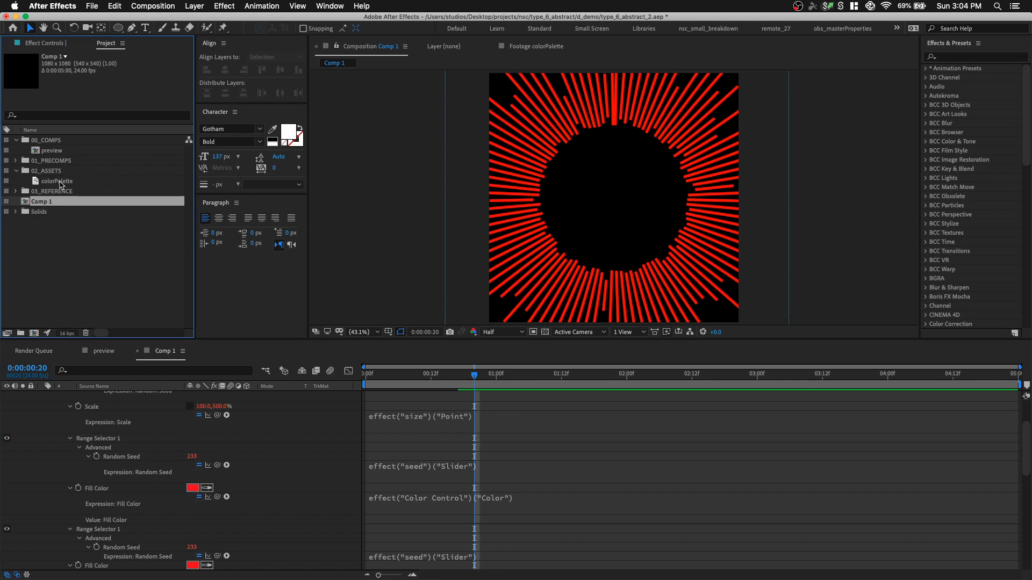
click(58, 180)
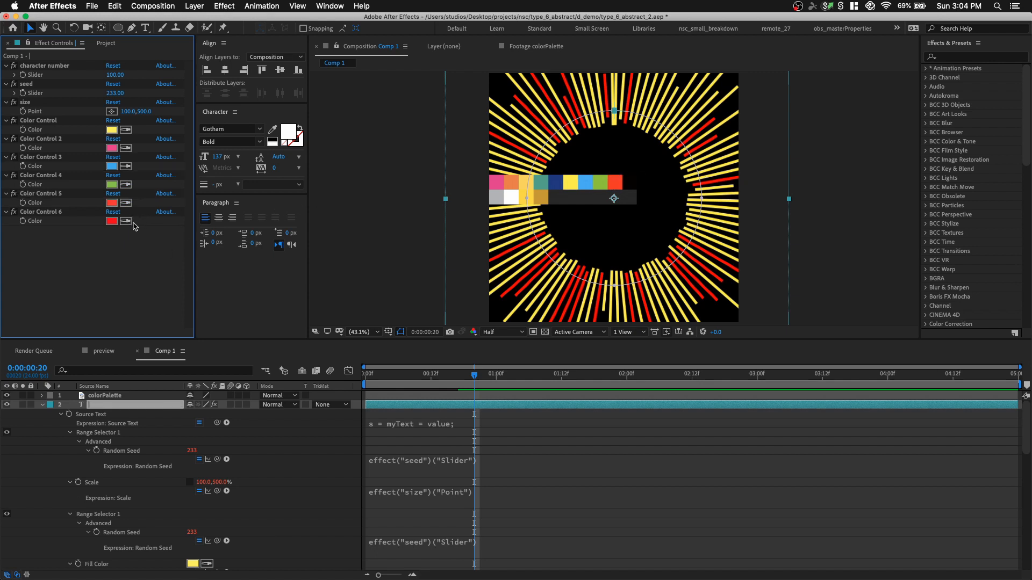
click(111, 221)
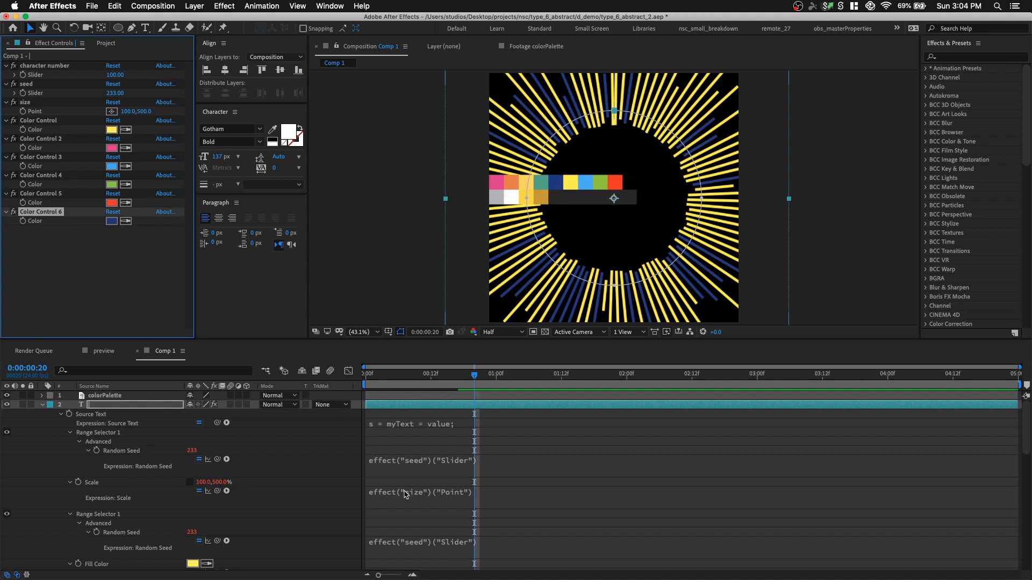
scroll(down, 3)
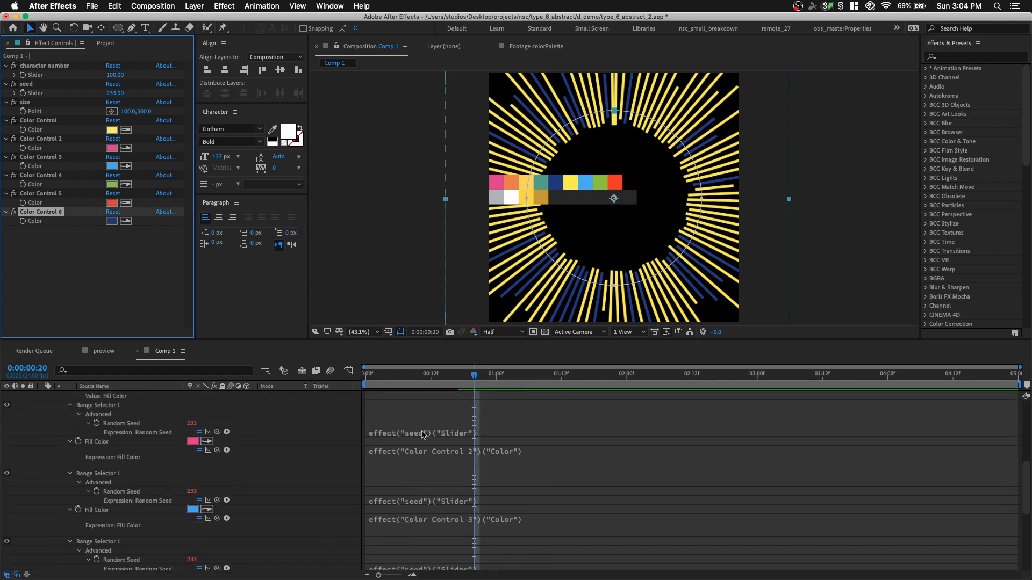
mouse_move(53, 230)
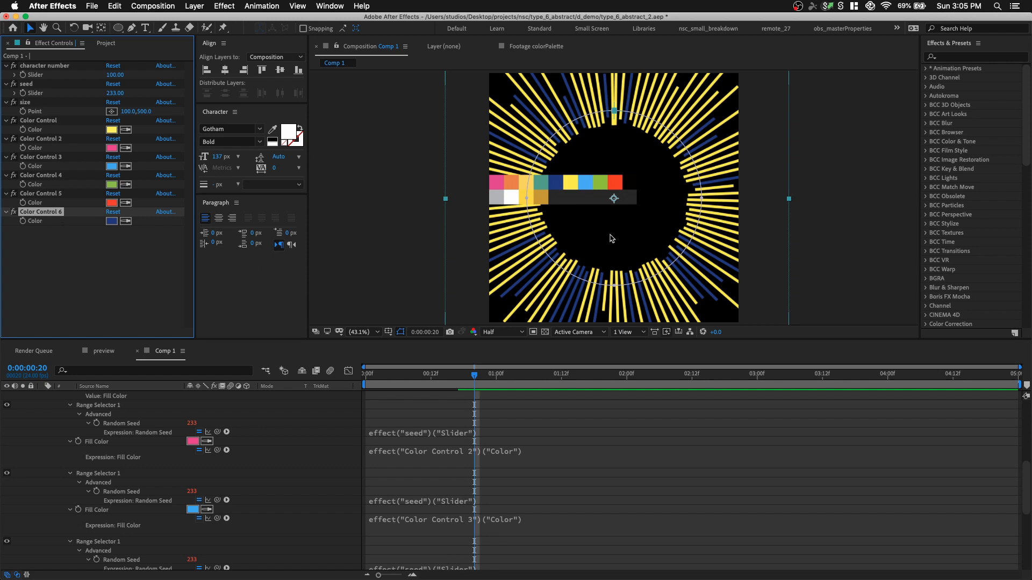
mouse_move(152, 360)
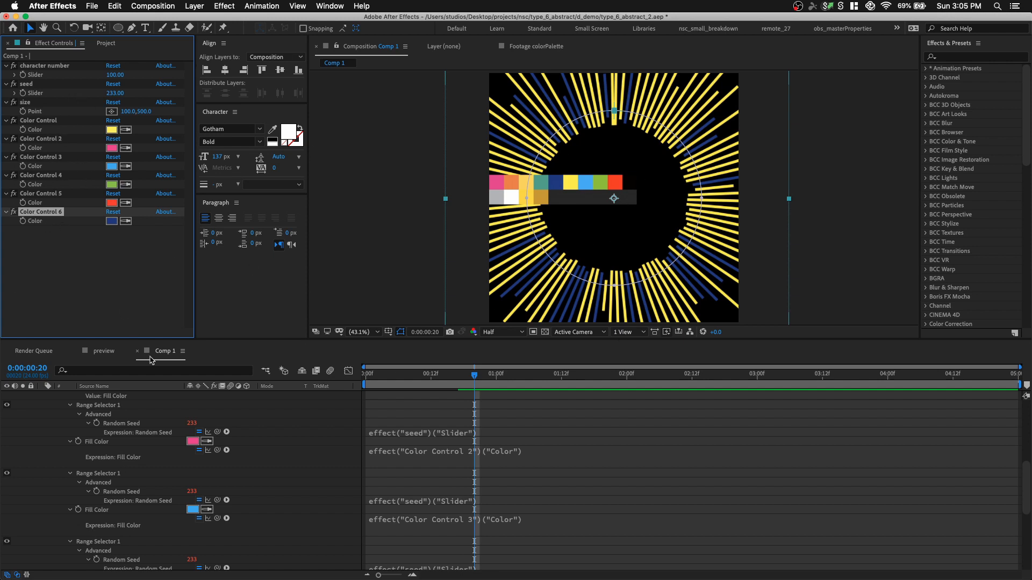
mouse_move(394, 478)
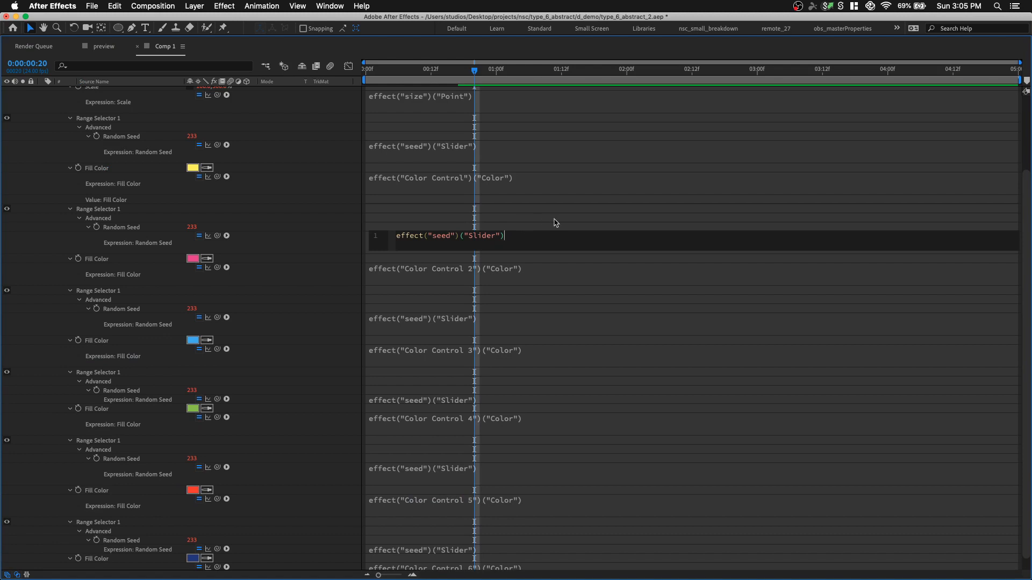
mouse_move(275, 244)
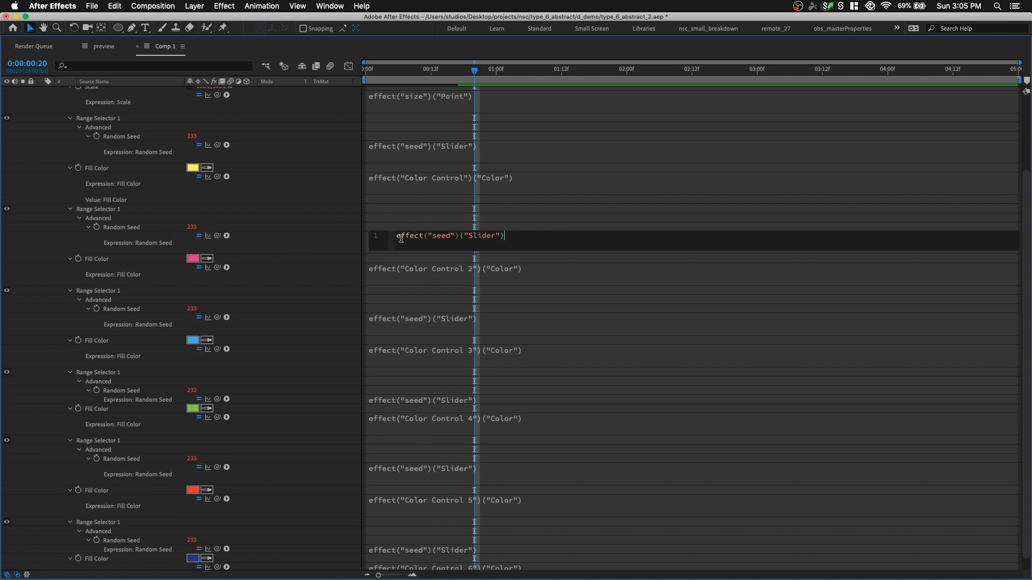
Step: Append offsets such as +1, +45 and +6 to each Range Selector's Random Seed expression
text(+1)
click(692, 318)
text(+2)
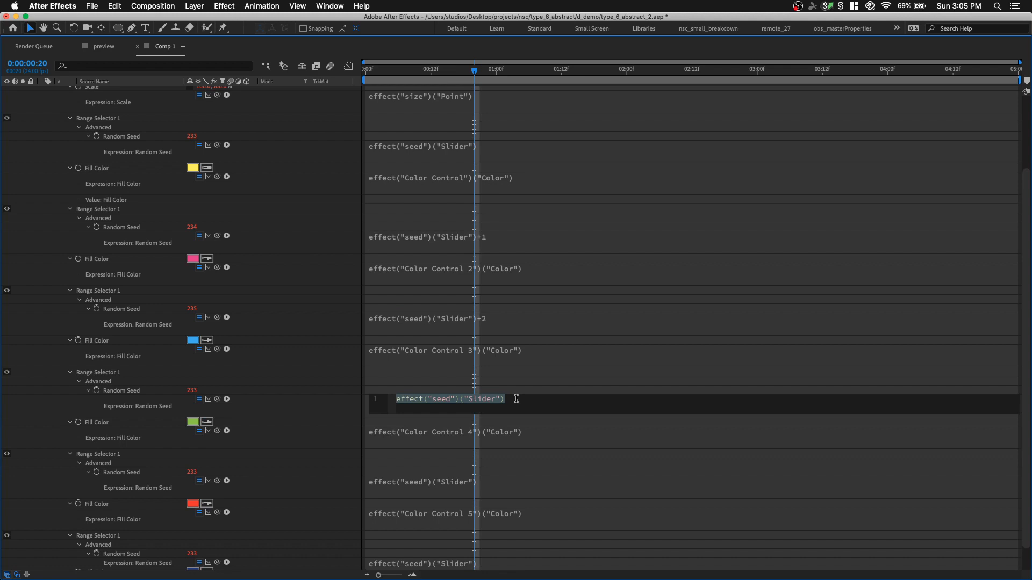
text(+45)
click(692, 481)
text(+5)
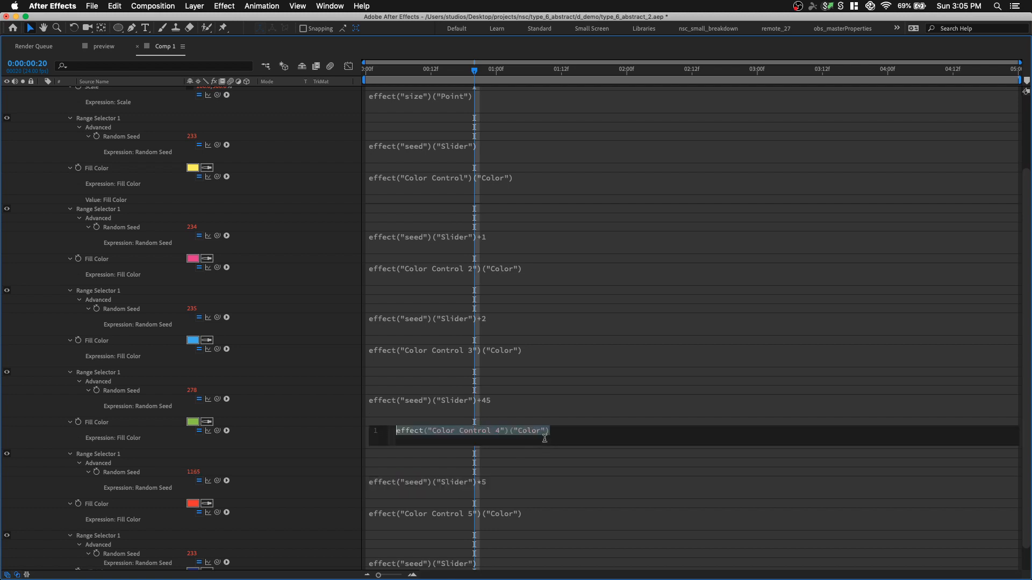
click(508, 559)
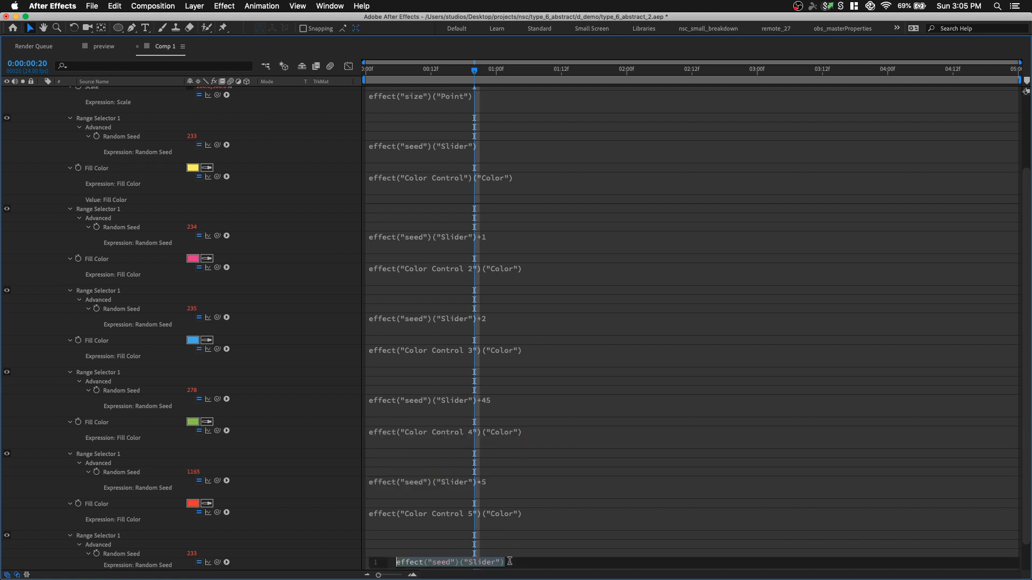
text(+6)
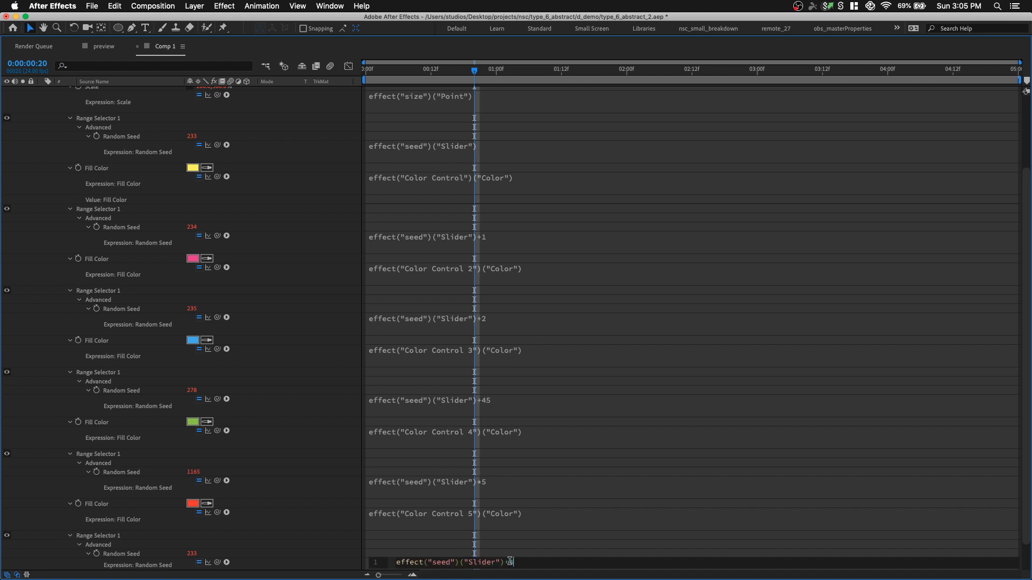
key(Backspace)
text(444)
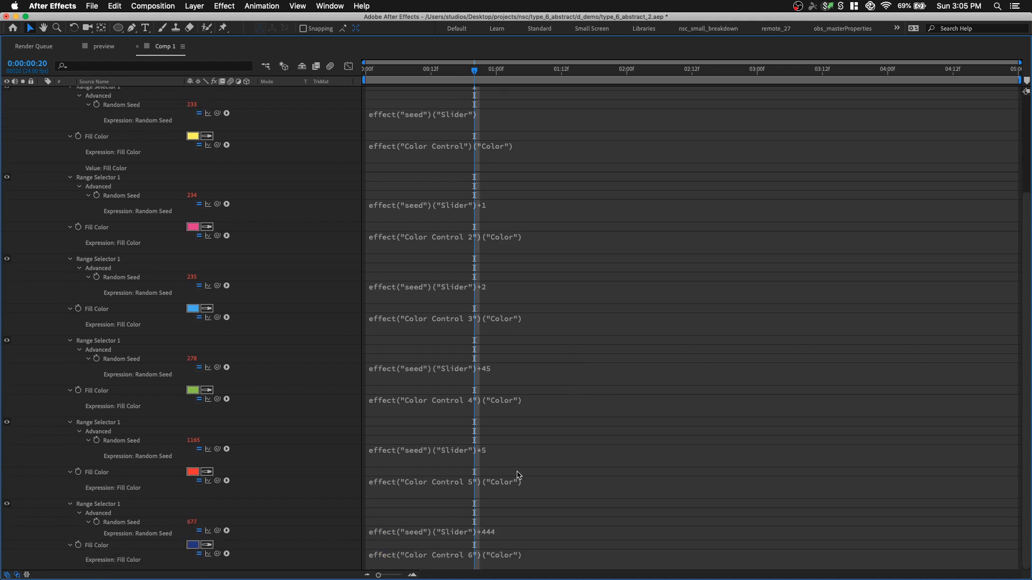
scroll(up, 3)
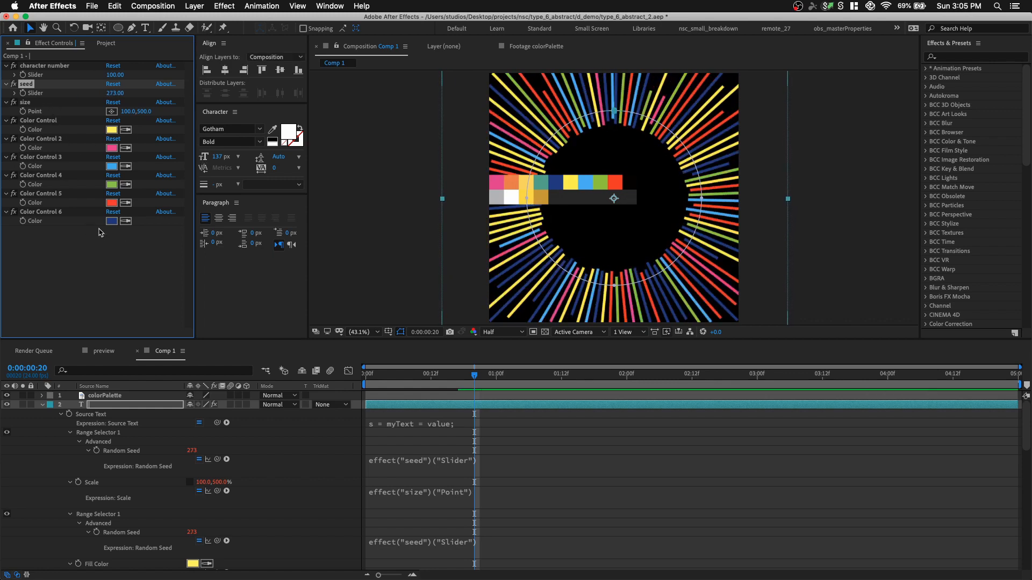
Step: Restore the maximized Timeline so the Composition viewer and Effect Controls show again
click(42, 404)
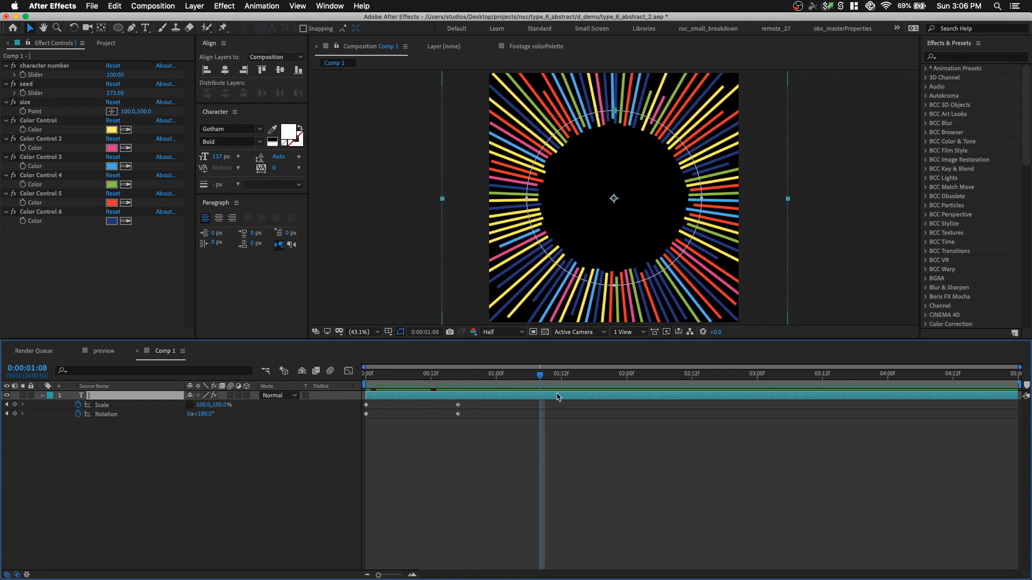
Step: Keyframe Scale at 100,500% near 2:00 and 3:12, collapsing to 100,0% at the end
click(619, 374)
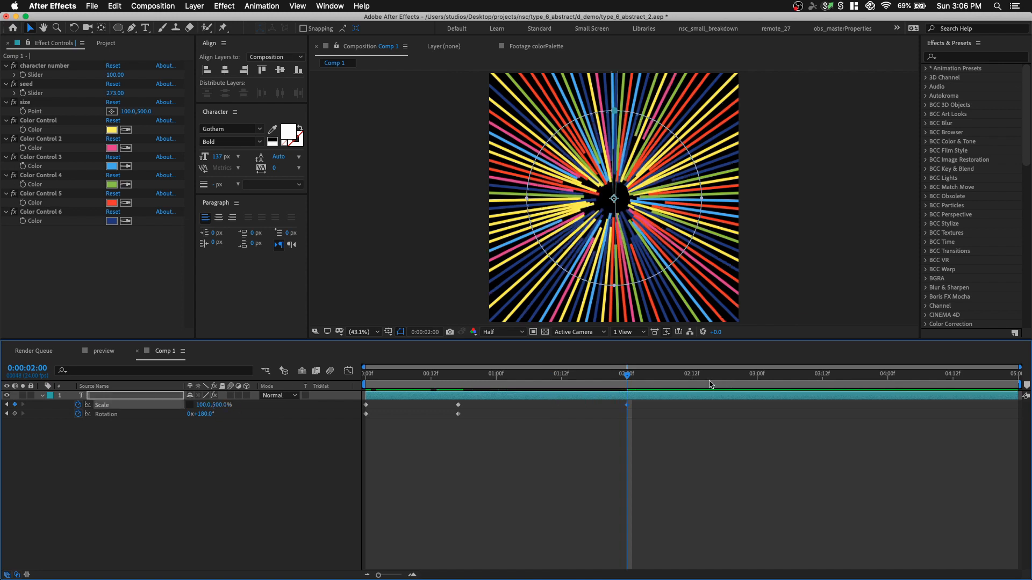
click(843, 374)
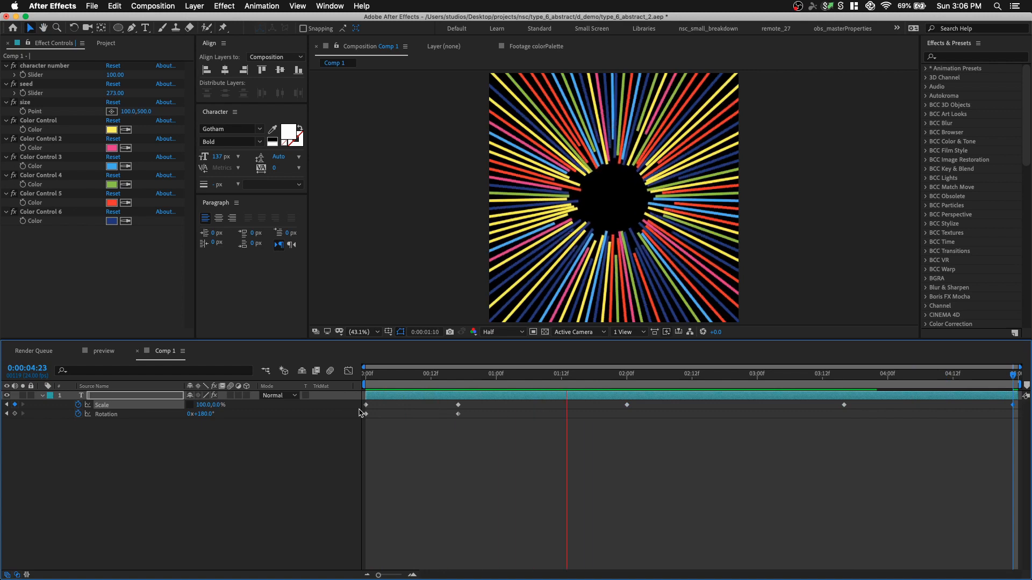
Step: Scrub the animation, then keyframe Rotation at 2:00 and the last frame ending at 0x+180°
click(492, 373)
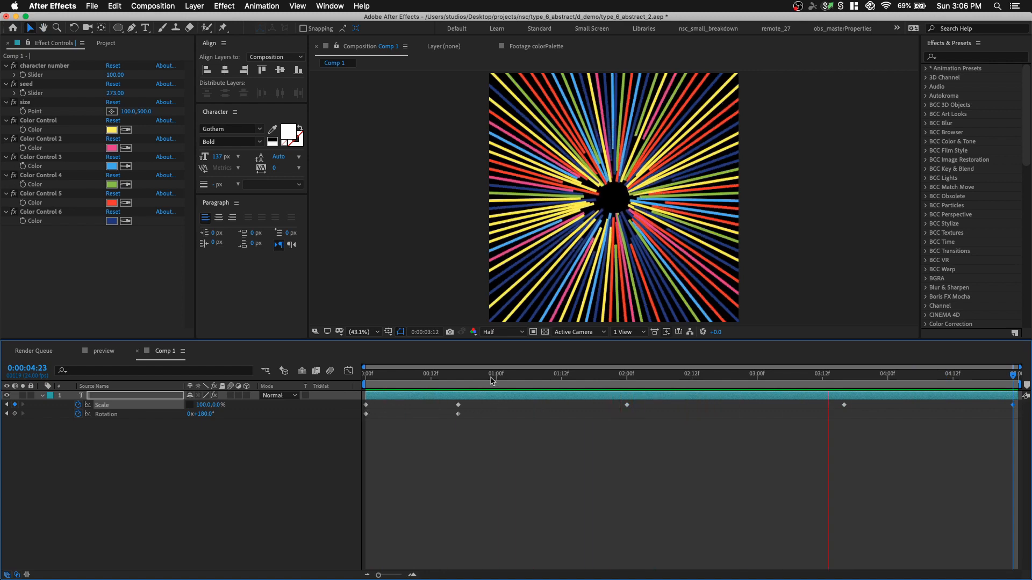
click(518, 374)
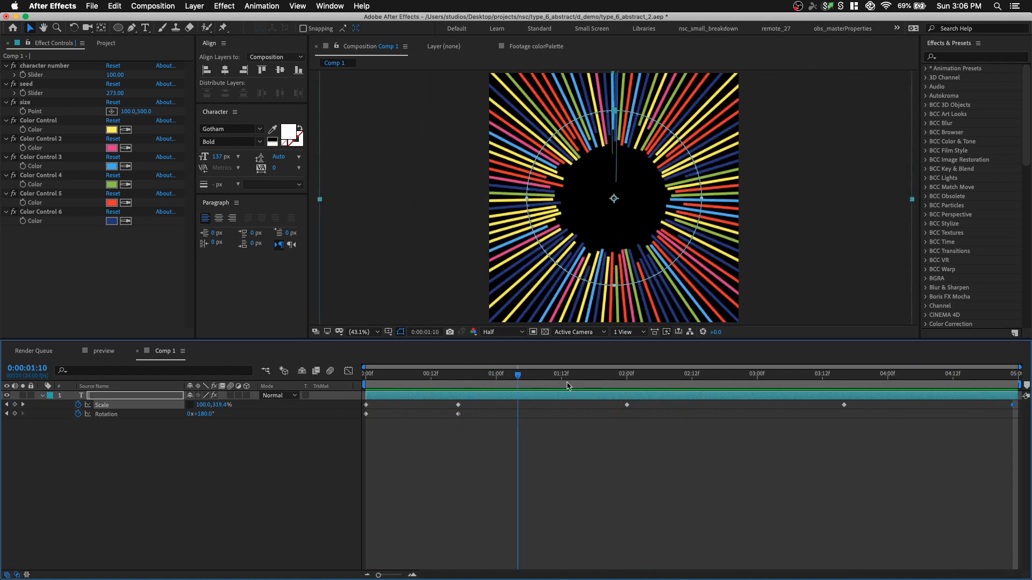
click(365, 374)
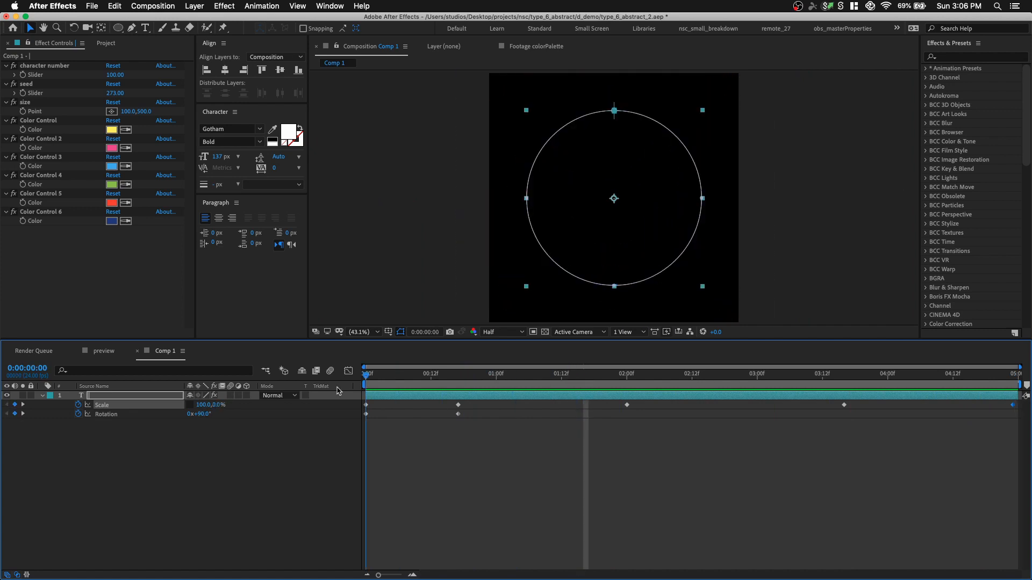
click(441, 374)
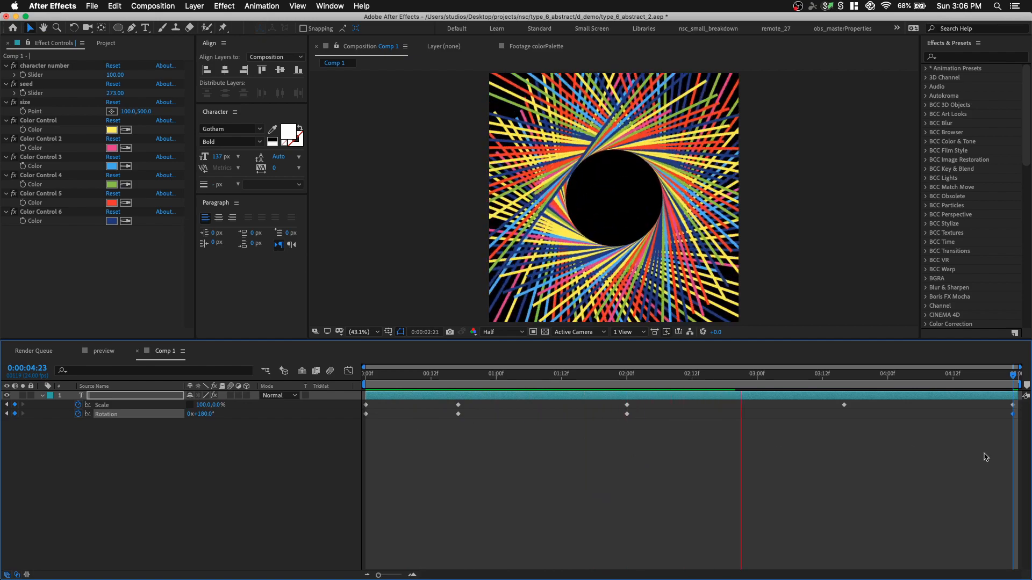
Step: Apply Easy Ease to every Scale and Rotation keyframe and scrub to check the motion
click(933, 373)
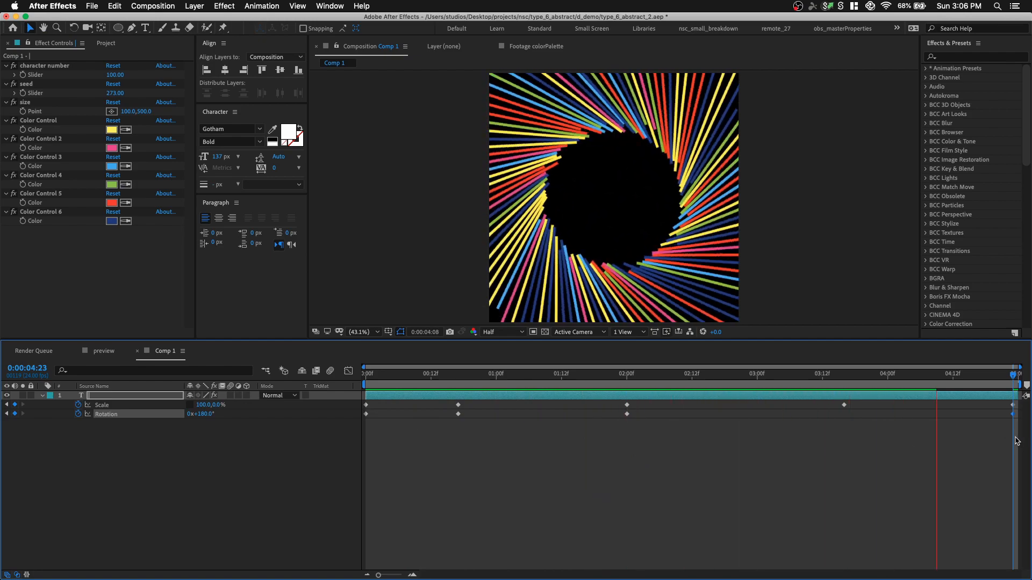
click(545, 373)
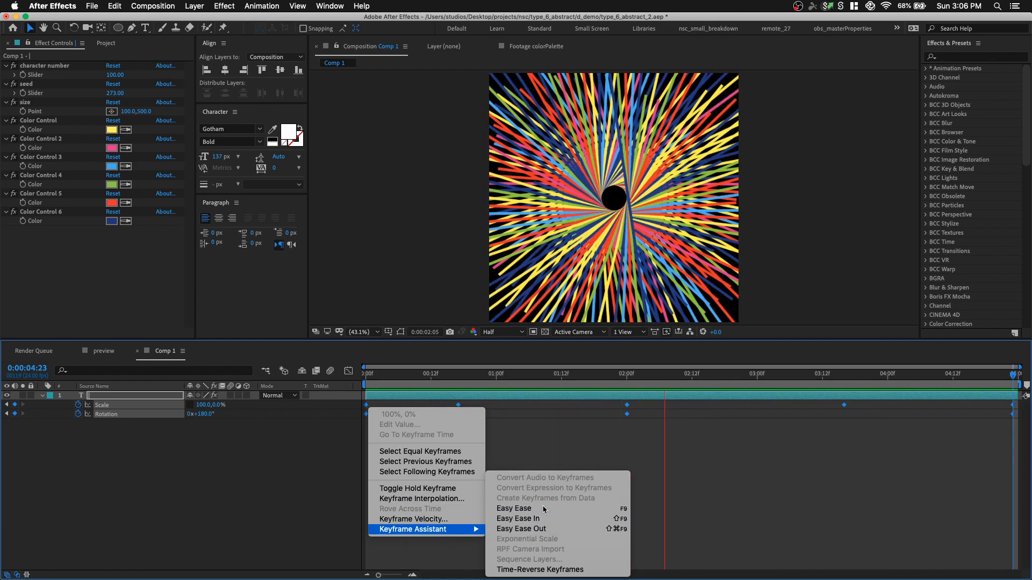
click(514, 508)
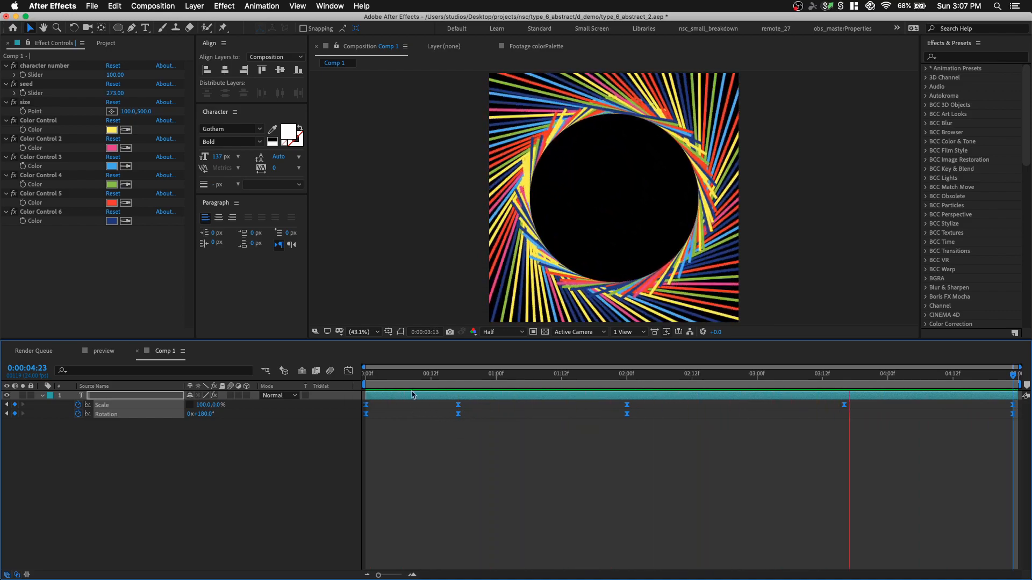
click(459, 373)
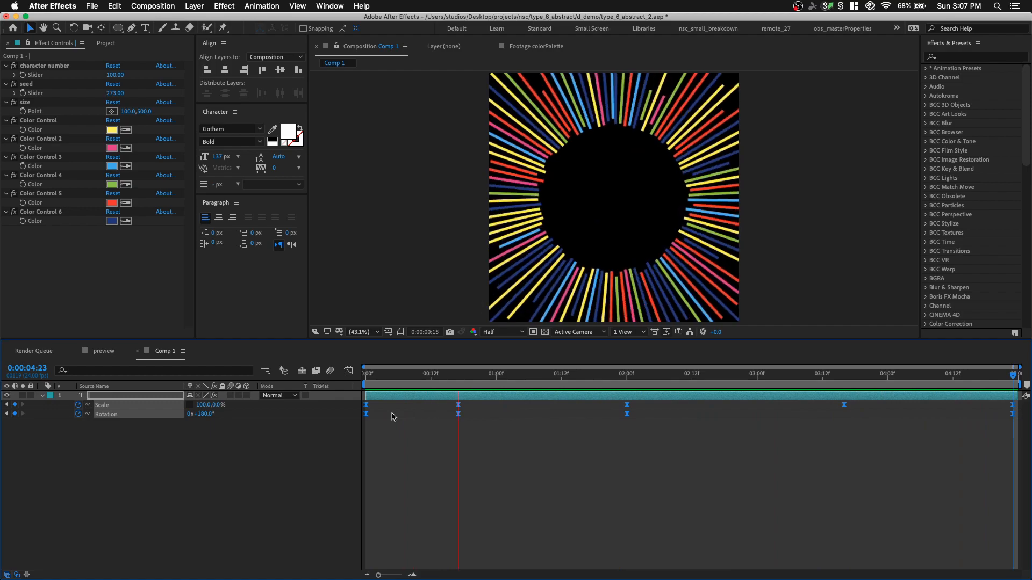
click(719, 373)
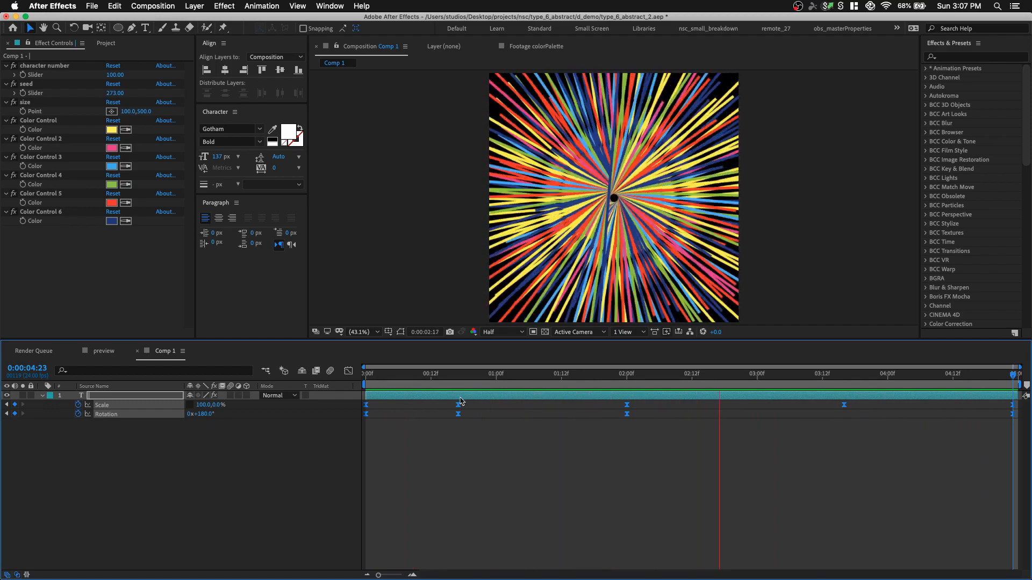
click(637, 373)
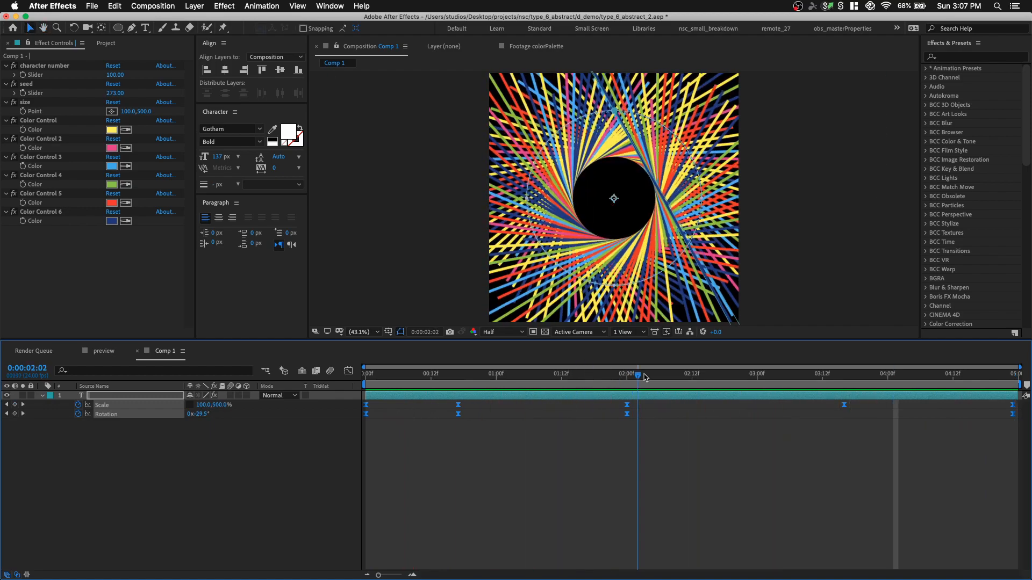
click(648, 374)
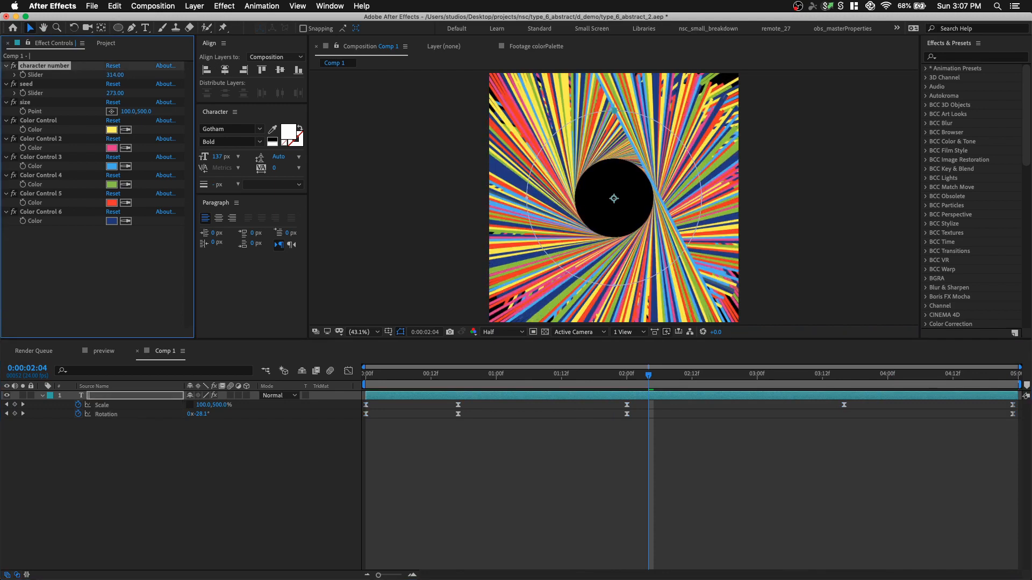
drag(131, 74, 105, 74)
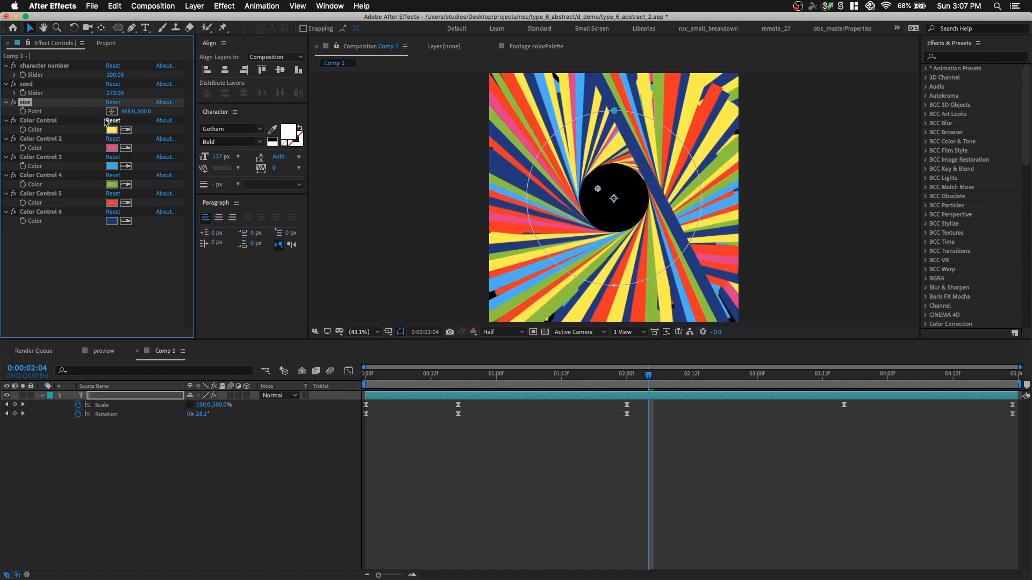
drag(136, 111, 148, 110)
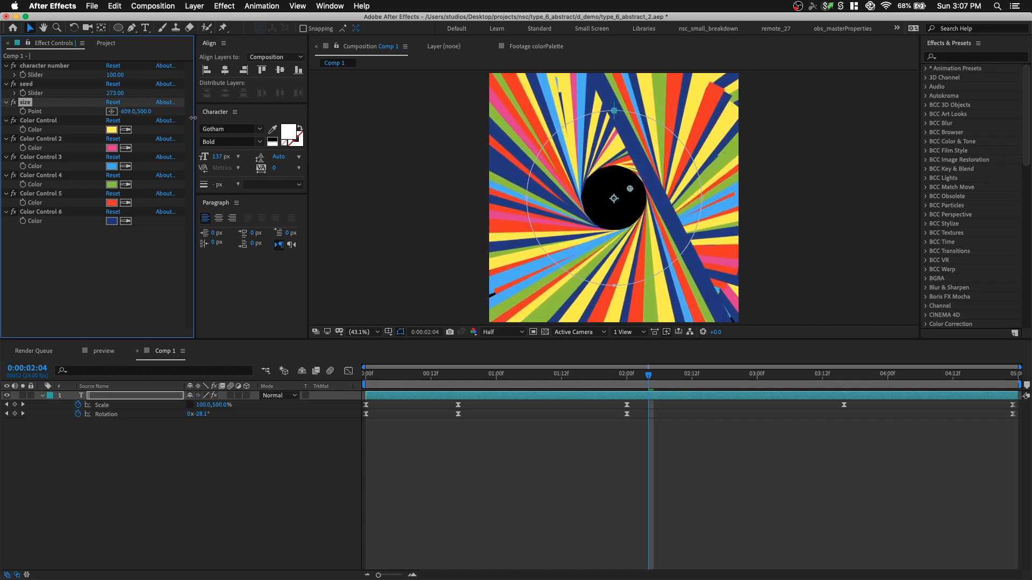
drag(131, 110, 115, 110)
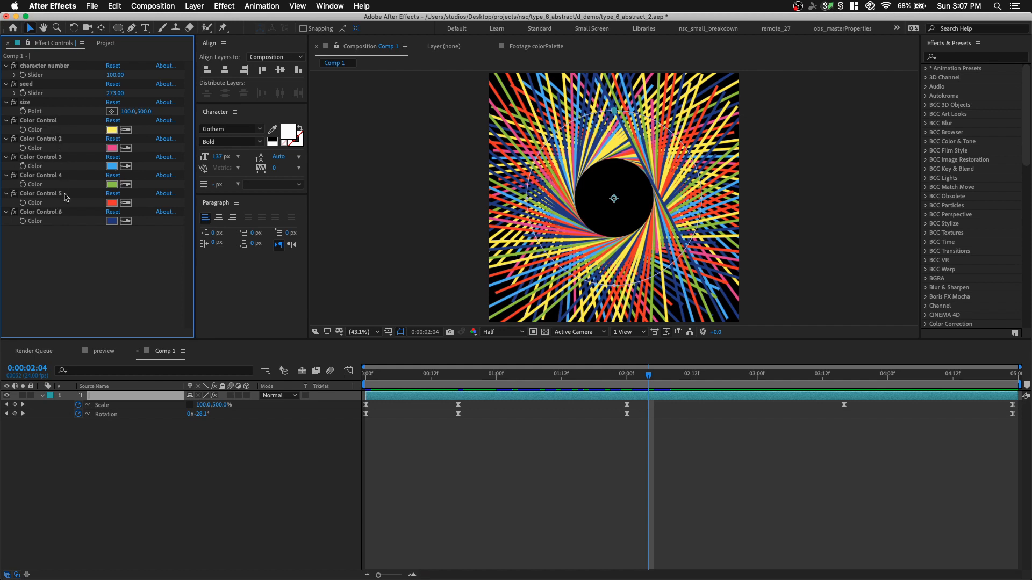
mouse_move(139, 253)
text(A)
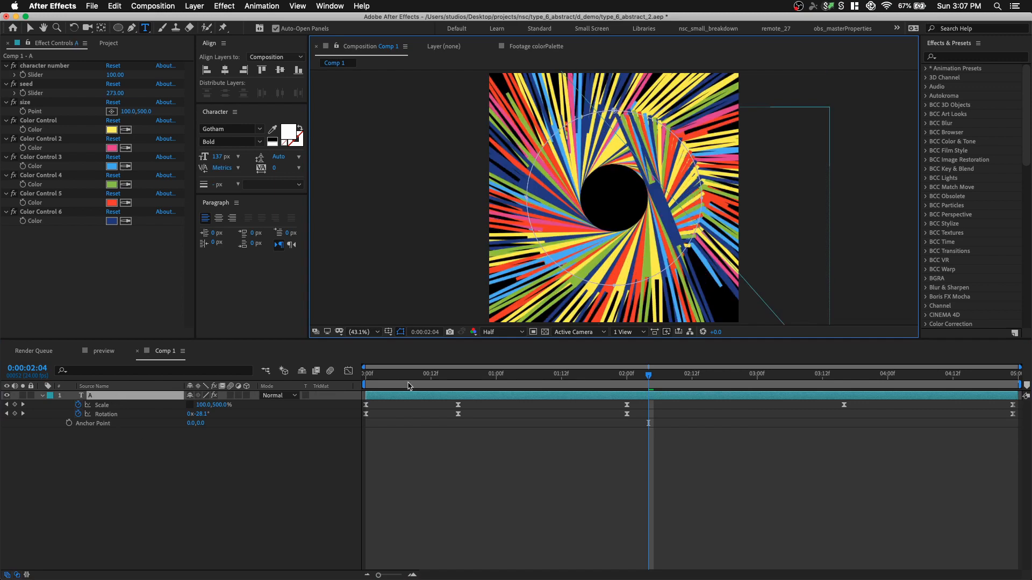
Step: Scrub the ruler to several moments, with the ring layer scaled to 36% so the burst fits the frame
click(364, 374)
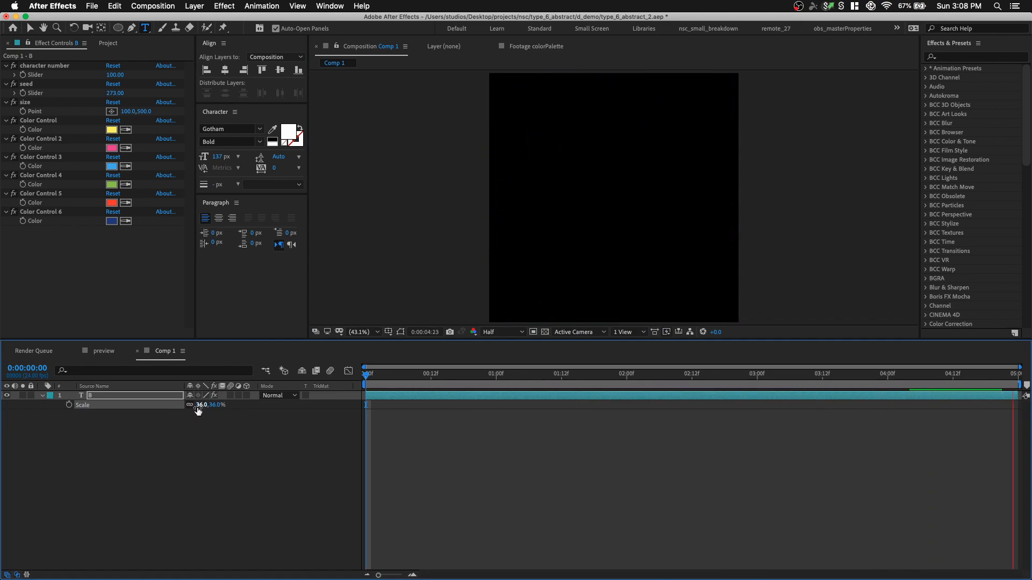
click(562, 373)
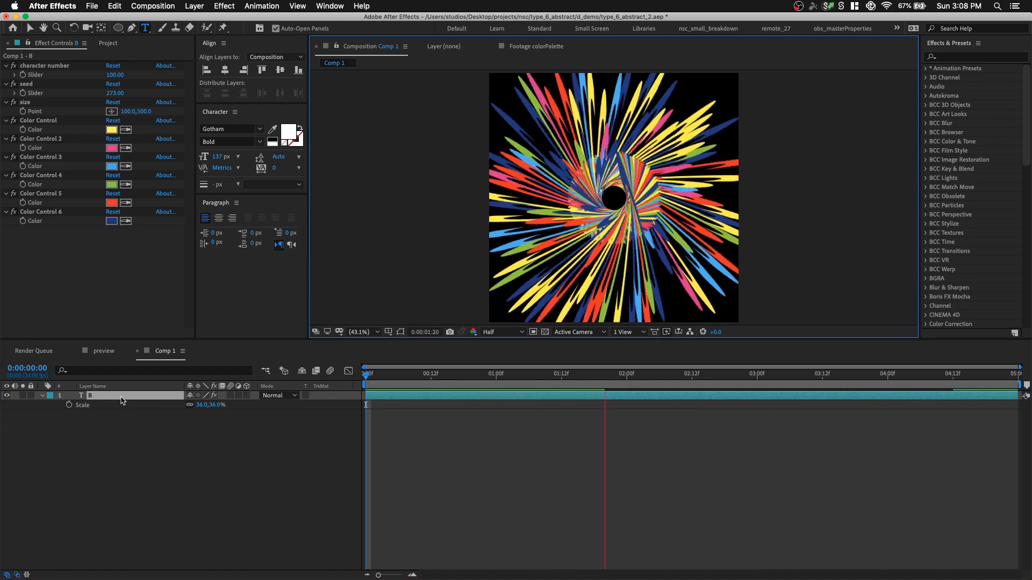
click(778, 373)
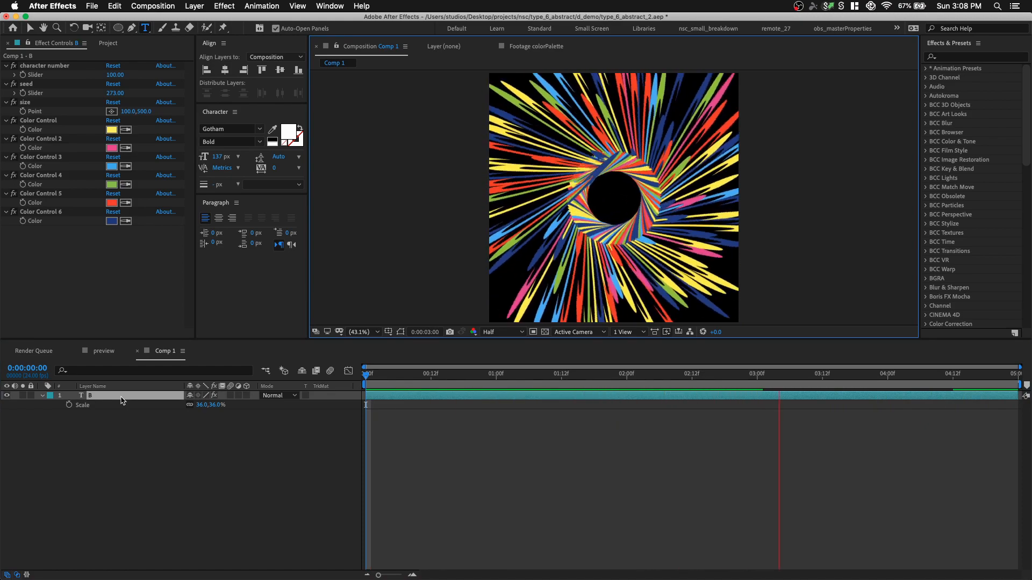
click(944, 373)
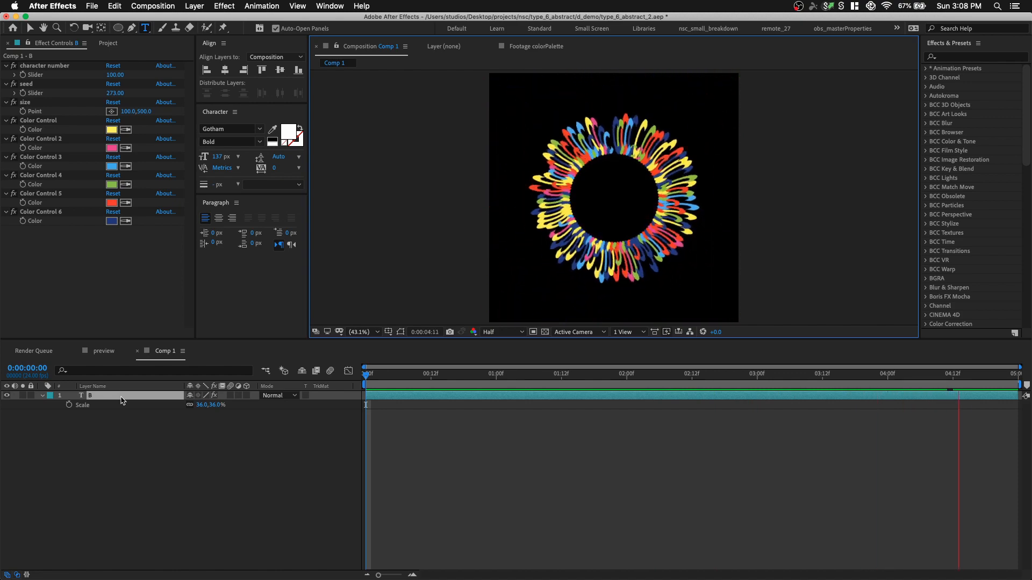
click(569, 373)
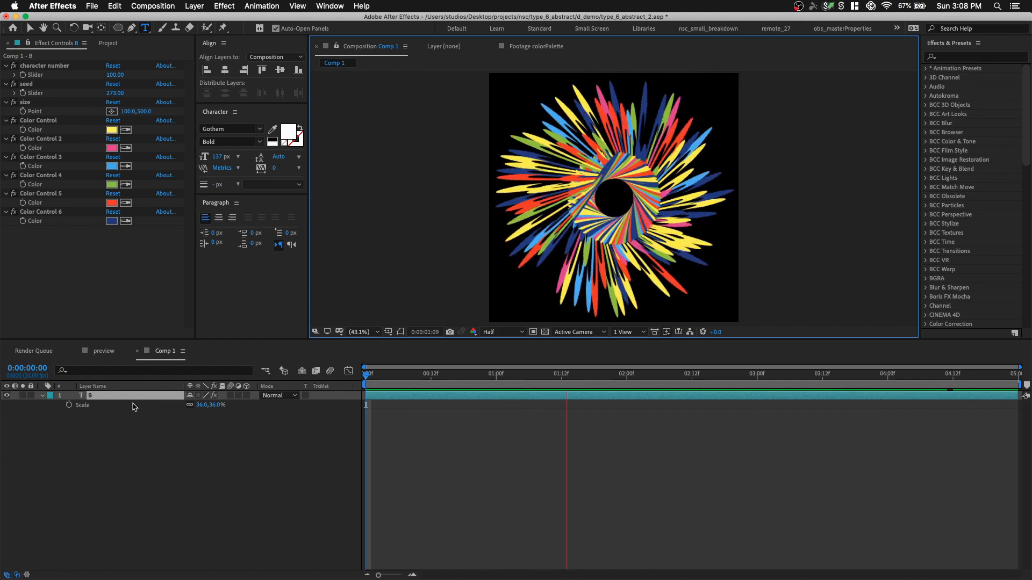
click(800, 384)
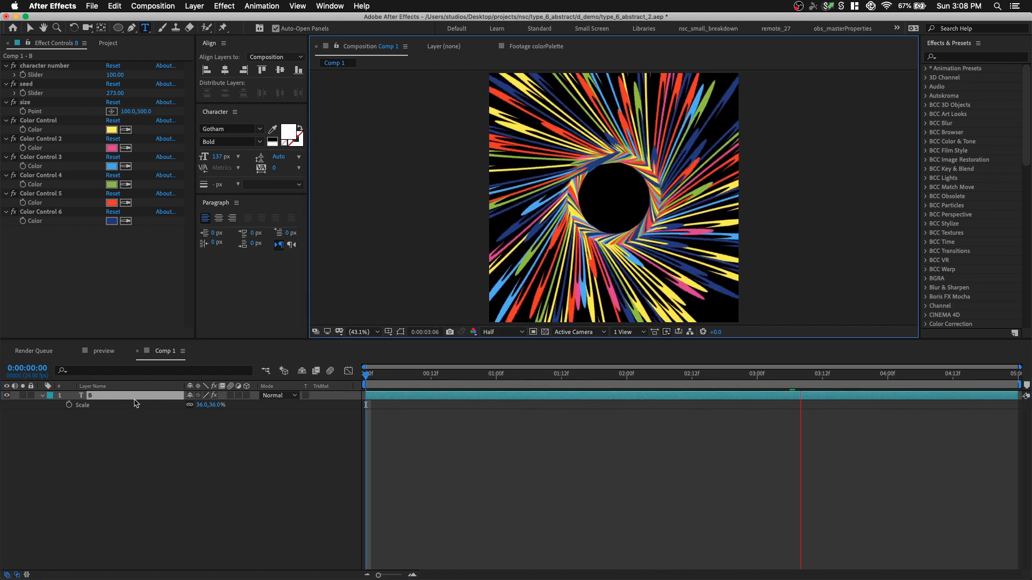
click(366, 373)
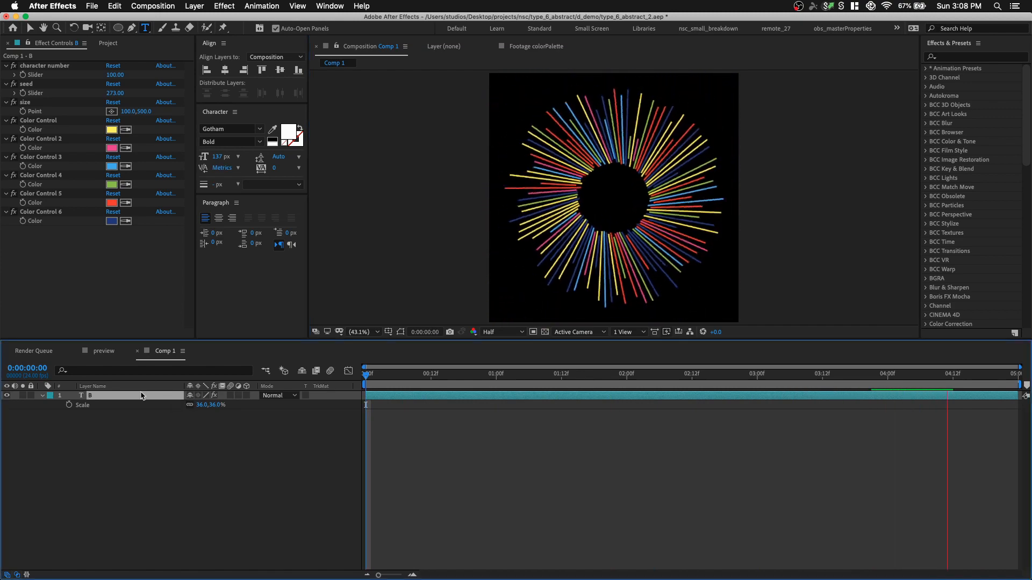
click(514, 374)
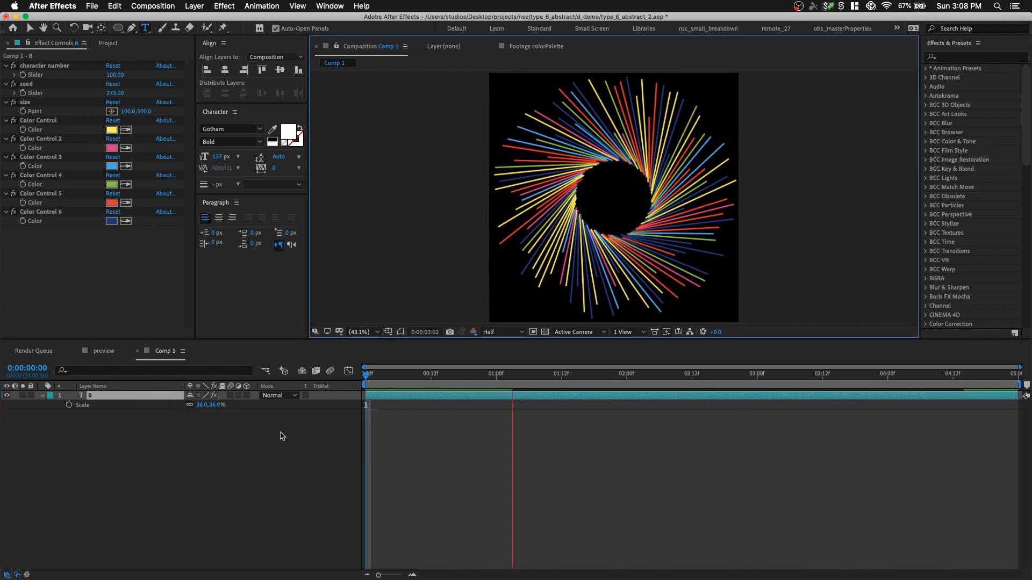
Step: Create an adjustment layer named glow and apply Stylize > Glow to it
right_click(230, 441)
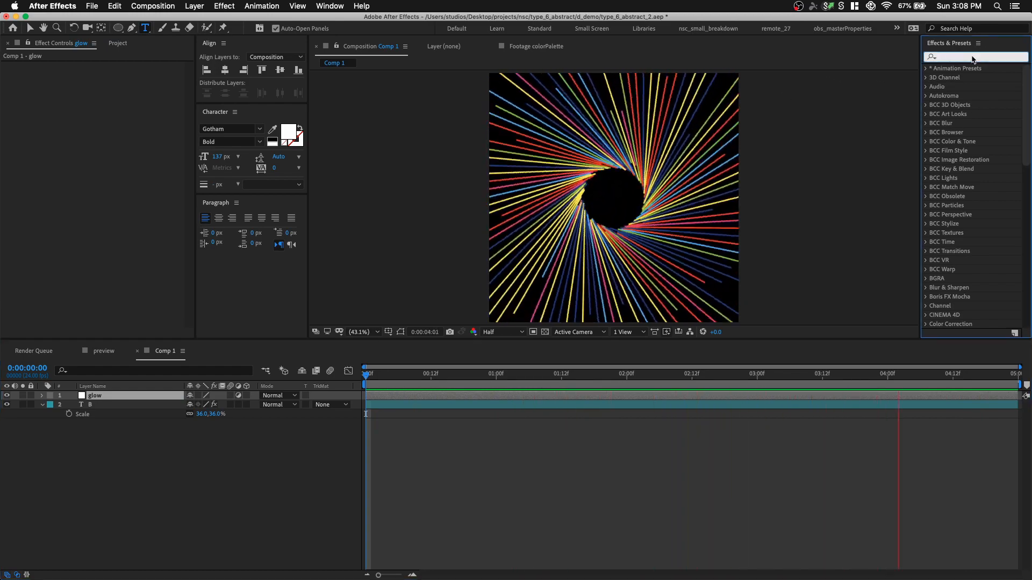
text(glow)
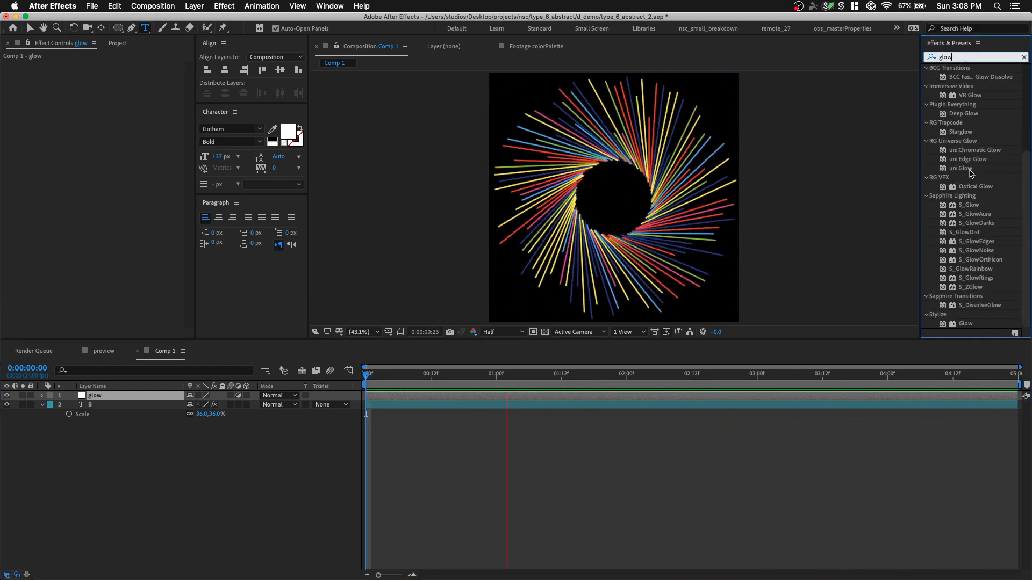
double_click(966, 324)
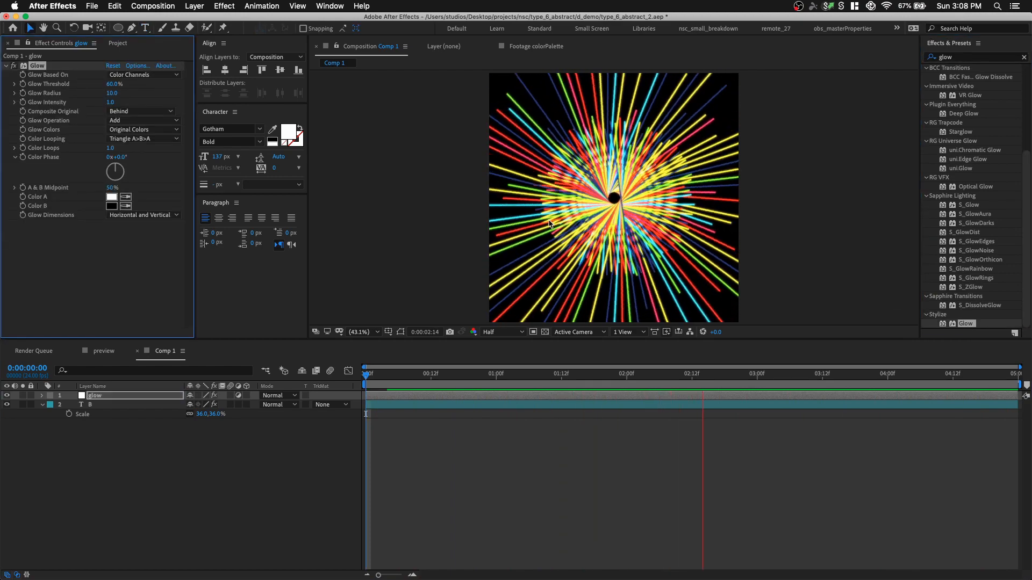
click(567, 373)
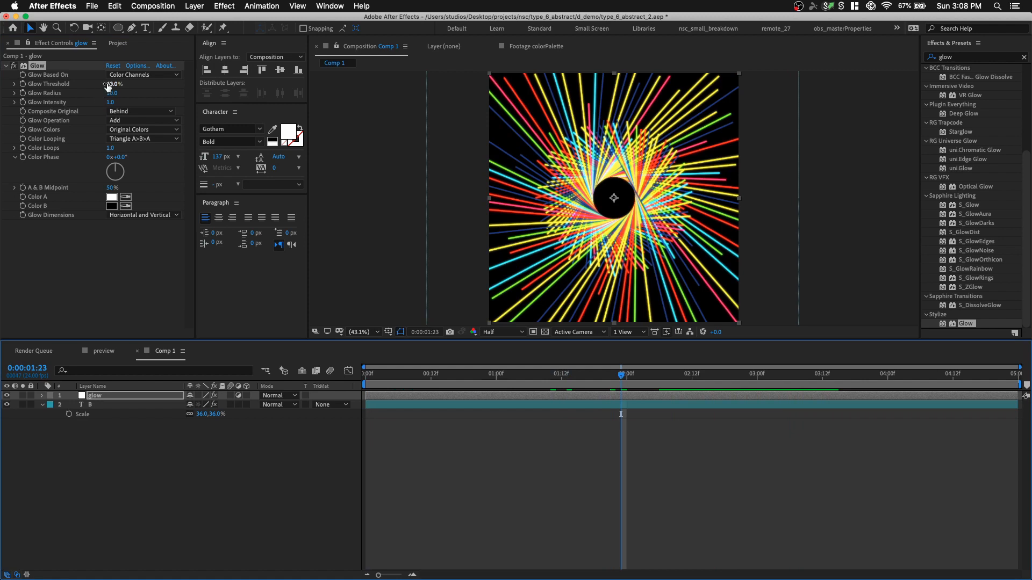
Step: Tune Glow to threshold about 69%, radius 53 and intensity 2
drag(115, 84, 120, 83)
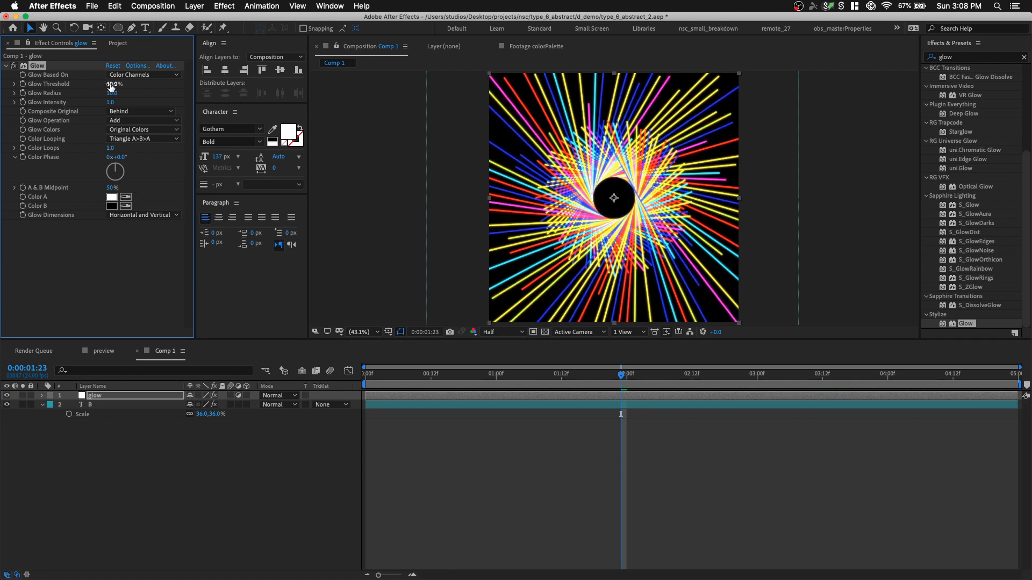
drag(111, 92, 142, 93)
text(2)
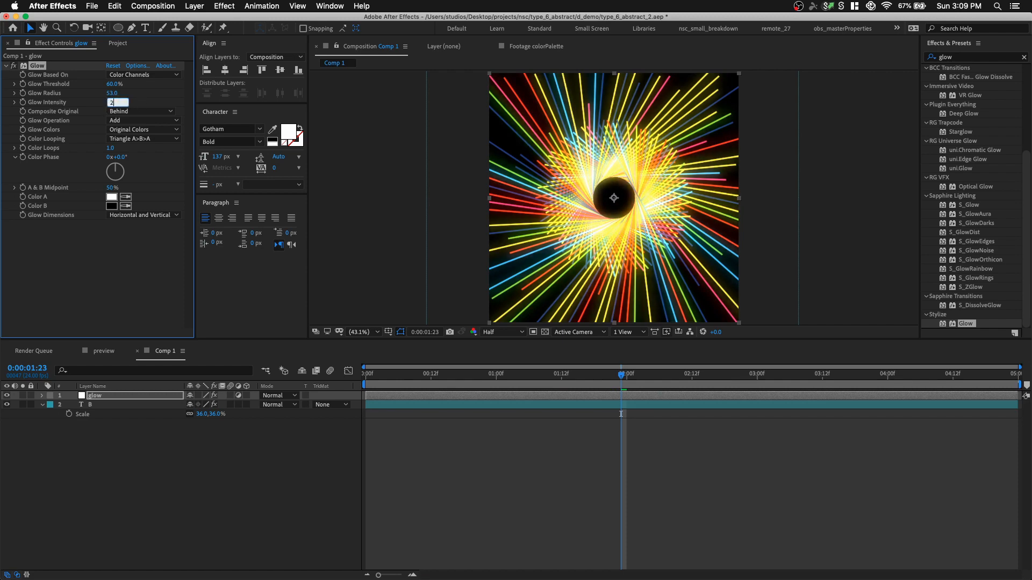
click(117, 84)
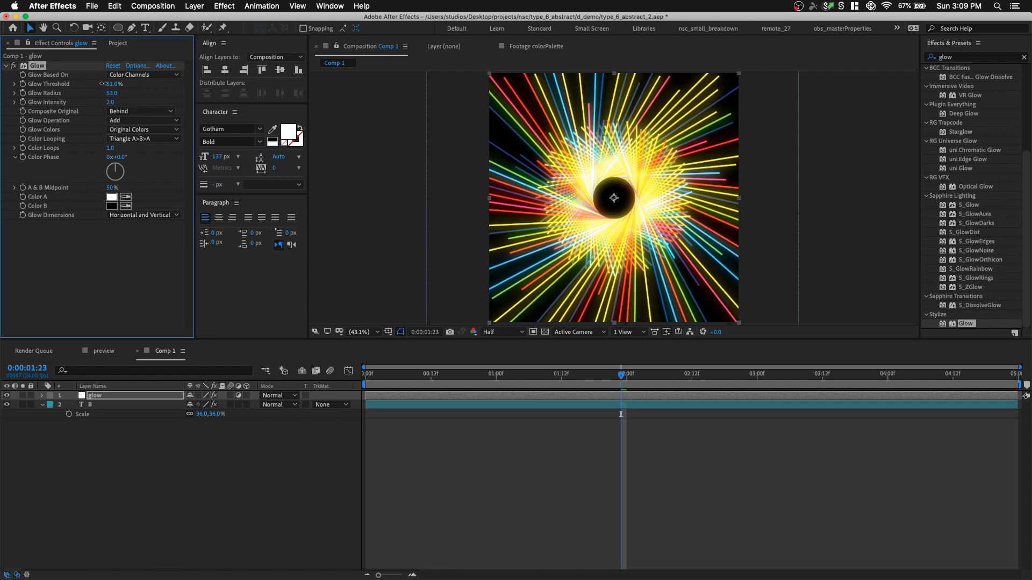
drag(118, 84, 112, 84)
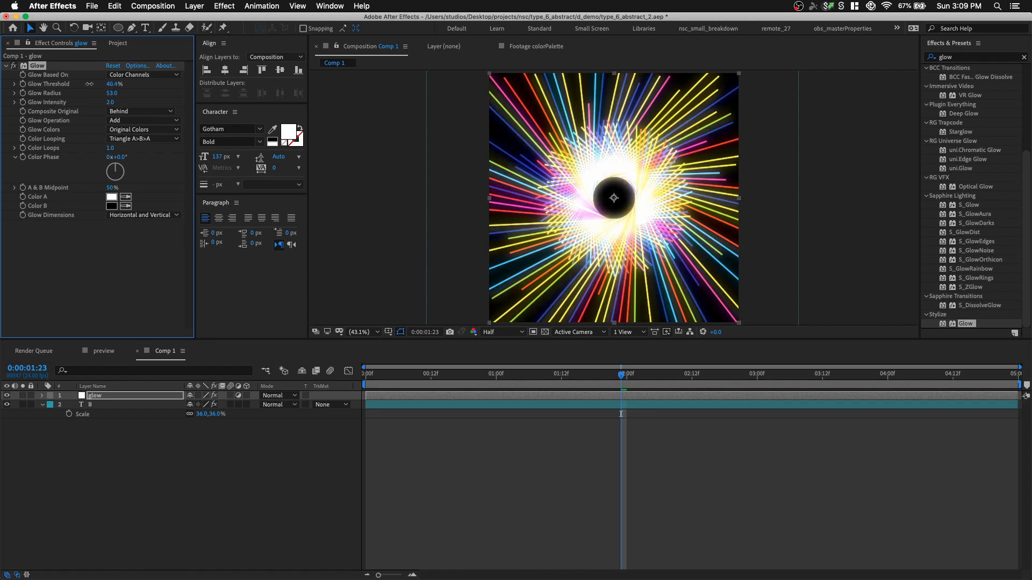
drag(115, 84, 128, 84)
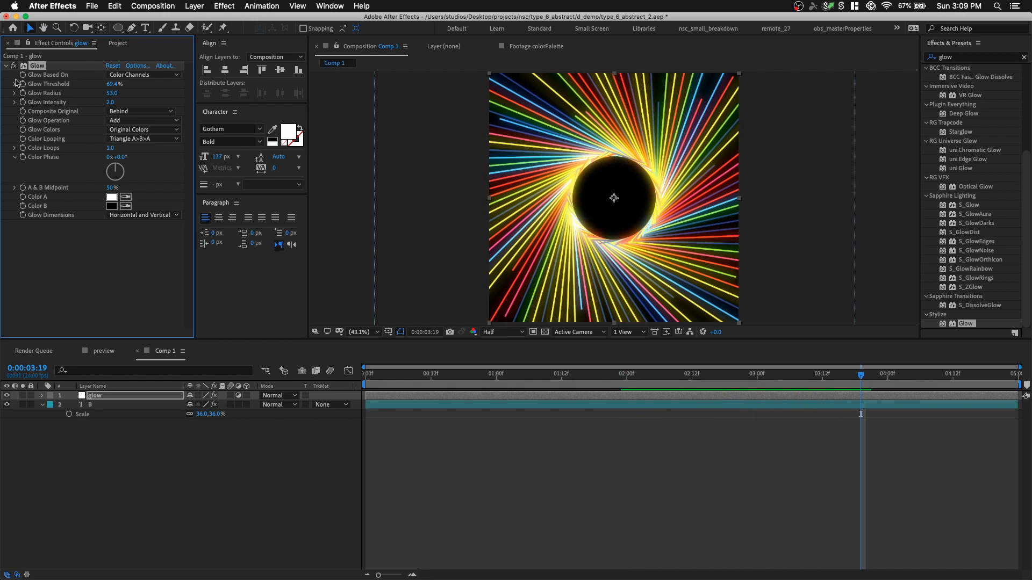
Step: Switch Glow off, add RG VFX Optical Glow with Amount 6.00, then switch it off too
click(6, 66)
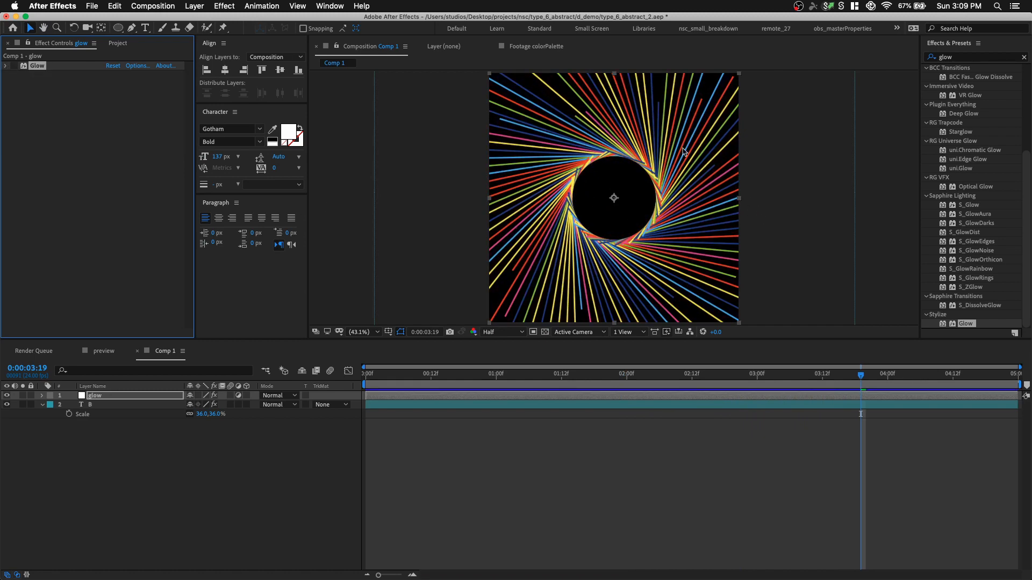
scroll(up, 3)
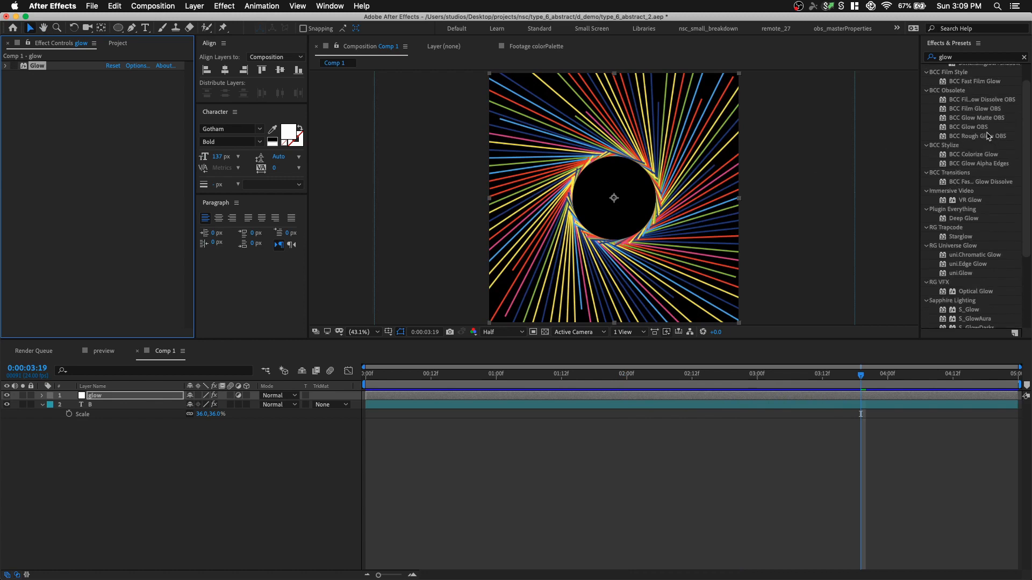
text(optica)
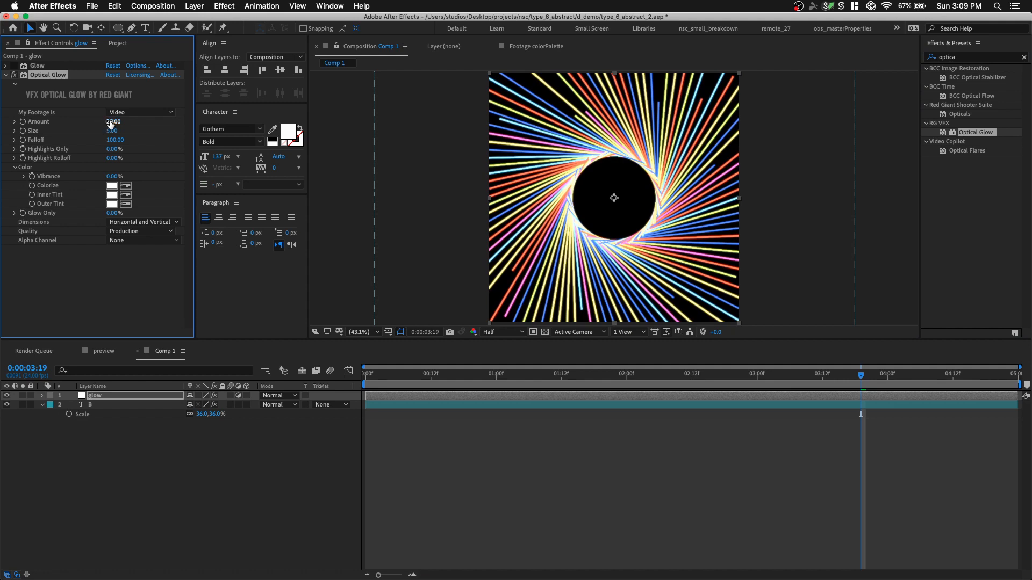
drag(112, 122, 113, 122)
text(35)
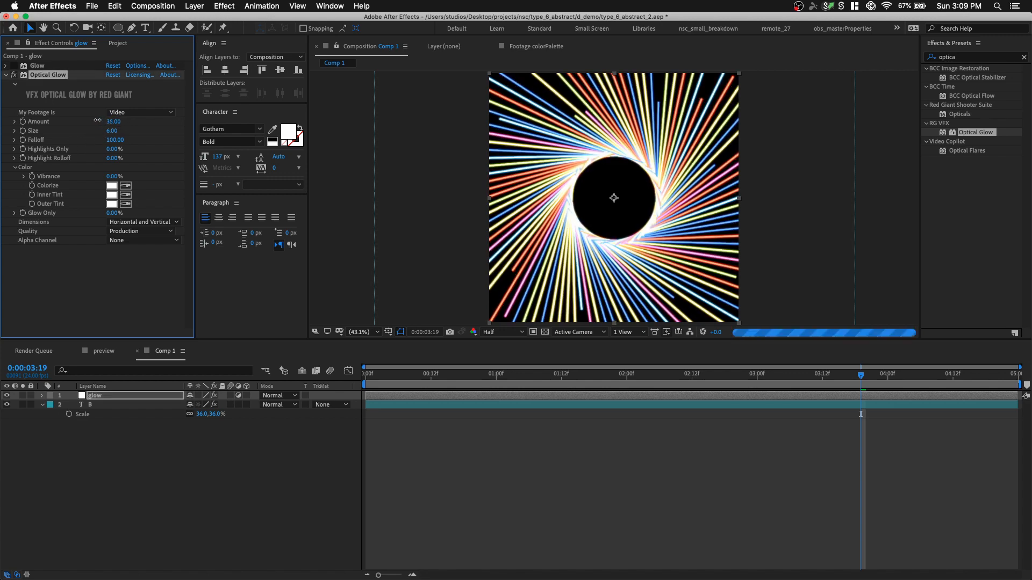
text(6.00)
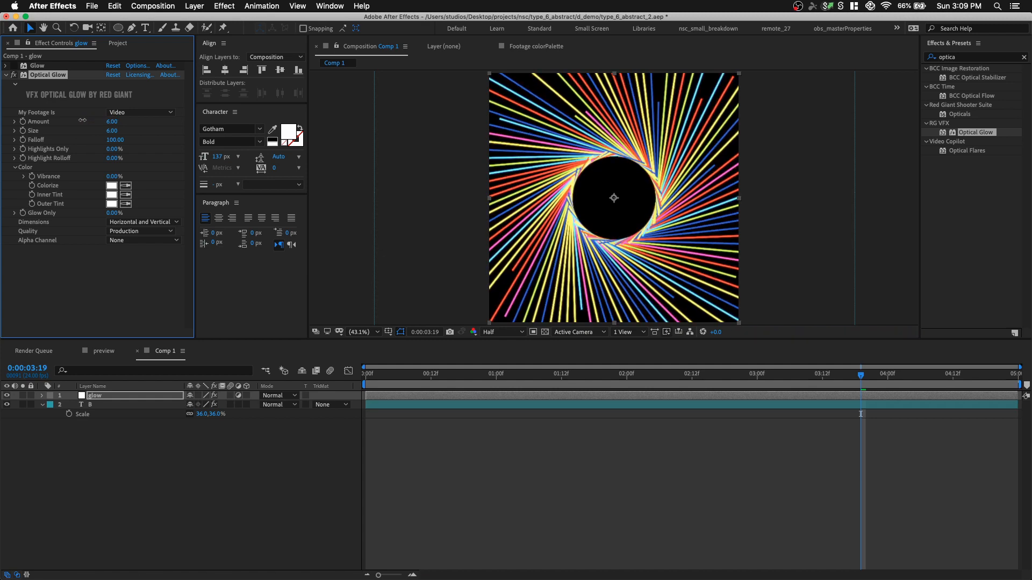
mouse_move(145, 158)
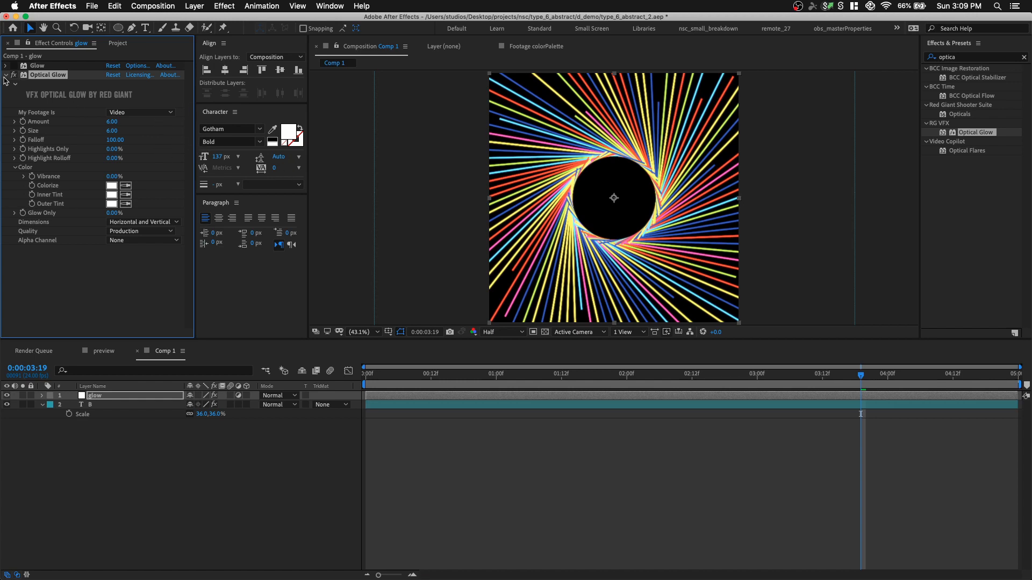
click(6, 74)
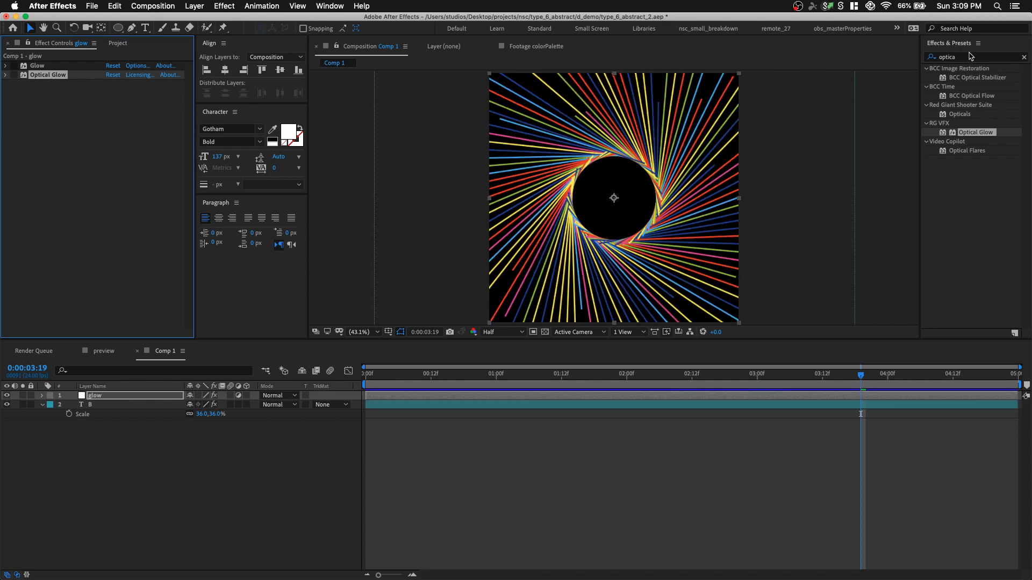
Step: Apply Plugin Everything > Deep Glow to the glow layer and play back the neon swirl
text(deep)
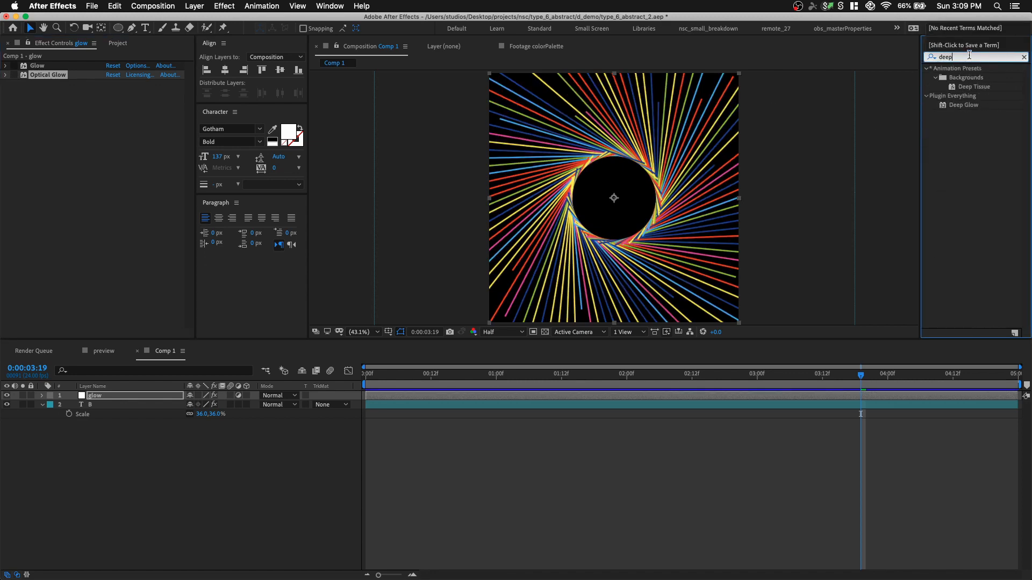
double_click(966, 105)
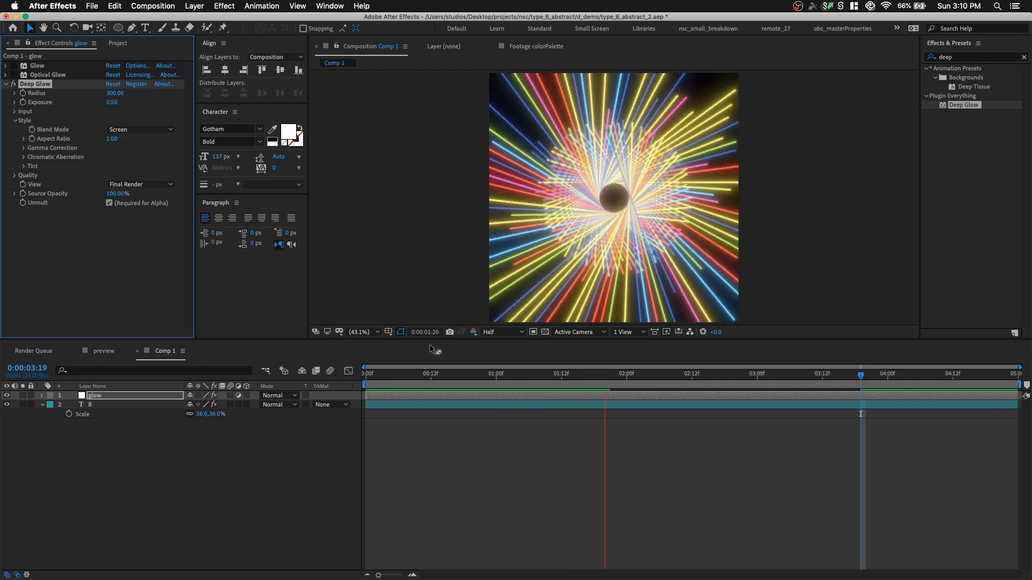
click(692, 373)
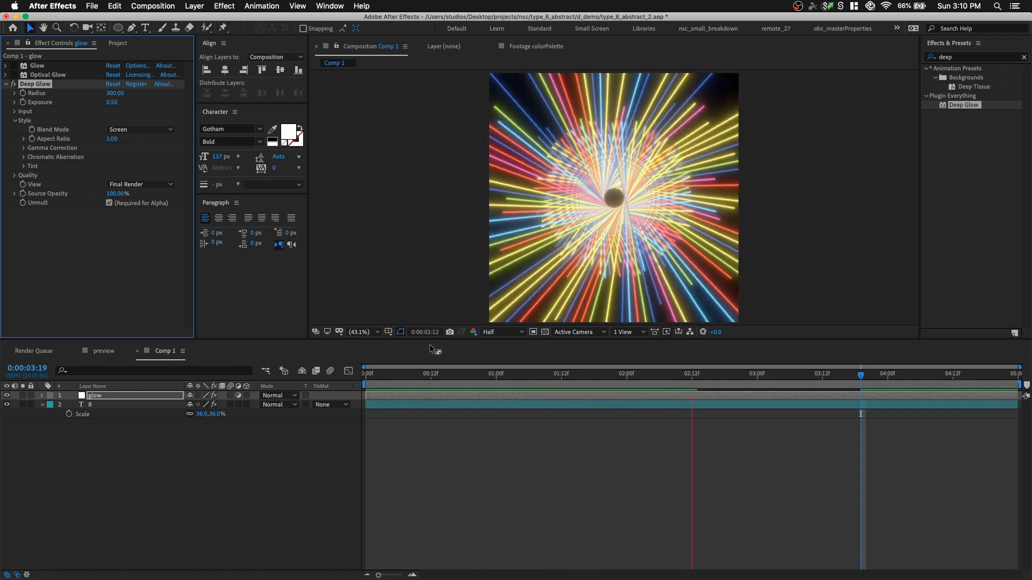